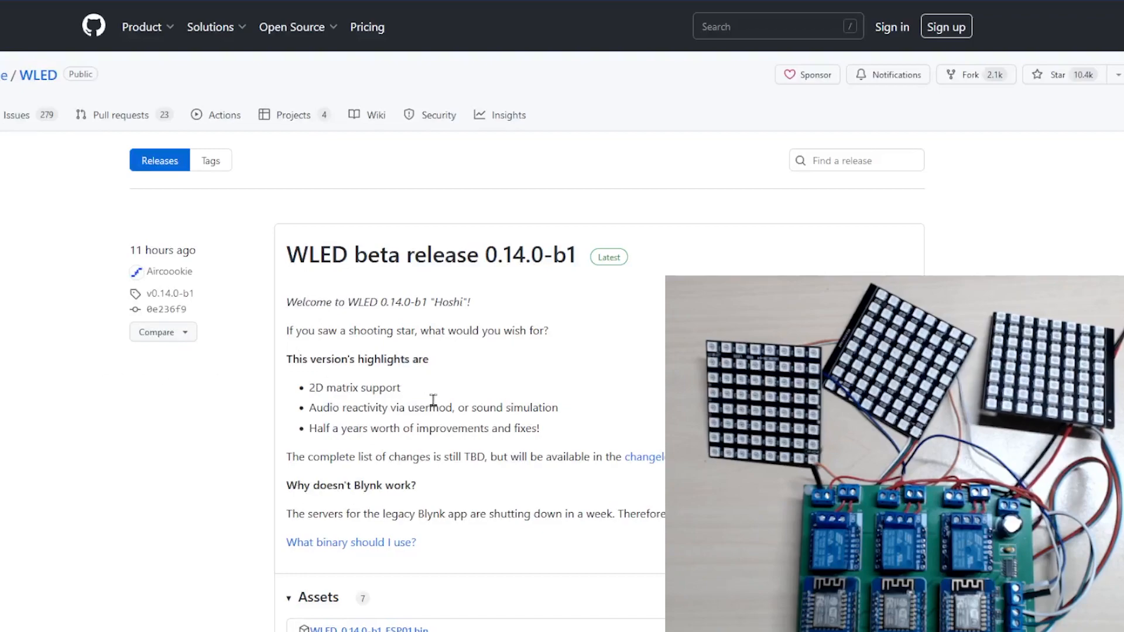
Scroll the releases page down to the 0.14.0-b1 firmware assets list
{"action": "scroll", "scroll_direction": "down", "scroll_amount": 3}
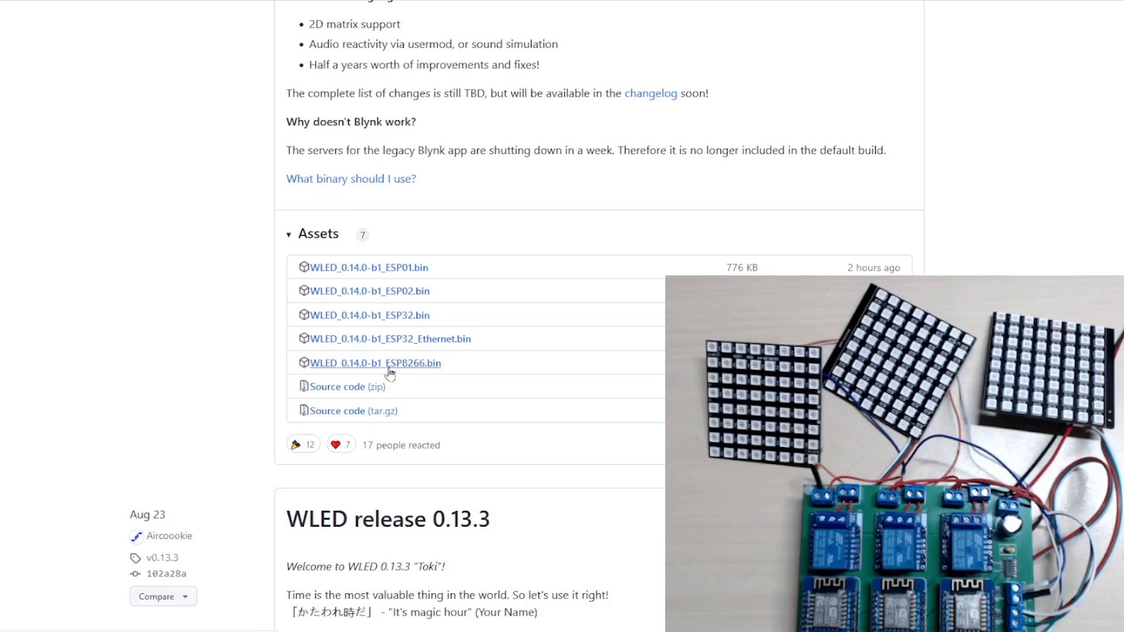
{"action": "mouse_move", "coordinate": [398, 374]}
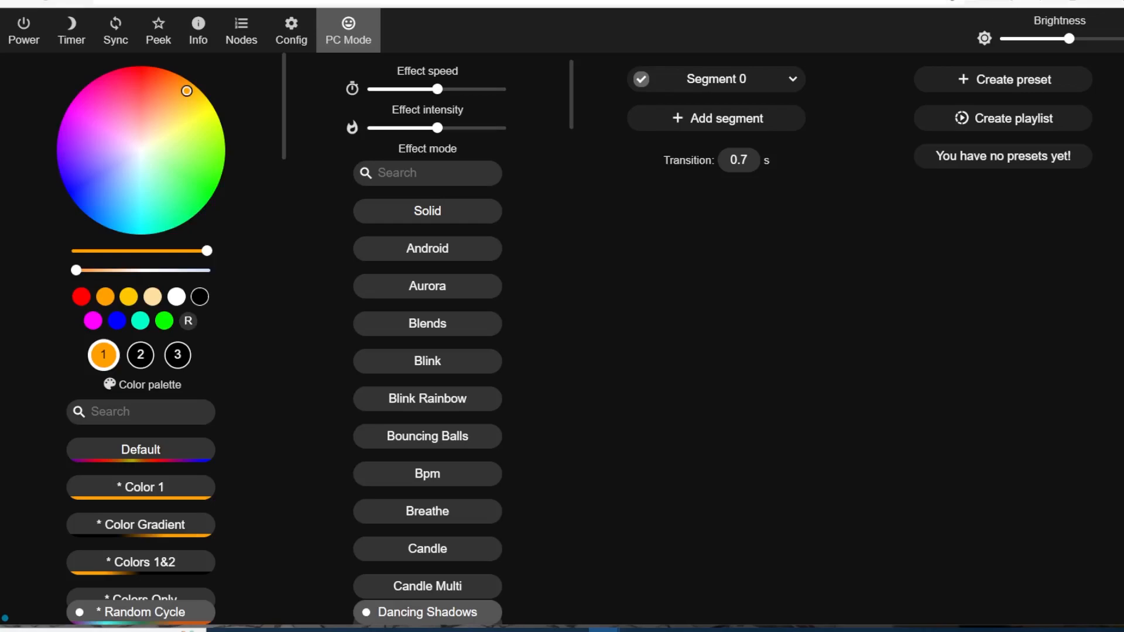
{"action": "mouse_move", "coordinate": [198, 25]}
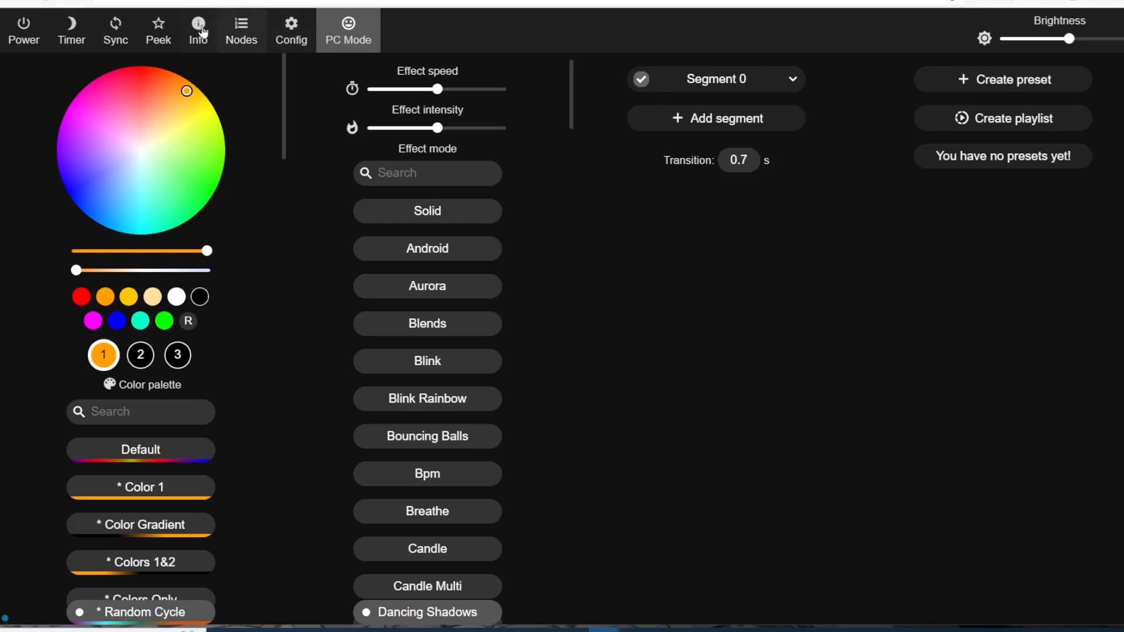
View device info showing version 0.13.3 on ESP8266, then bring up Config
{"action": "left_click", "coordinate": [198, 25]}
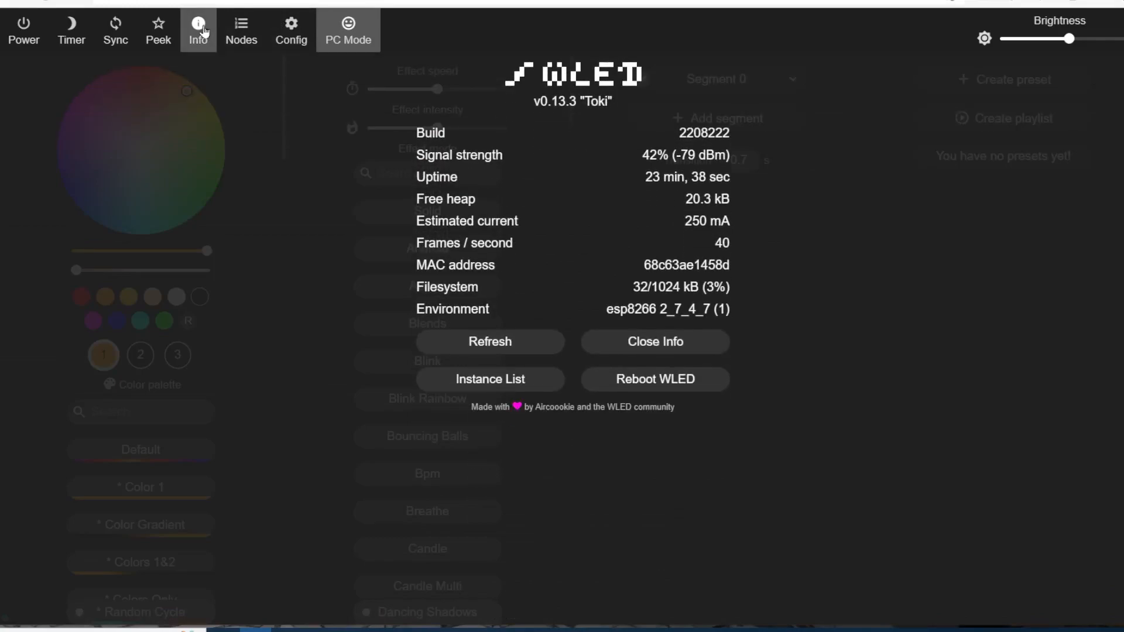
{"action": "left_click", "coordinate": [291, 28]}
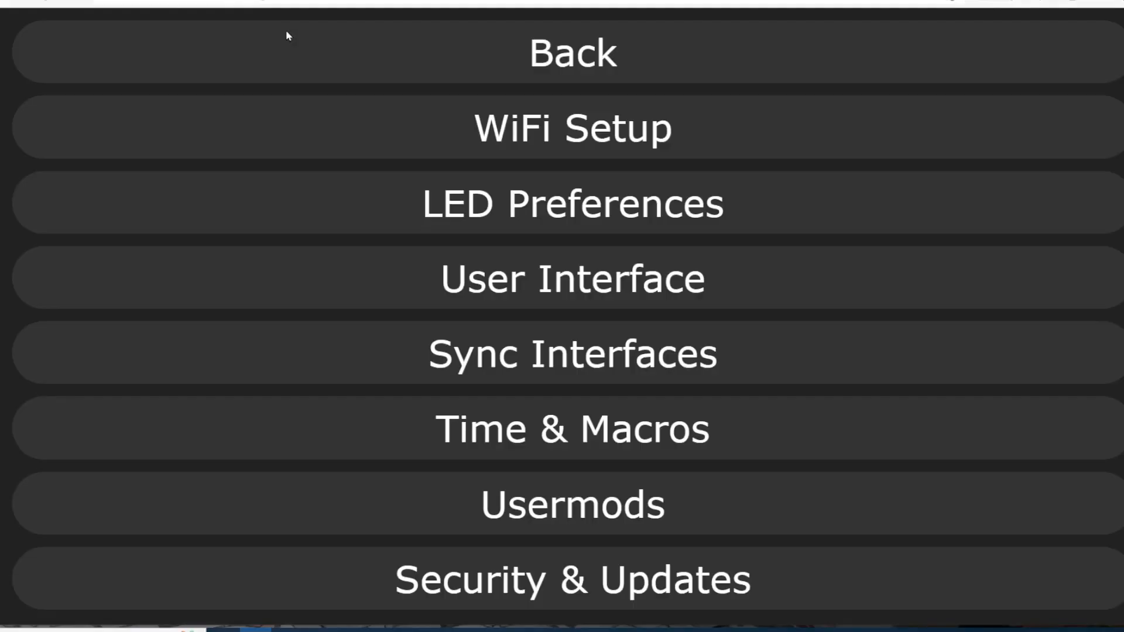
Choose WLED_0.14.0-b1_ESP8266.bin for a manual OTA update via Security & Updates
{"action": "left_click", "coordinate": [570, 581]}
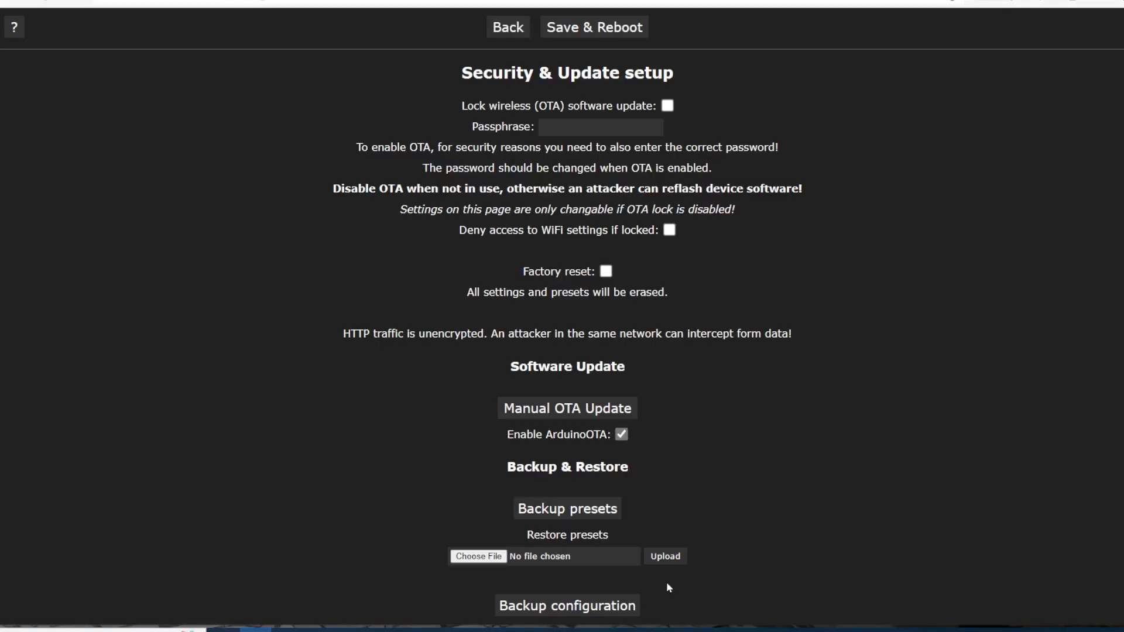
{"action": "mouse_move", "coordinate": [573, 411]}
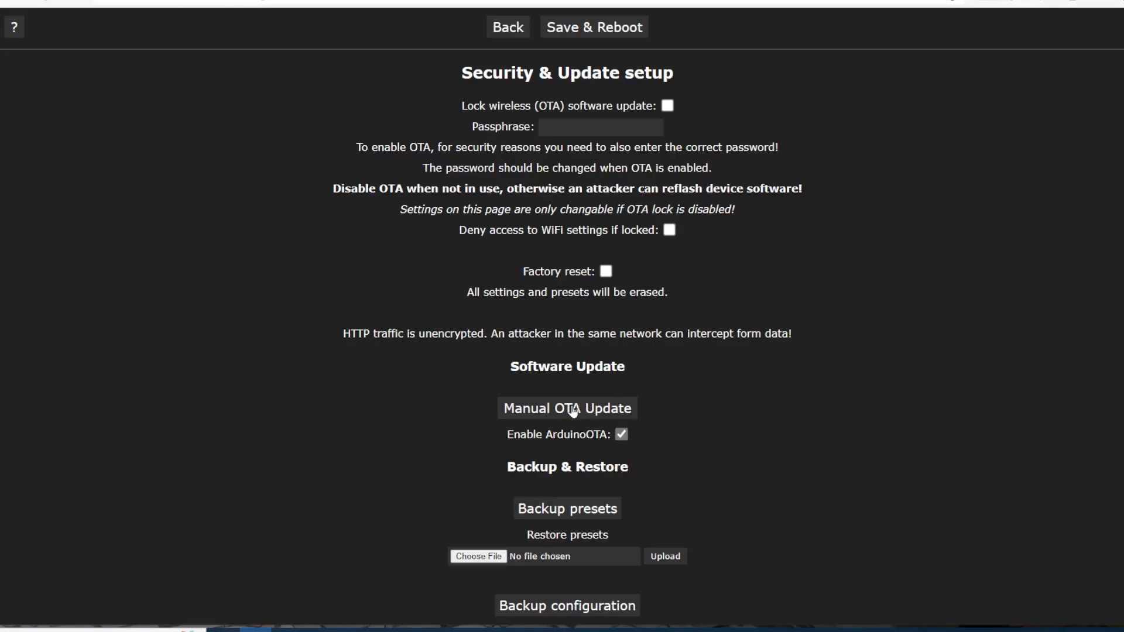
{"action": "left_click", "coordinate": [568, 407]}
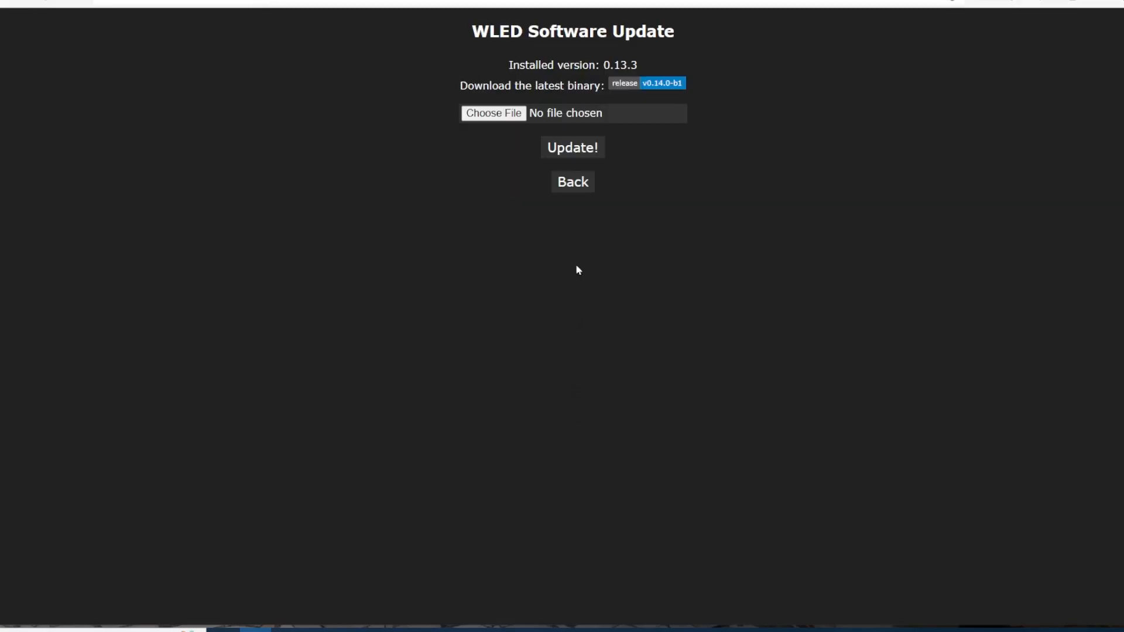
{"action": "mouse_move", "coordinate": [697, 91]}
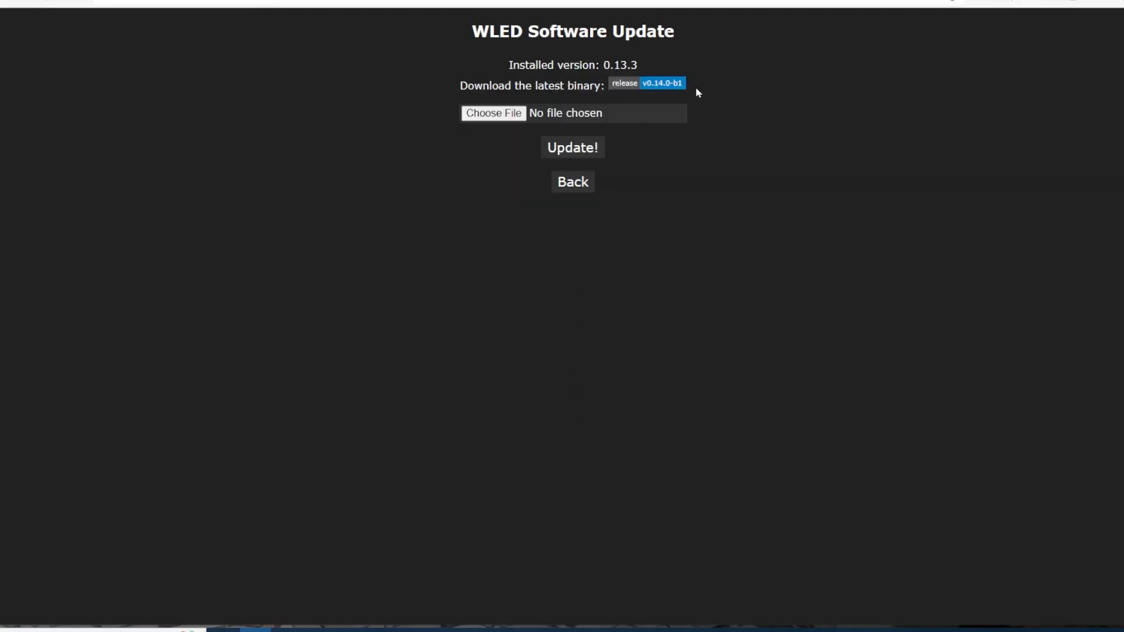
{"action": "mouse_move", "coordinate": [493, 117]}
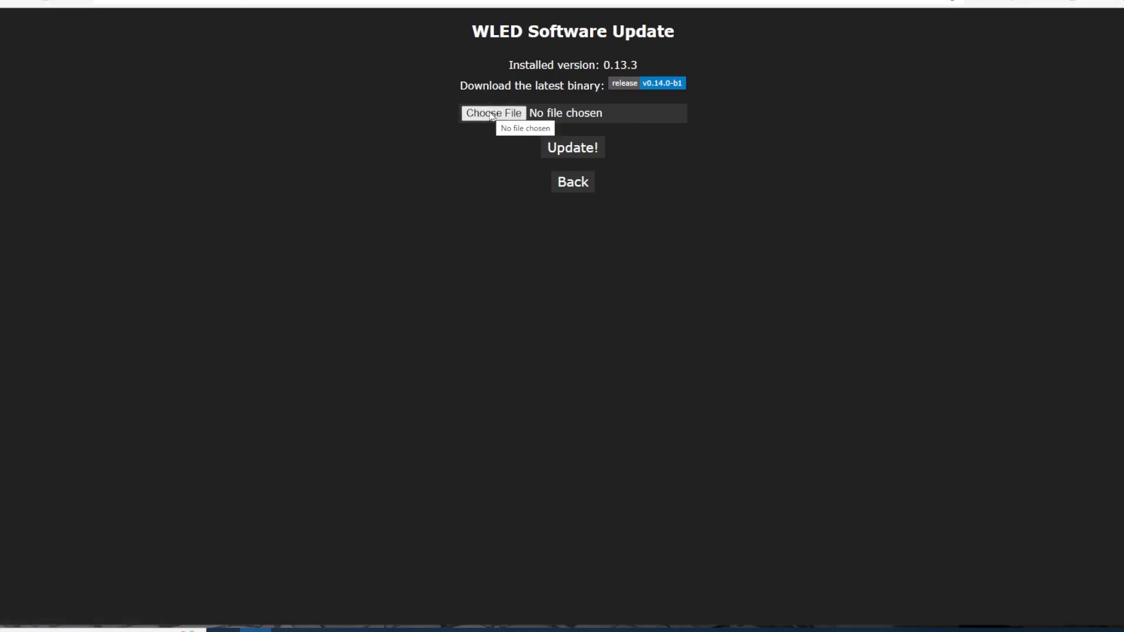
{"action": "left_click", "coordinate": [492, 114]}
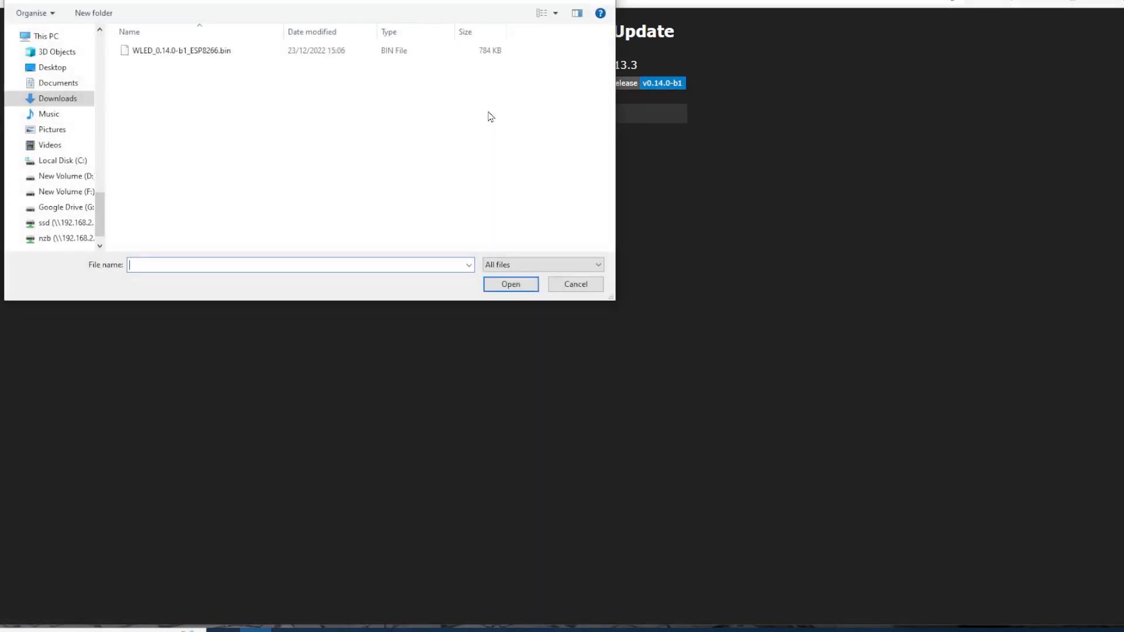
{"action": "left_click", "coordinate": [180, 51]}
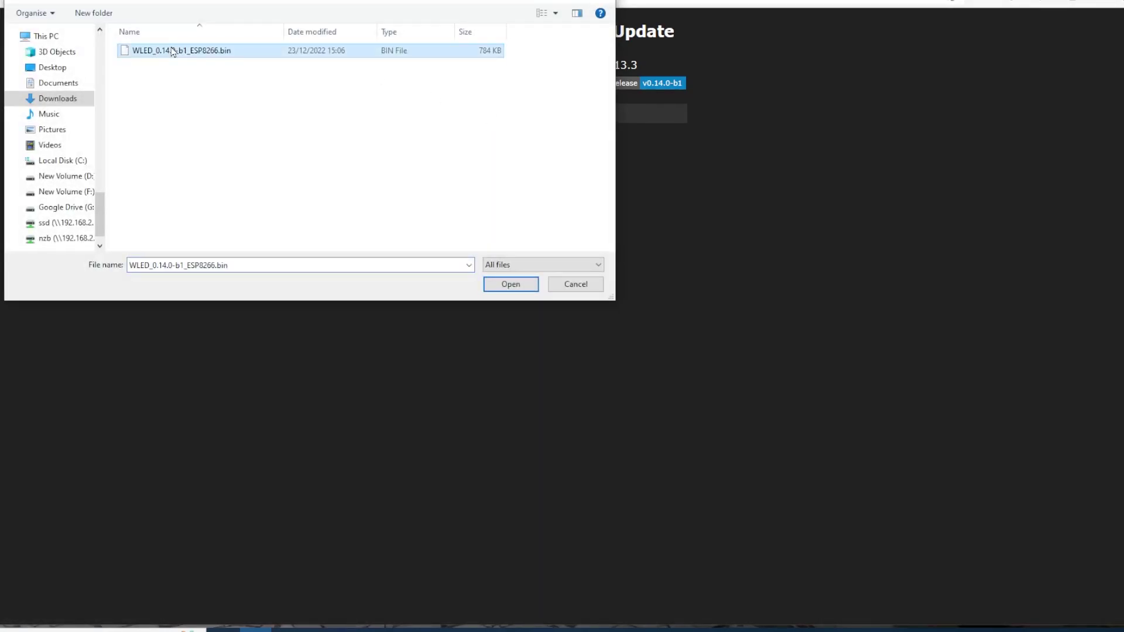
{"action": "left_click", "coordinate": [504, 283]}
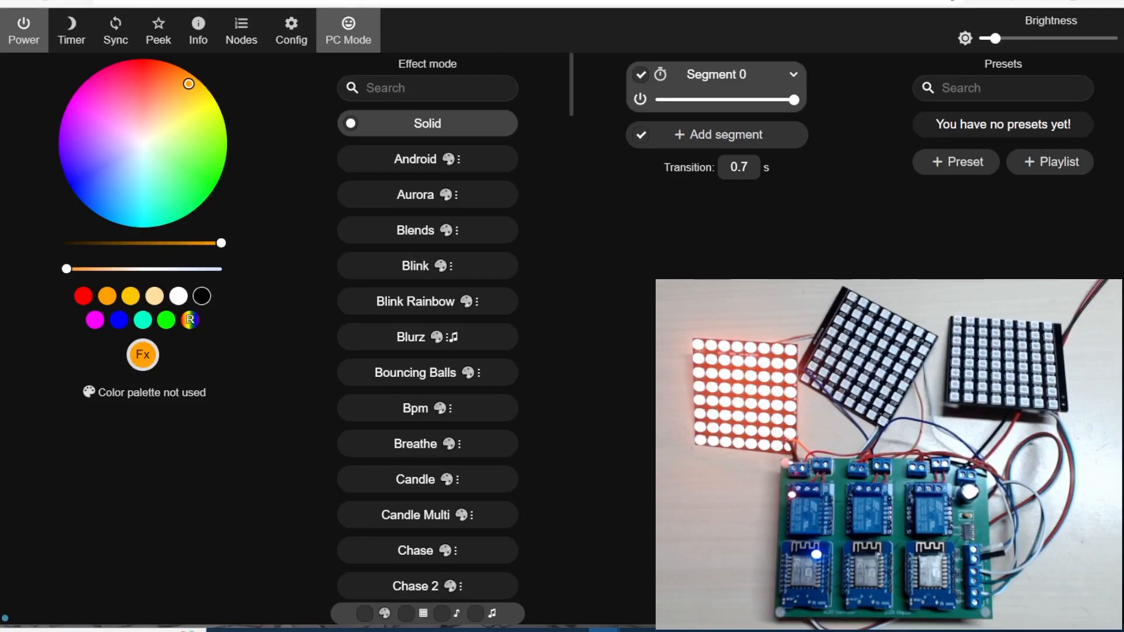
{"action": "mouse_move", "coordinate": [337, 157]}
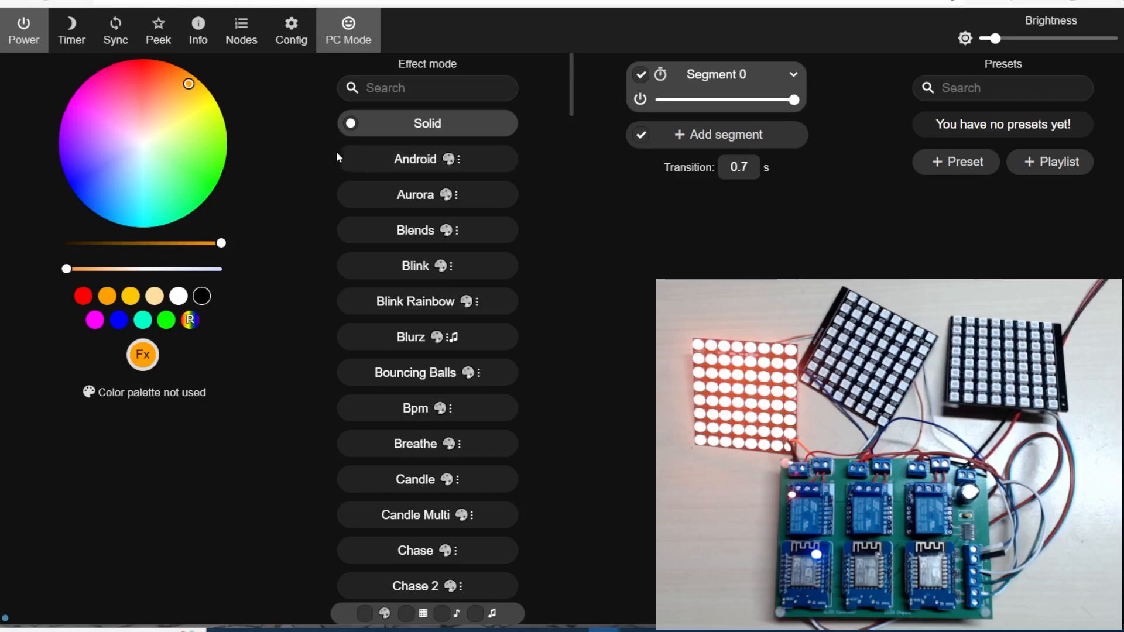
Try the Android effect, then leave the matrix running Bouncing Balls
{"action": "left_click", "coordinate": [426, 159]}
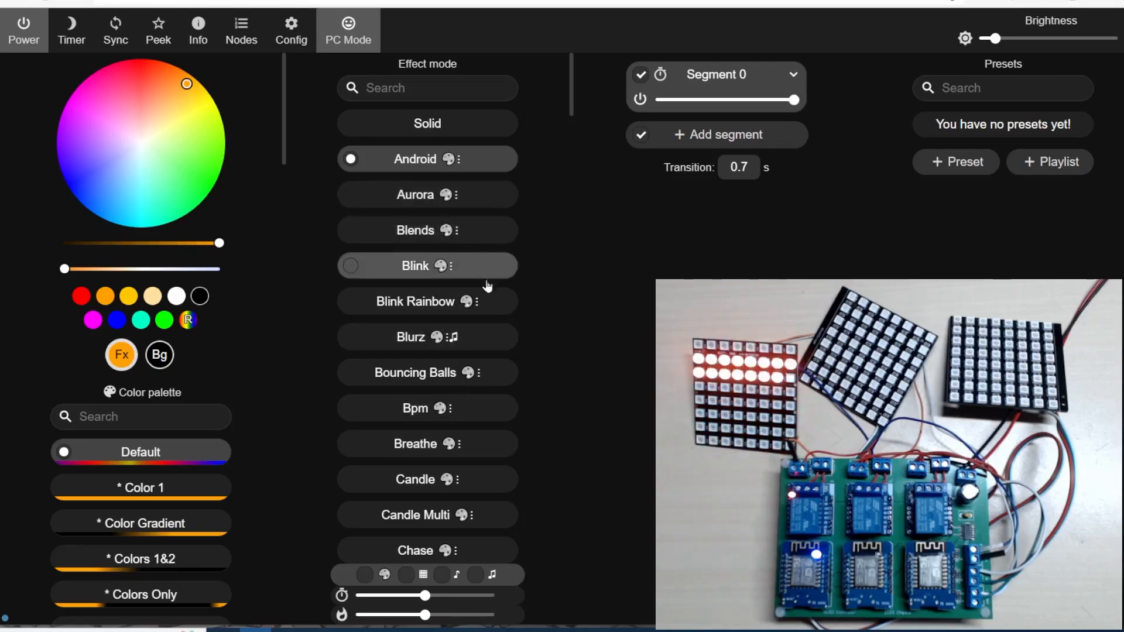
{"action": "mouse_move", "coordinate": [471, 506]}
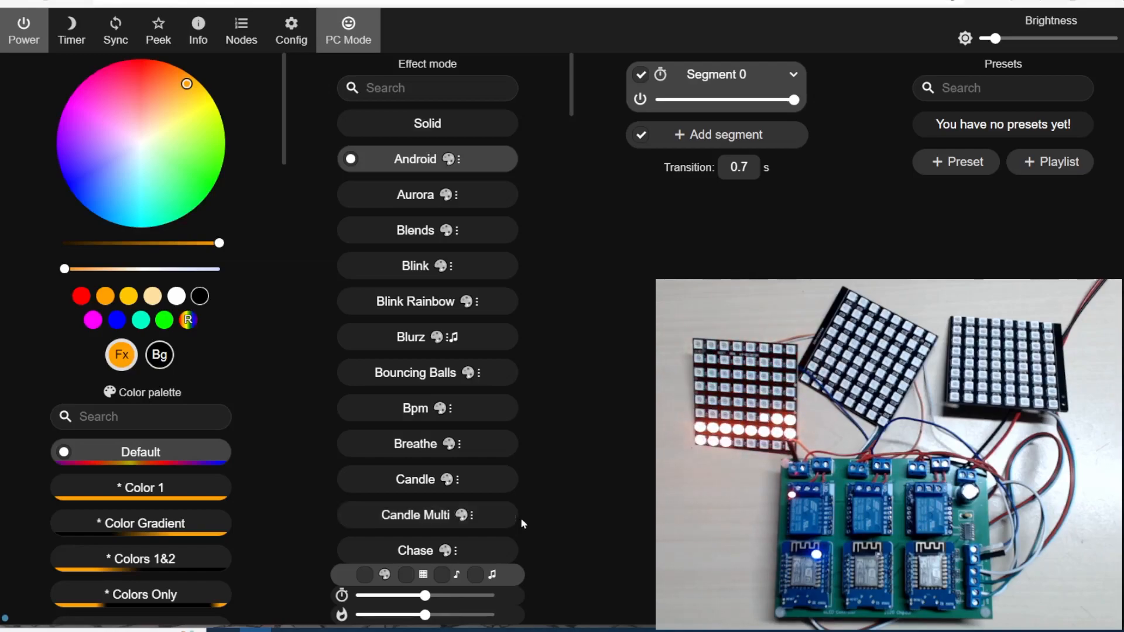
{"action": "left_click", "coordinate": [414, 372]}
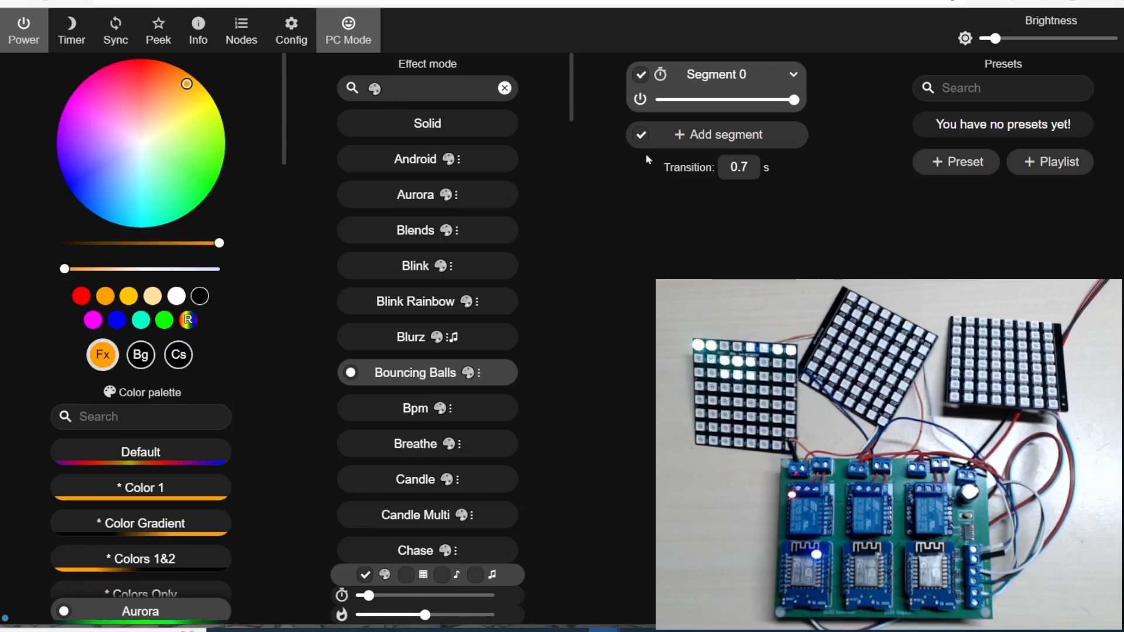
Toggle the sleep timer and Sync, try Breathe, then set the matrix to Candle
{"action": "left_click", "coordinate": [70, 30]}
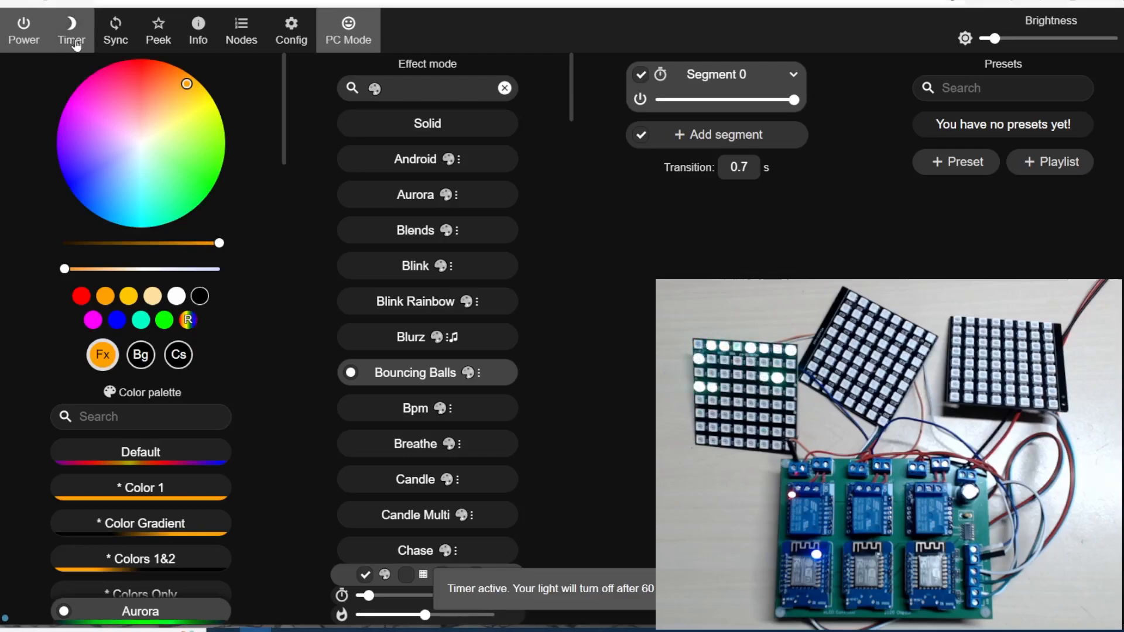
{"action": "left_click", "coordinate": [70, 27]}
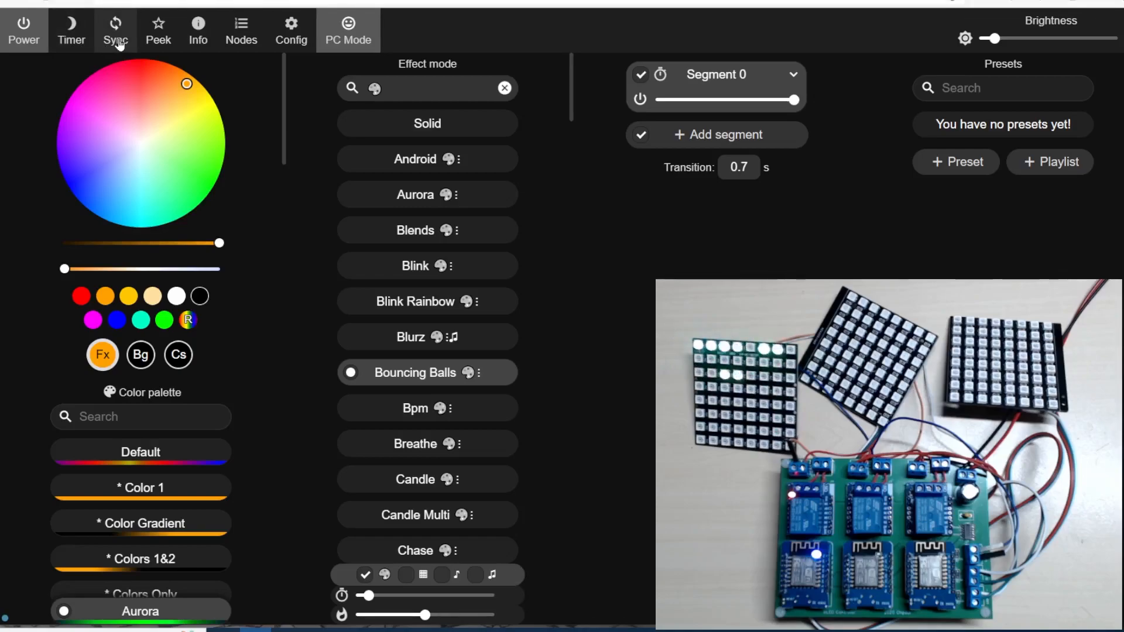
{"action": "left_click", "coordinate": [158, 30]}
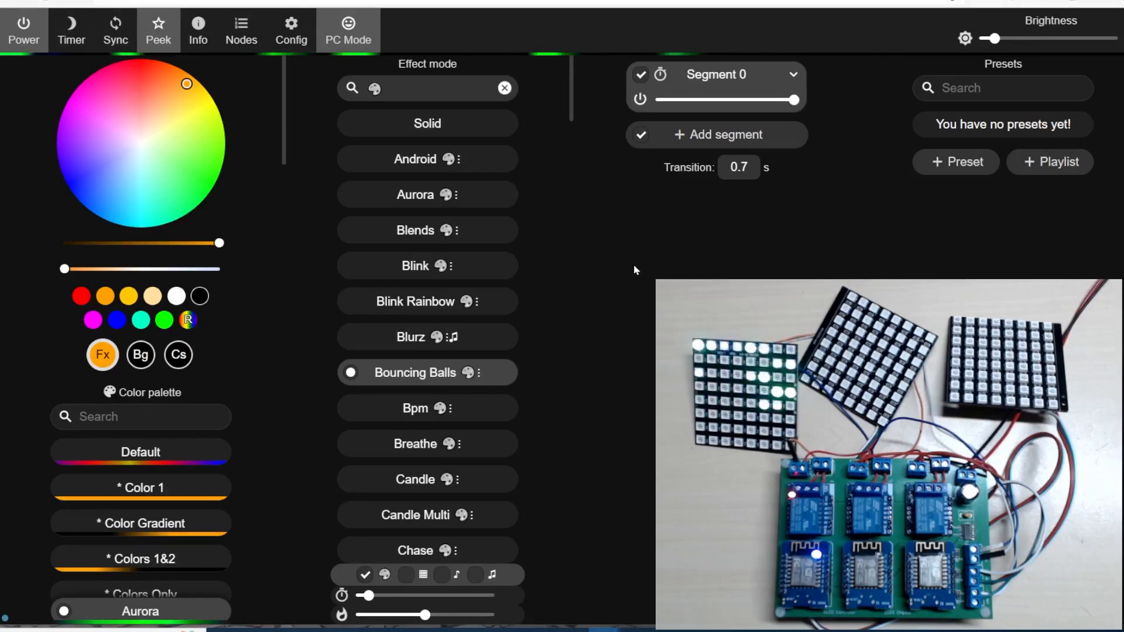
{"action": "left_click", "coordinate": [427, 443]}
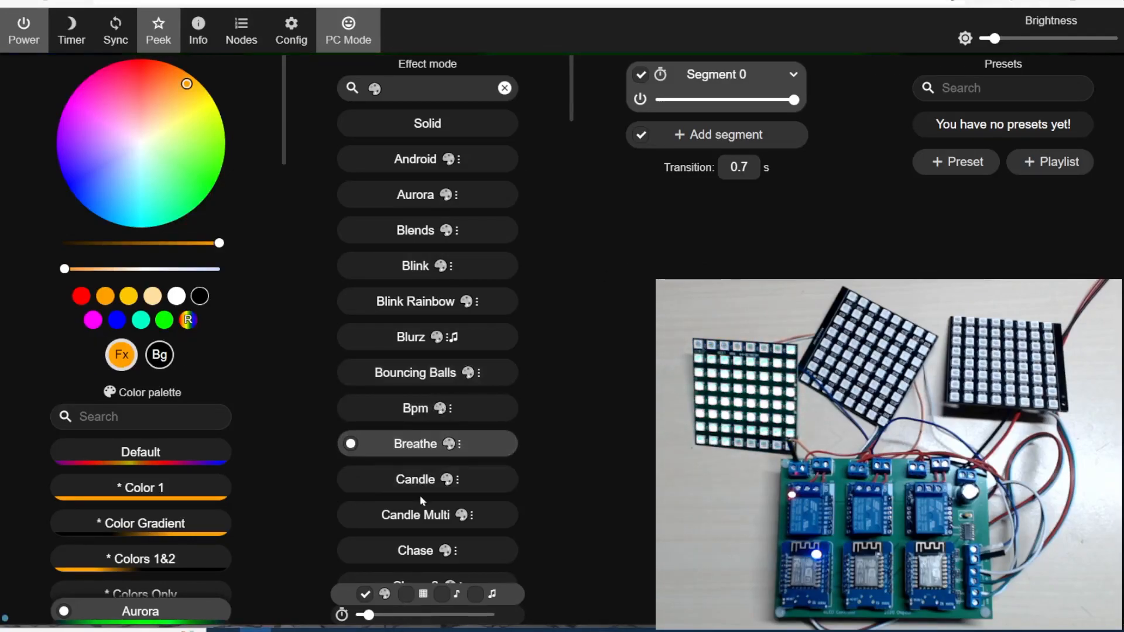
{"action": "left_click", "coordinate": [426, 480]}
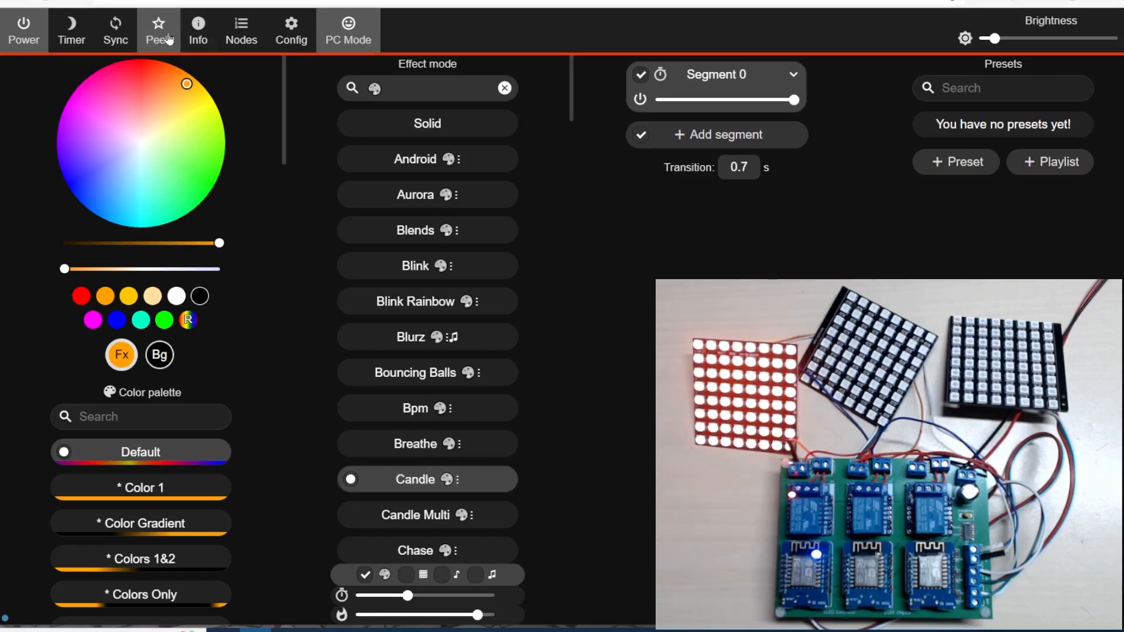
Stop the live Peek preview and check device info reports v0.14.0-b1 "Hoshi"
{"action": "left_click", "coordinate": [198, 28]}
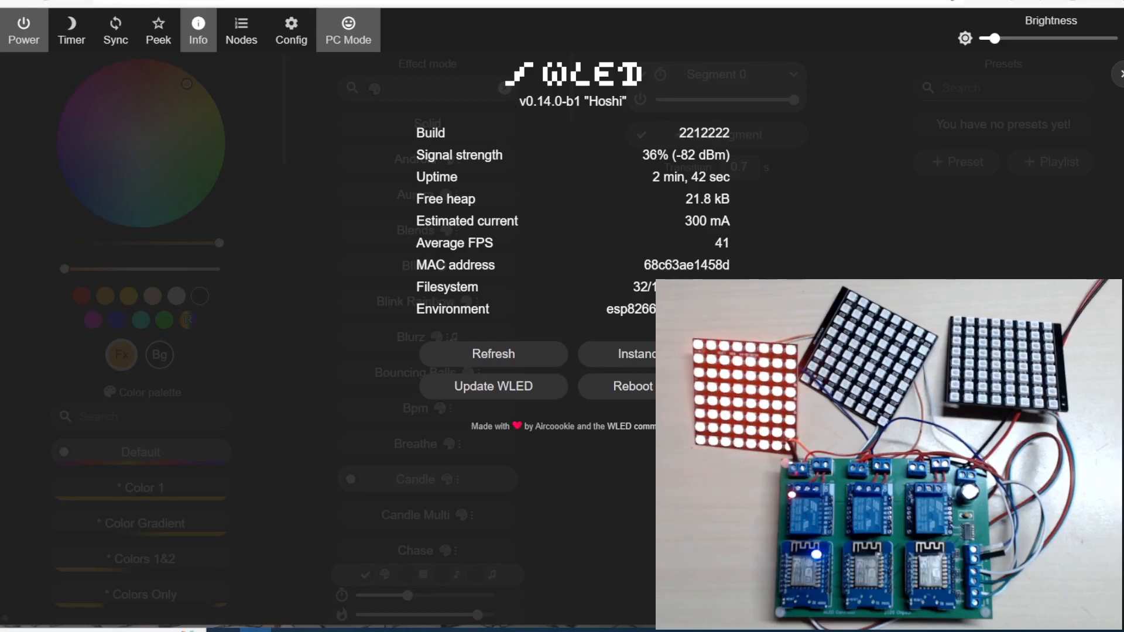
{"action": "mouse_move", "coordinate": [668, 188]}
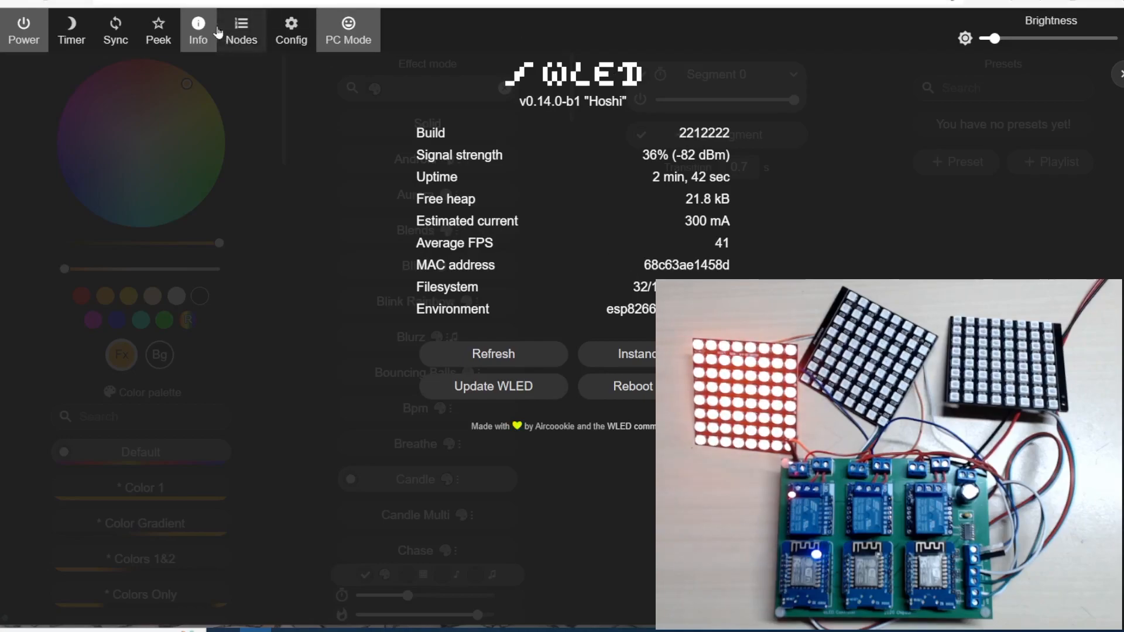
{"action": "left_click", "coordinate": [241, 29]}
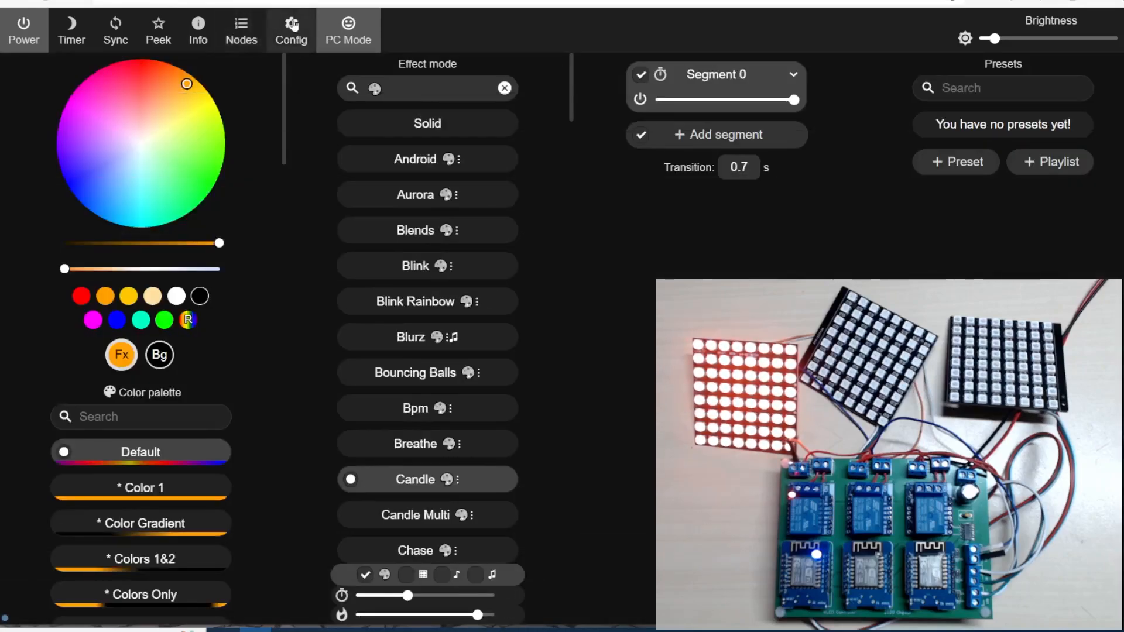
Browse LED hardware setup and the 2D setup page, then leave it for Time & Macros
{"action": "left_click", "coordinate": [291, 25]}
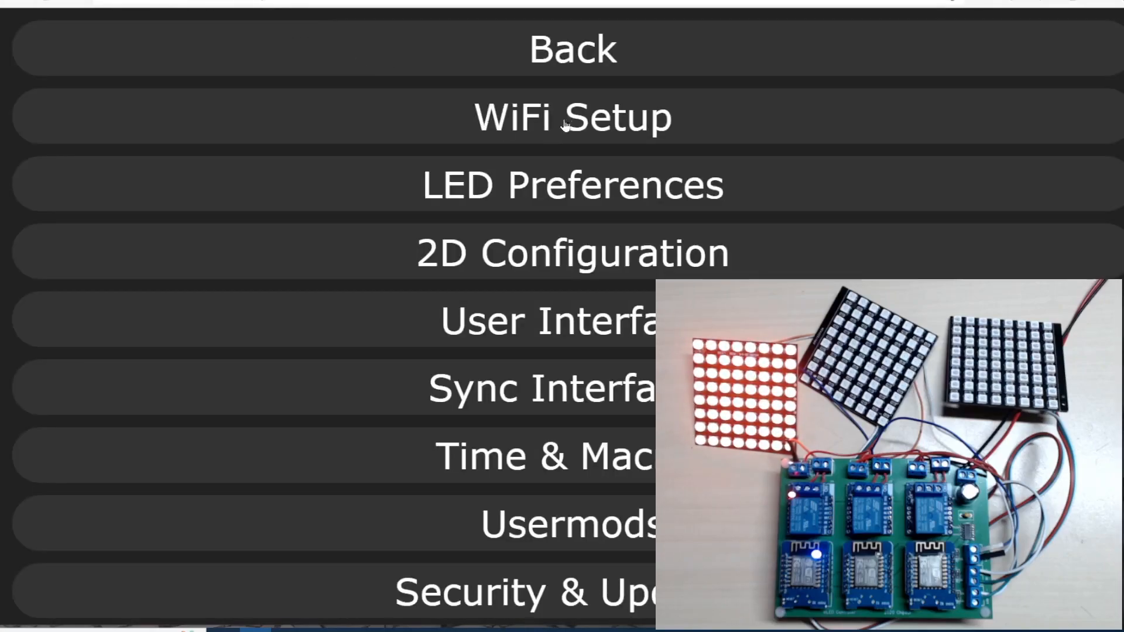
{"action": "left_click", "coordinate": [573, 182]}
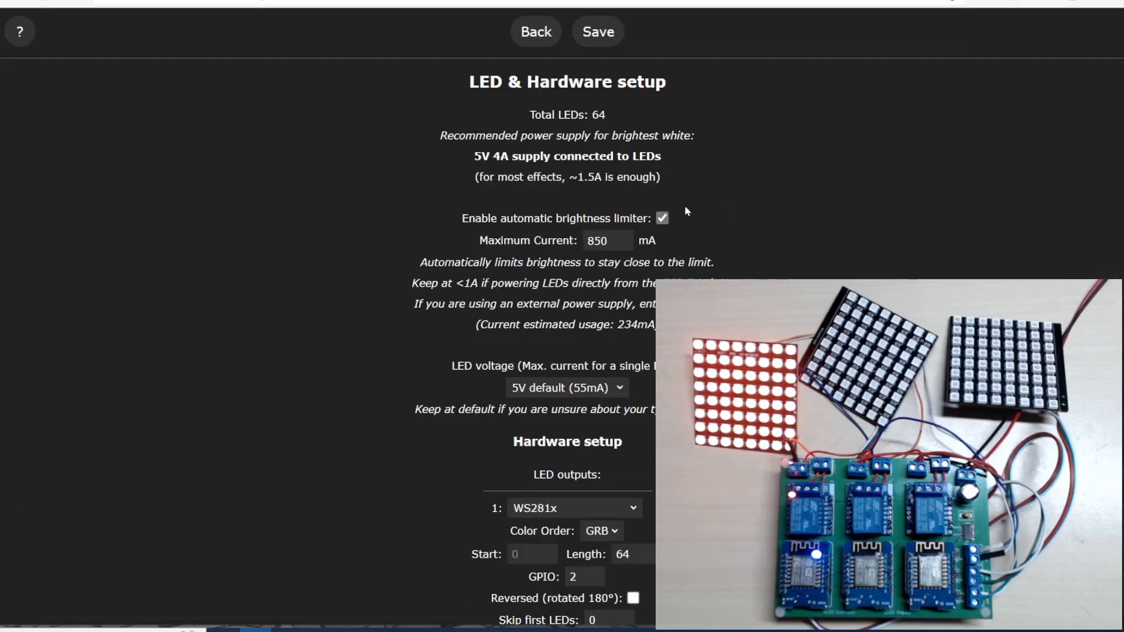
{"action": "left_click", "coordinate": [536, 30]}
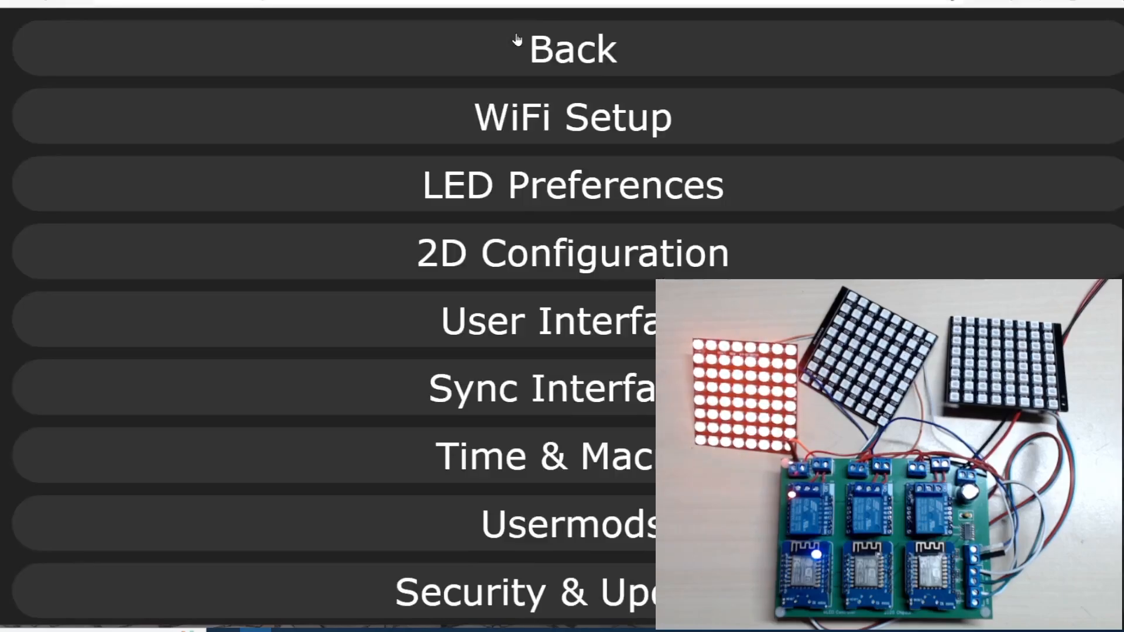
{"action": "left_click", "coordinate": [572, 253]}
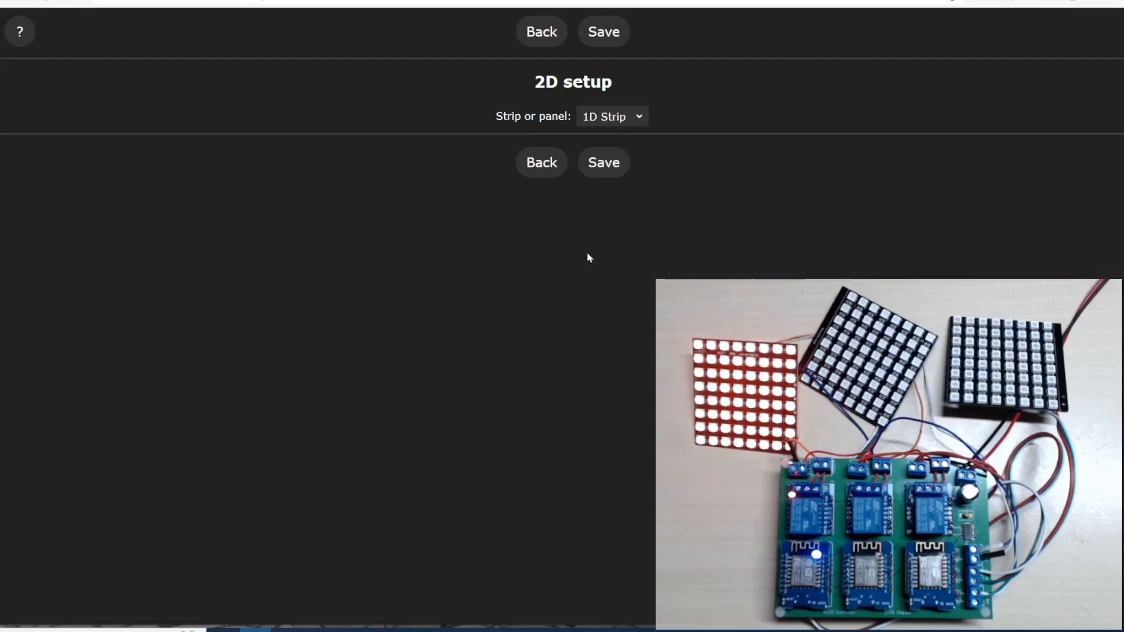
{"action": "left_click", "coordinate": [611, 116]}
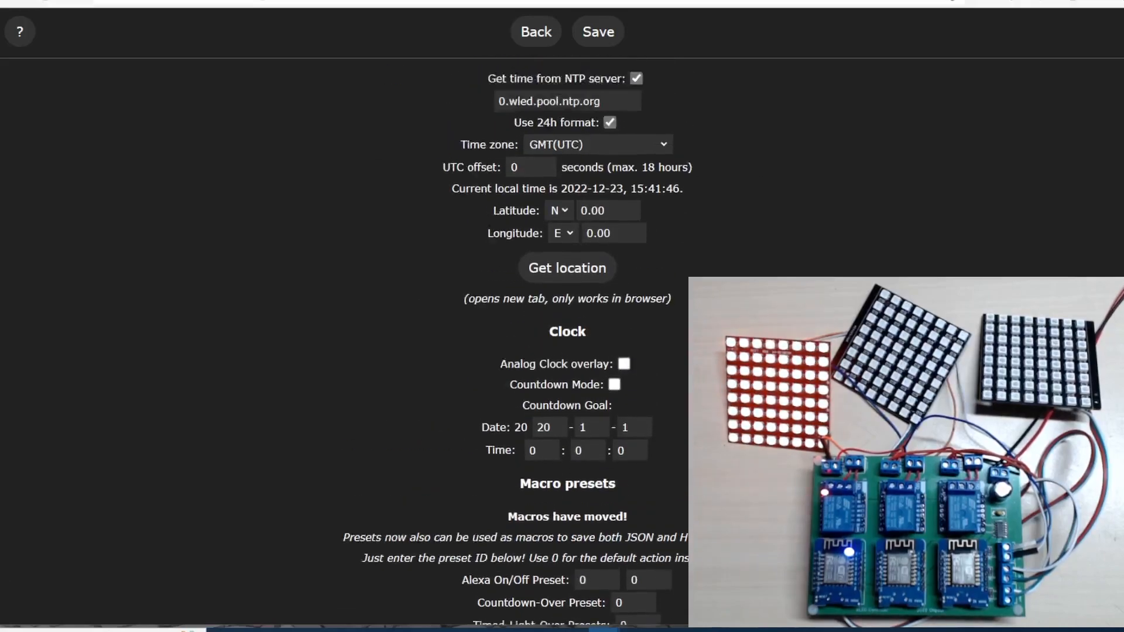
{"action": "left_click", "coordinate": [537, 30]}
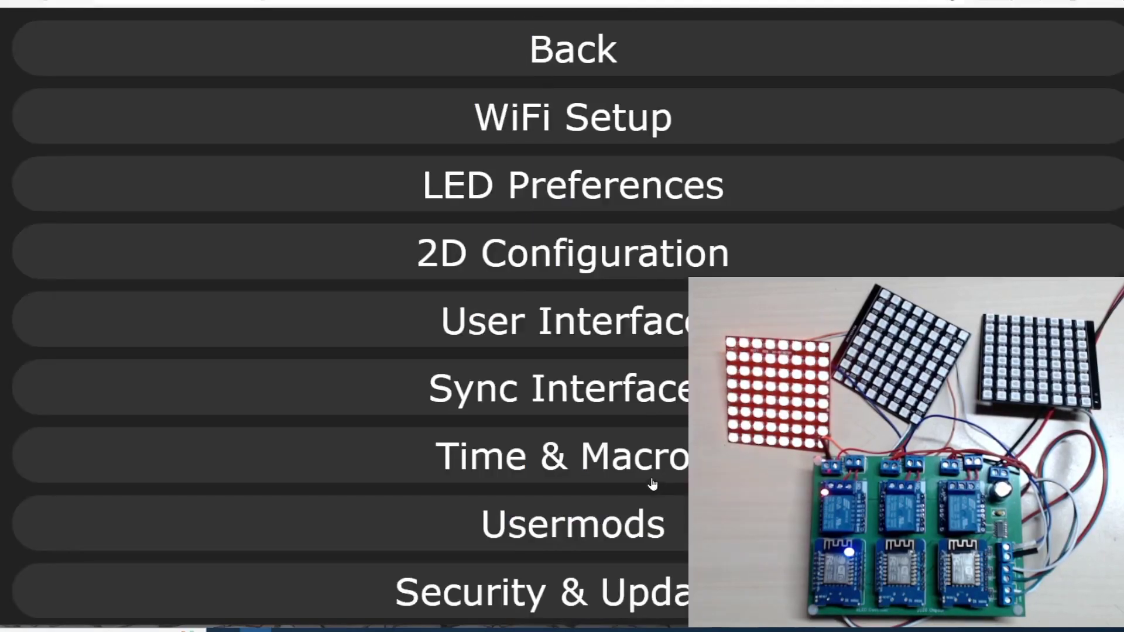
{"action": "left_click", "coordinate": [560, 457]}
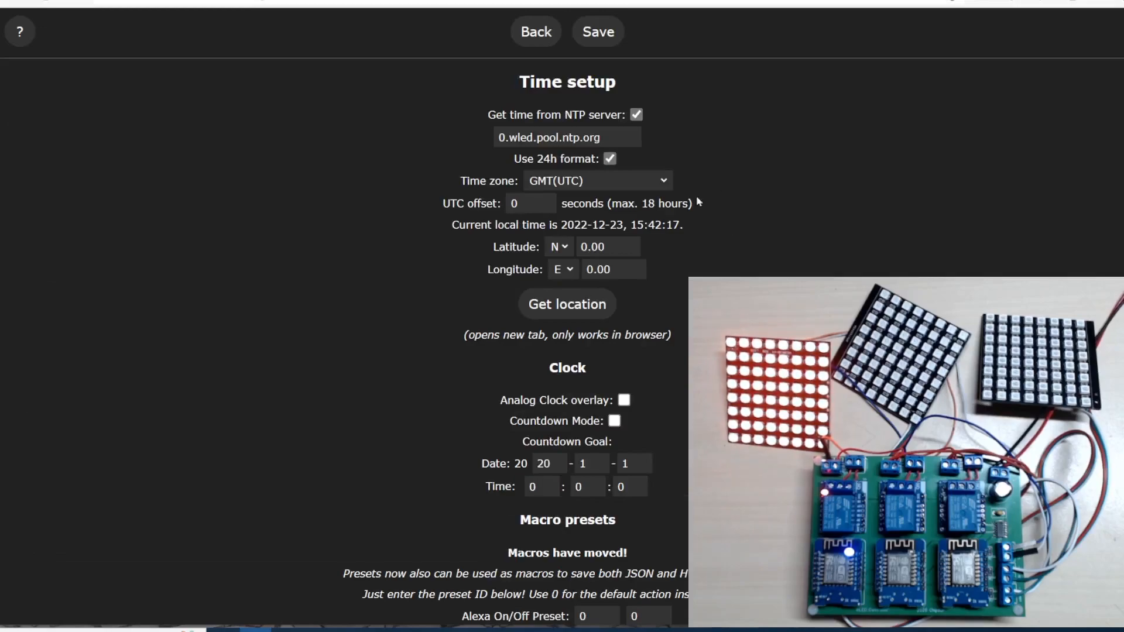
{"action": "mouse_move", "coordinate": [658, 160]}
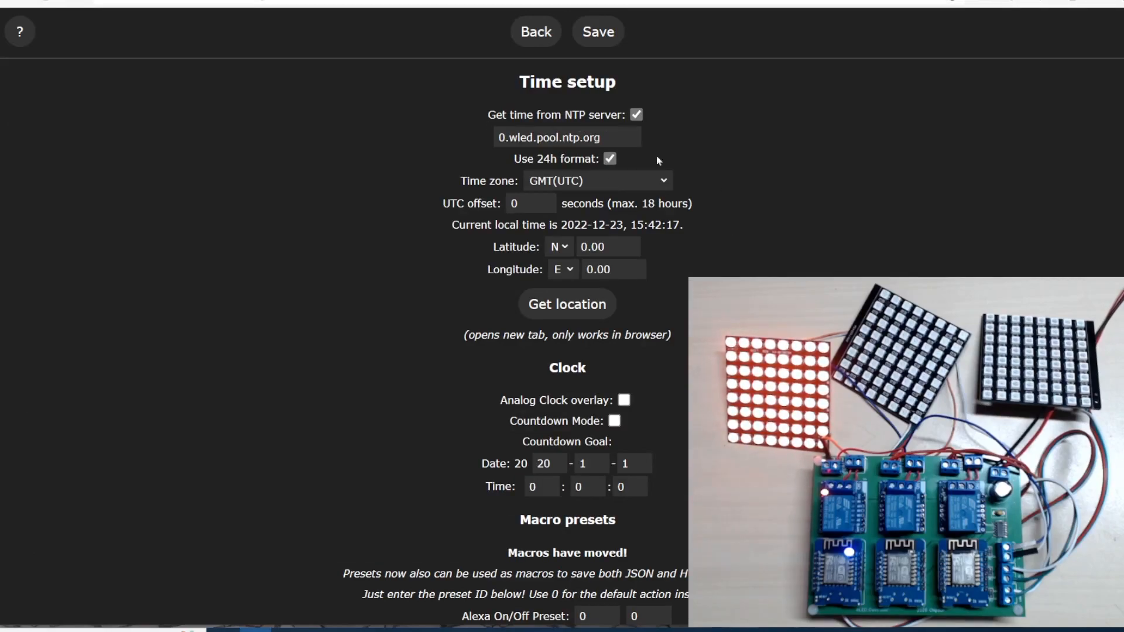
{"action": "scroll", "scroll_direction": "down", "scroll_amount": 3}
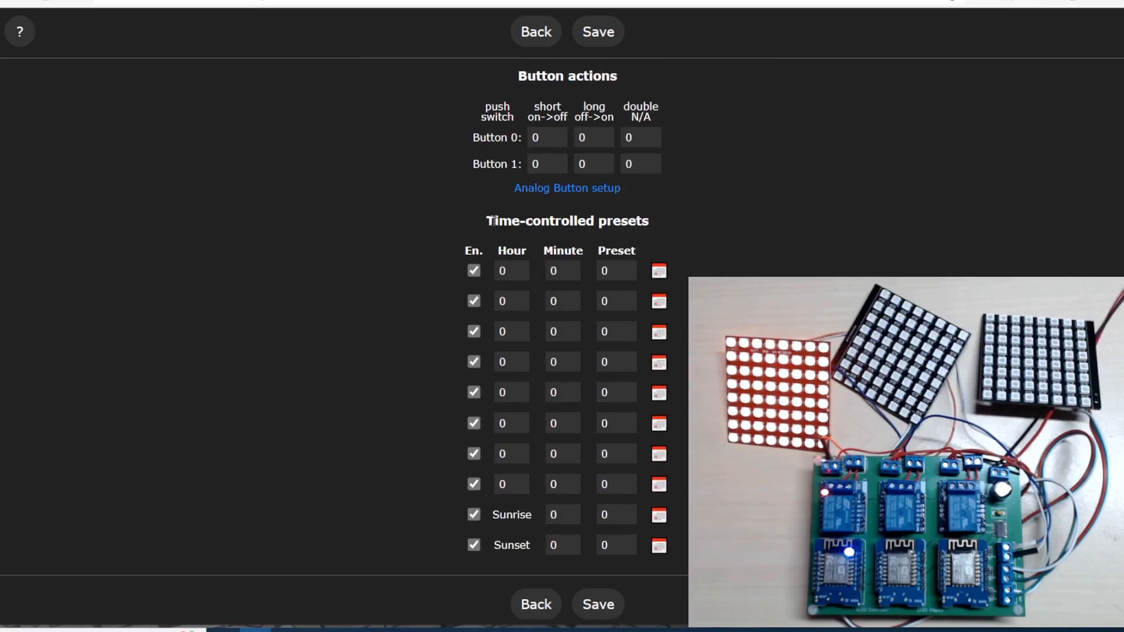
{"action": "mouse_move", "coordinate": [587, 244]}
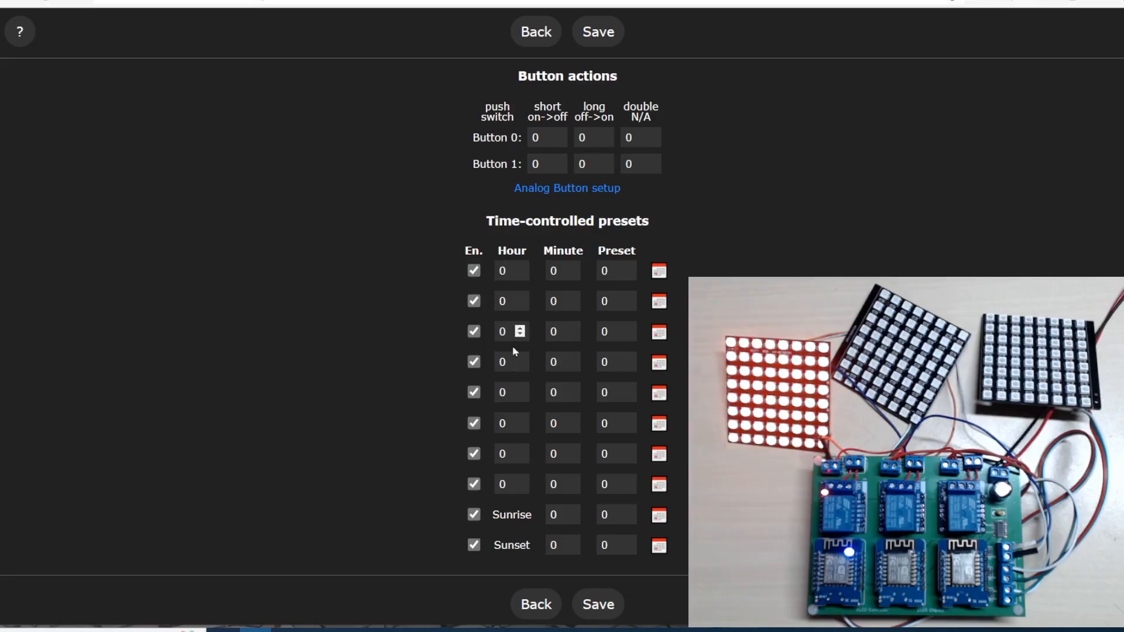
{"action": "mouse_move", "coordinate": [619, 270]}
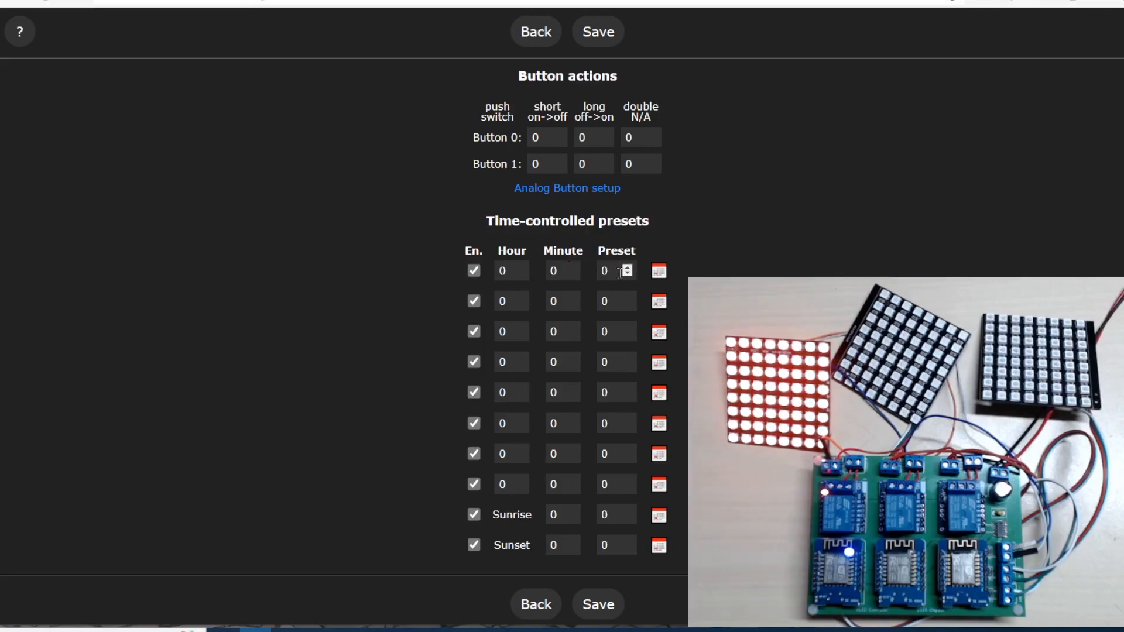
{"action": "left_click", "coordinate": [658, 270]}
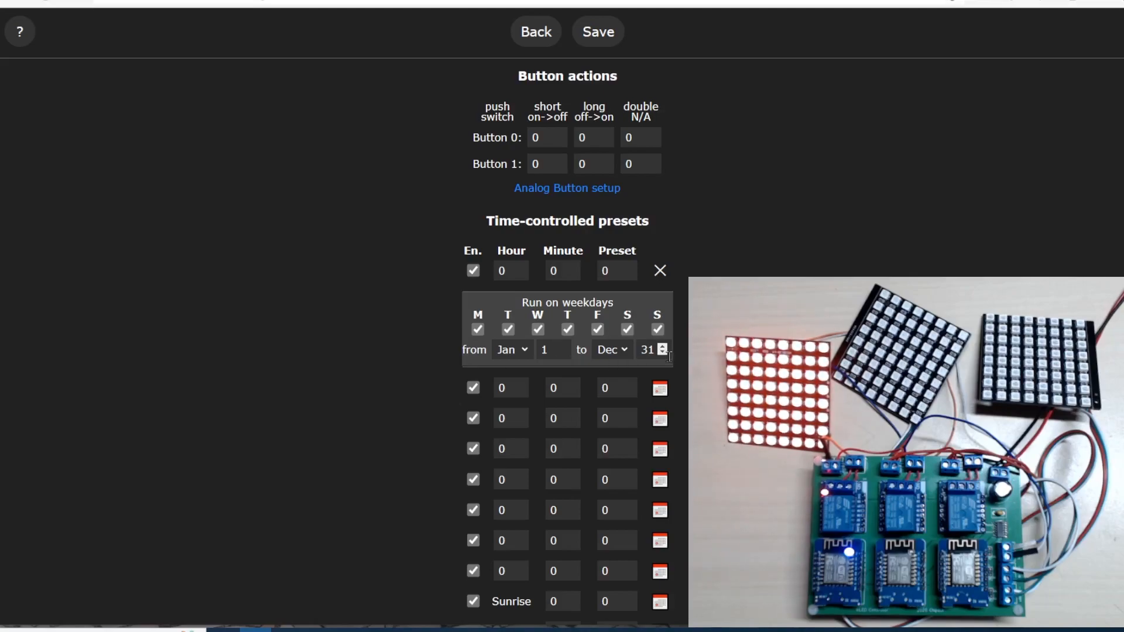
{"action": "left_click", "coordinate": [660, 271]}
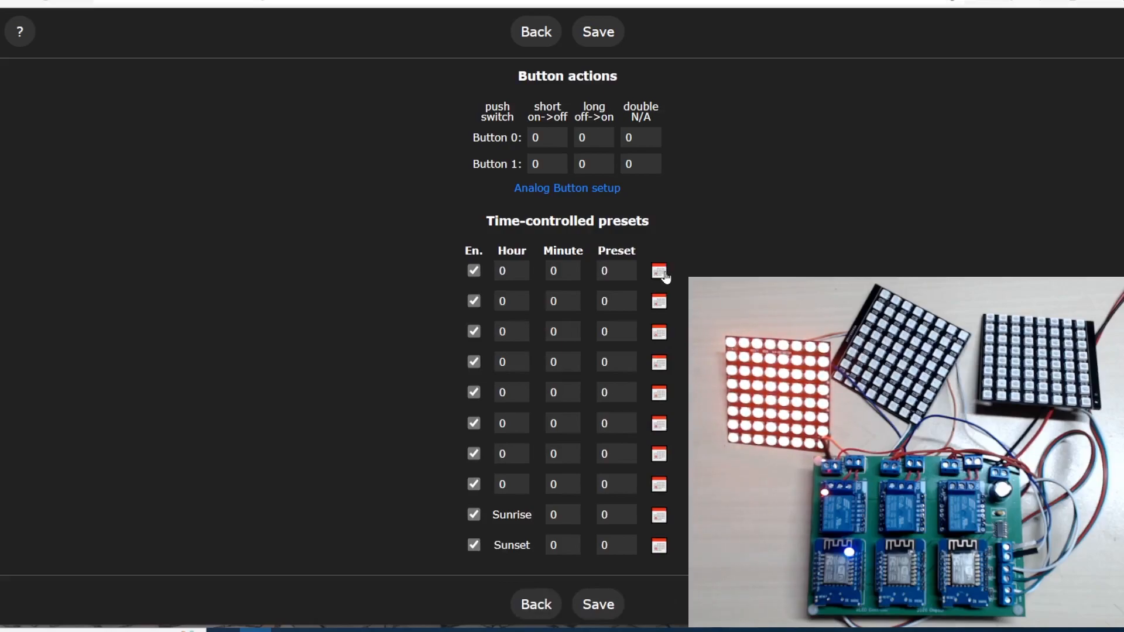
{"action": "mouse_move", "coordinate": [675, 274]}
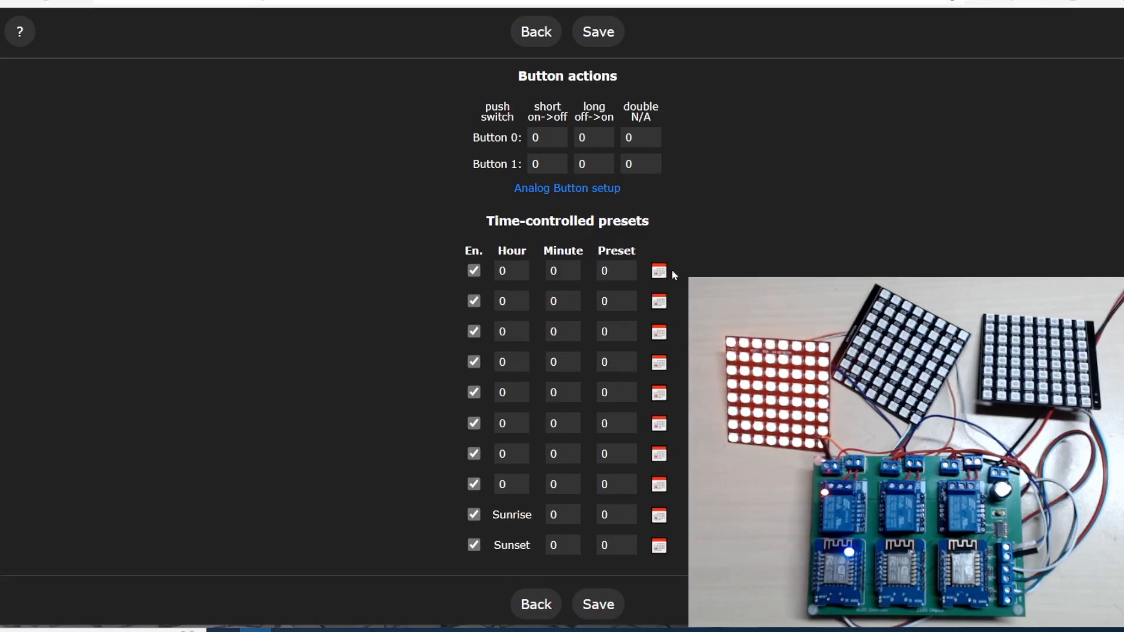
{"action": "mouse_move", "coordinate": [665, 286]}
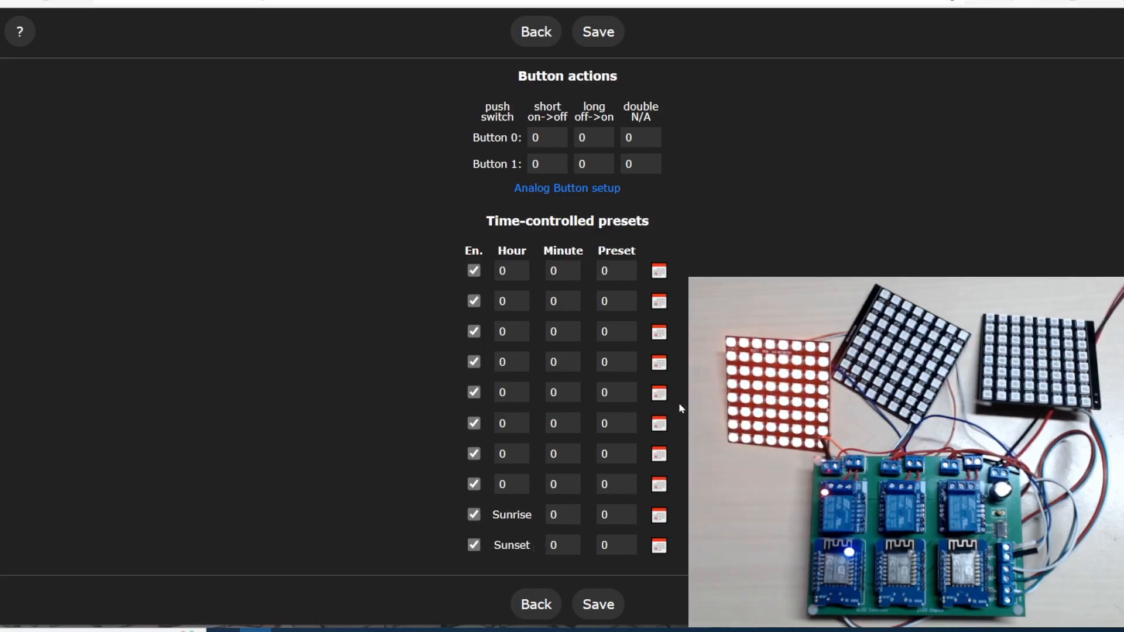
{"action": "mouse_move", "coordinate": [639, 423]}
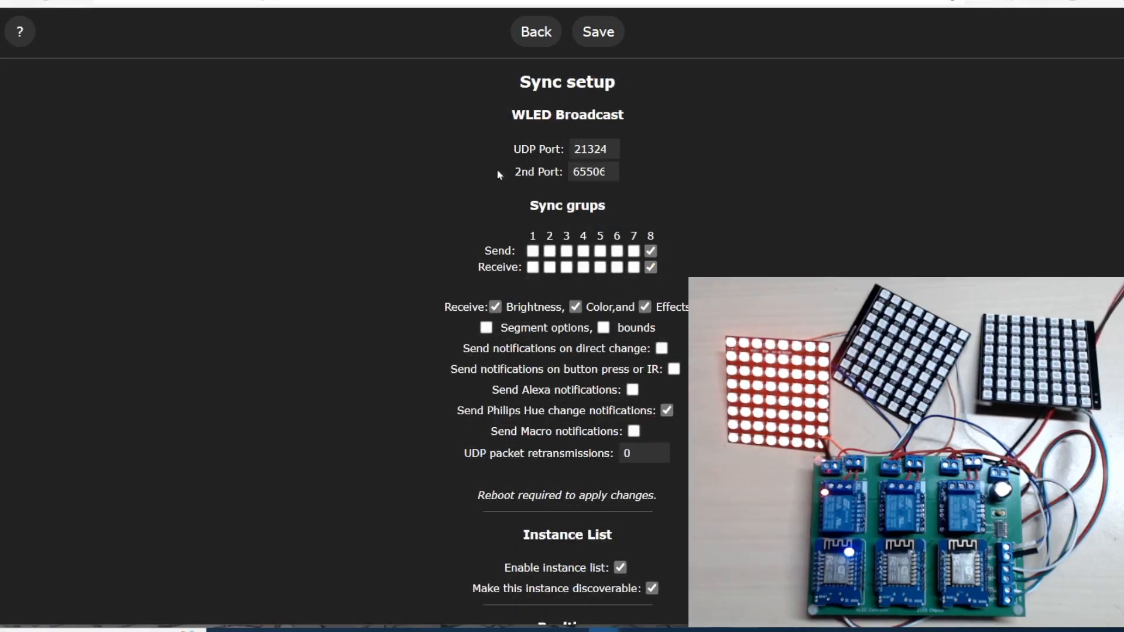
{"action": "mouse_move", "coordinate": [520, 208]}
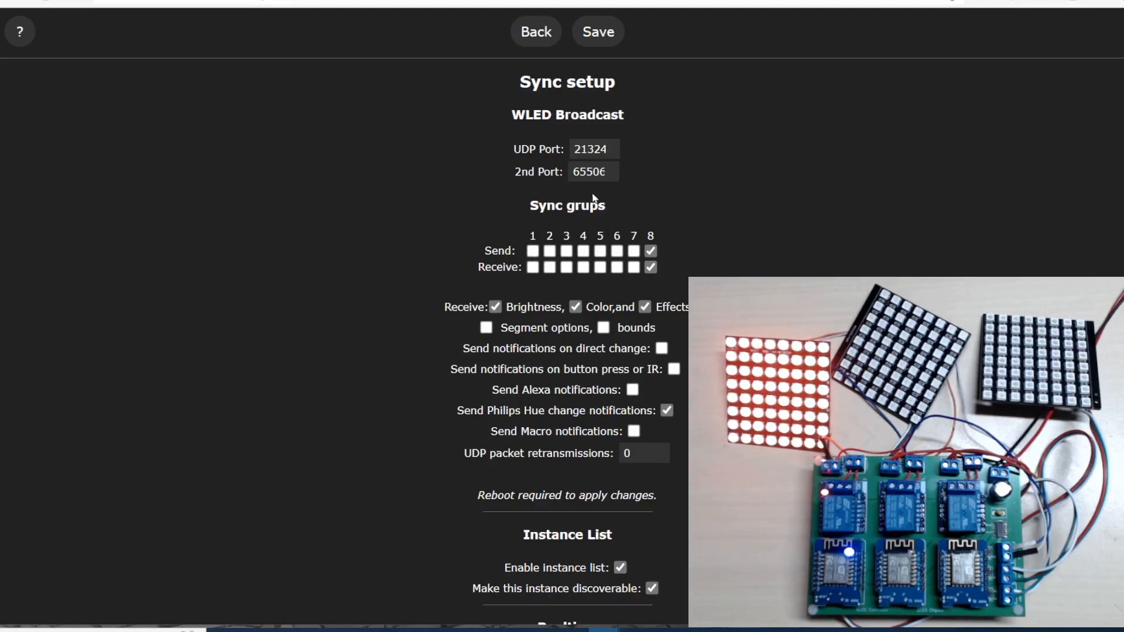
{"action": "mouse_move", "coordinate": [609, 227]}
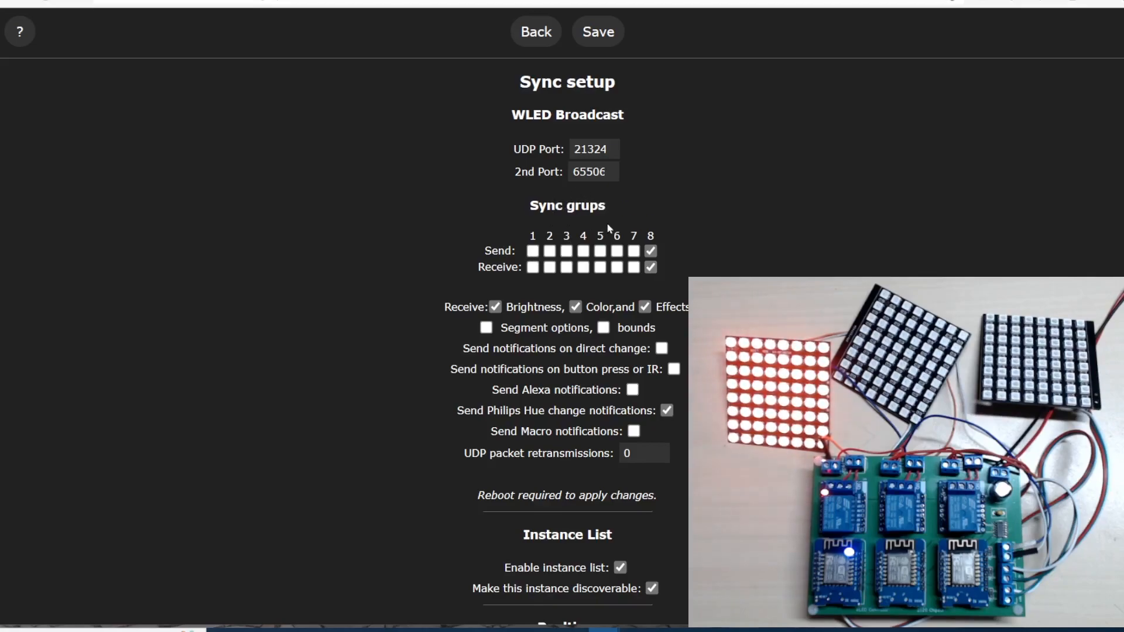
{"action": "mouse_move", "coordinate": [559, 223]}
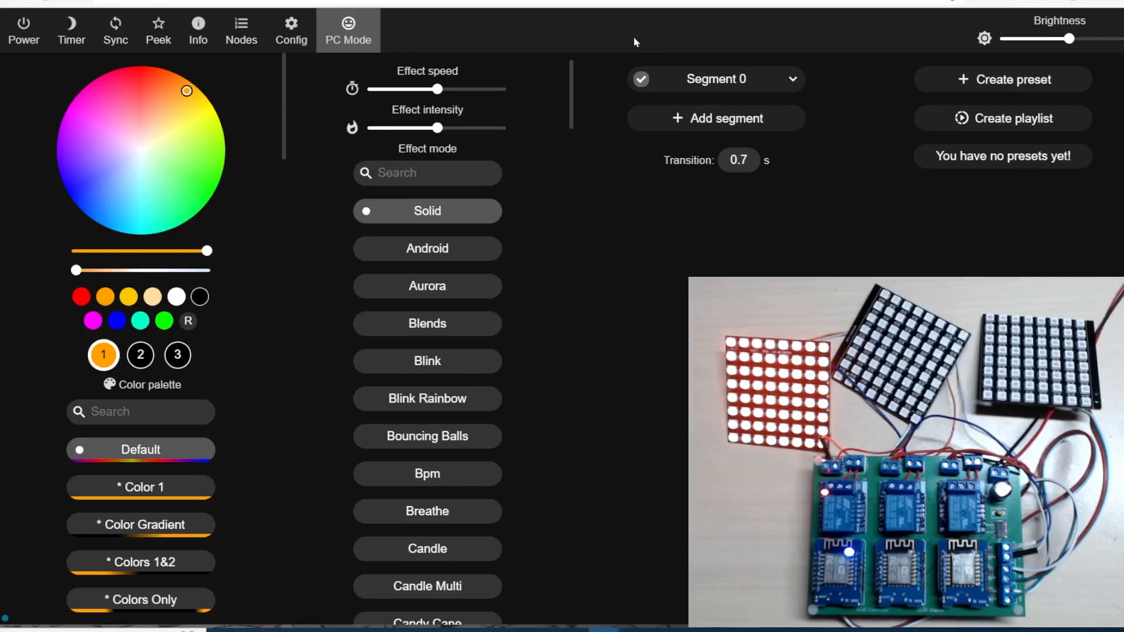
Revisit Manual OTA Update and pick the 0.14.0-b1 ESP8266 firmware file
{"action": "left_click", "coordinate": [291, 30]}
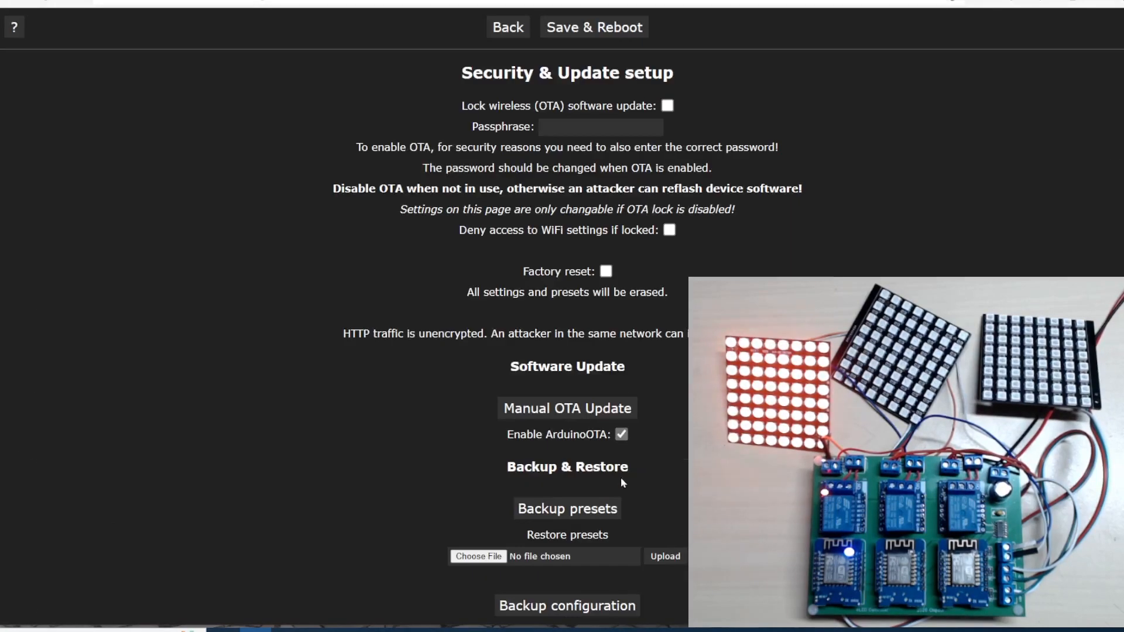
{"action": "left_click", "coordinate": [568, 407]}
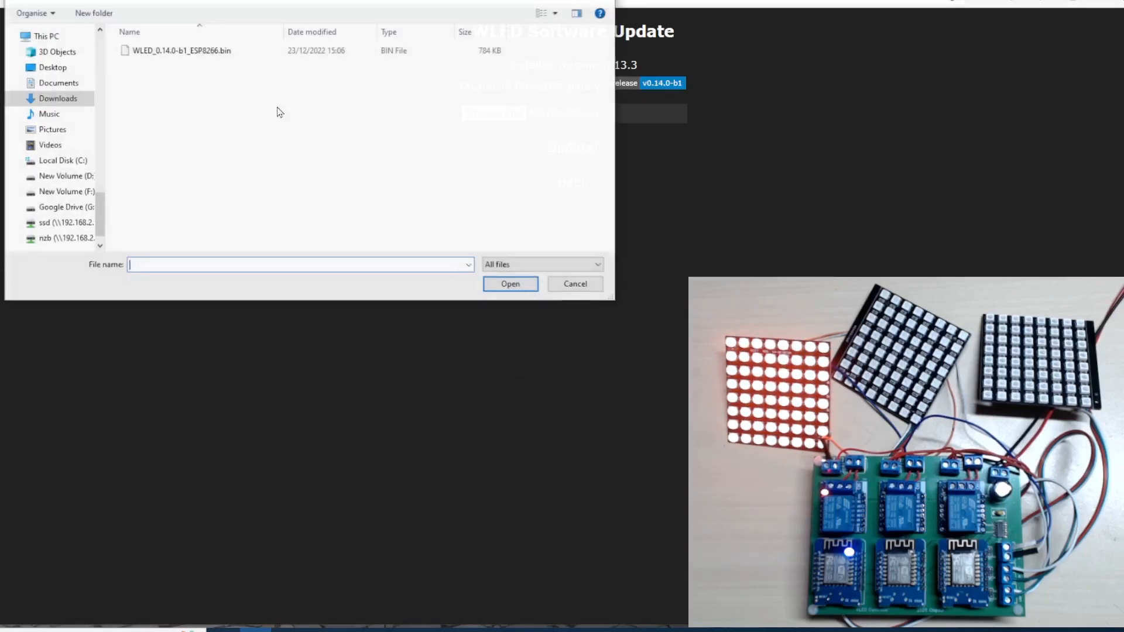
{"action": "left_click", "coordinate": [510, 283]}
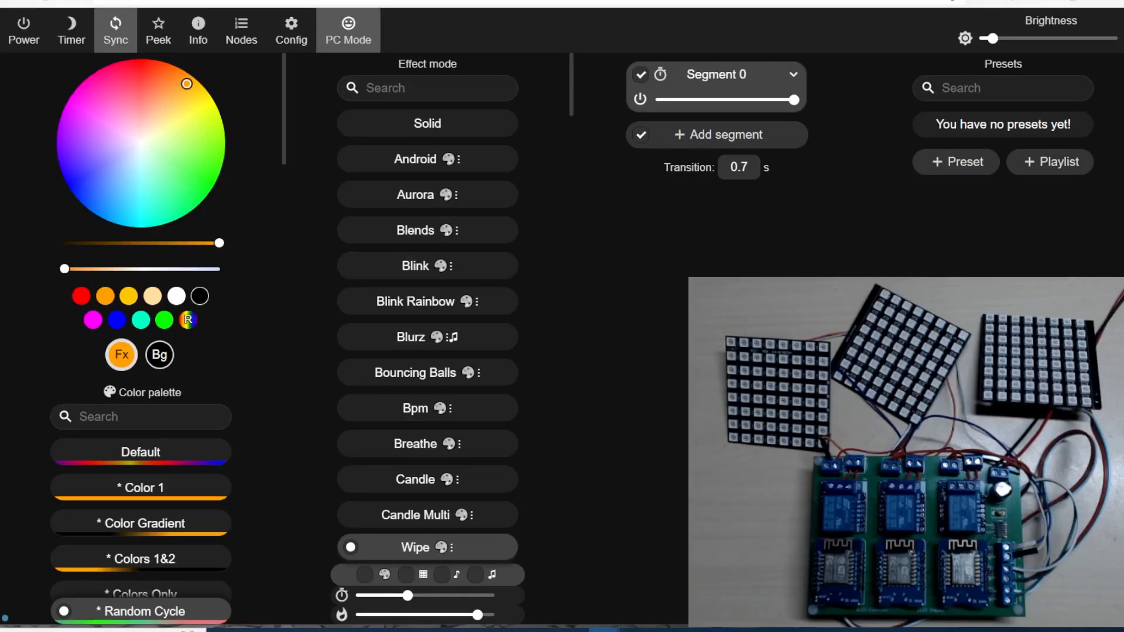
{"action": "mouse_move", "coordinate": [297, 35]}
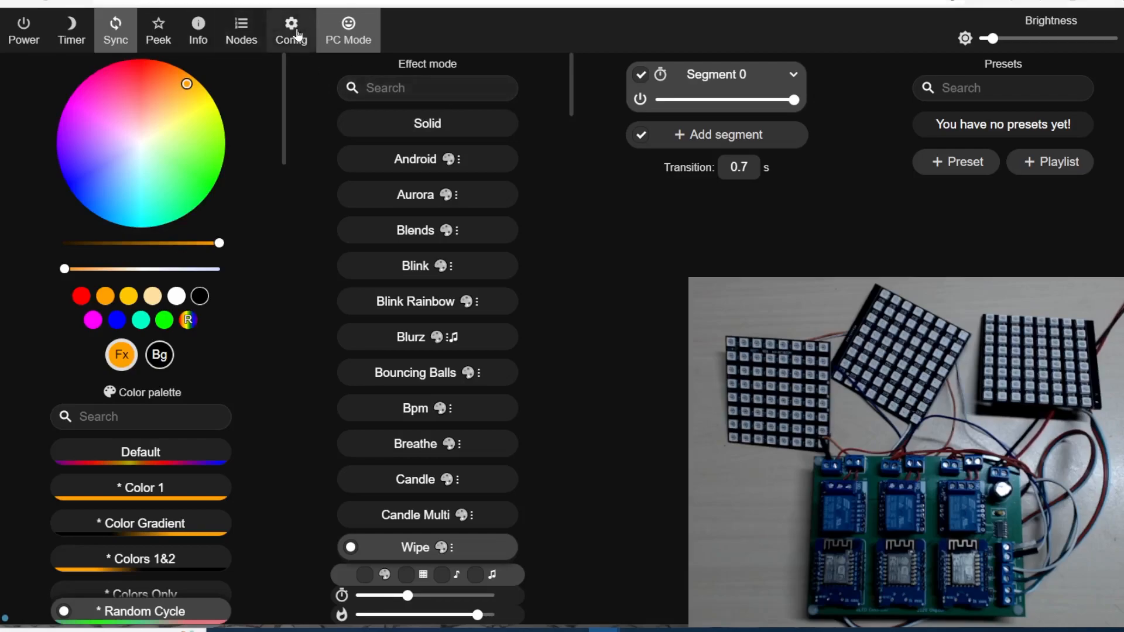
{"action": "left_click", "coordinate": [290, 24]}
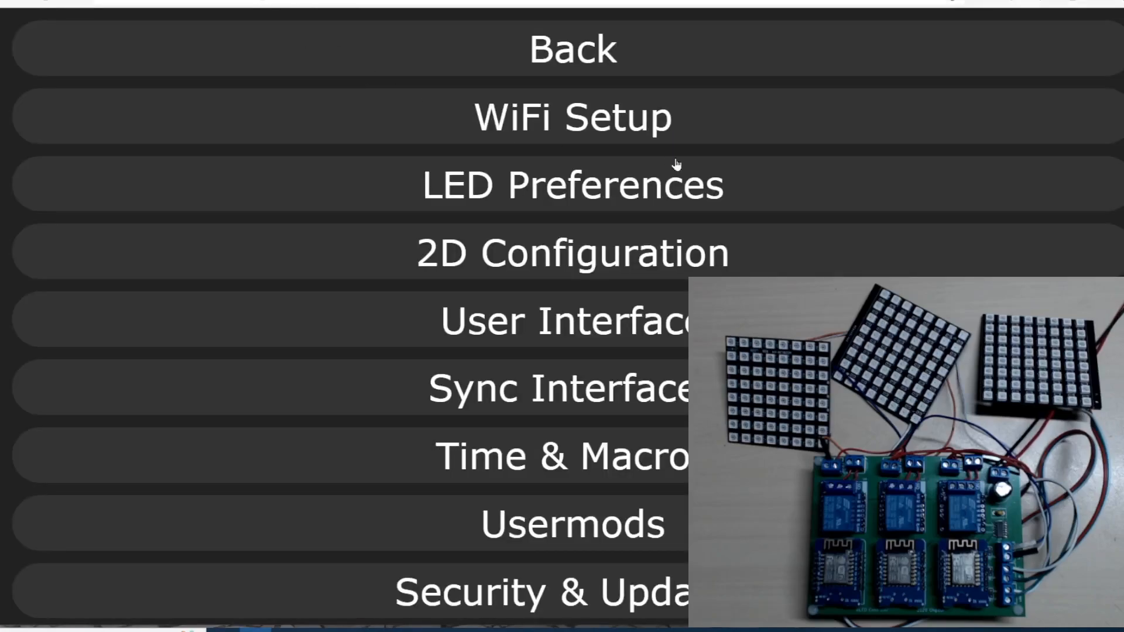
{"action": "left_click", "coordinate": [560, 387]}
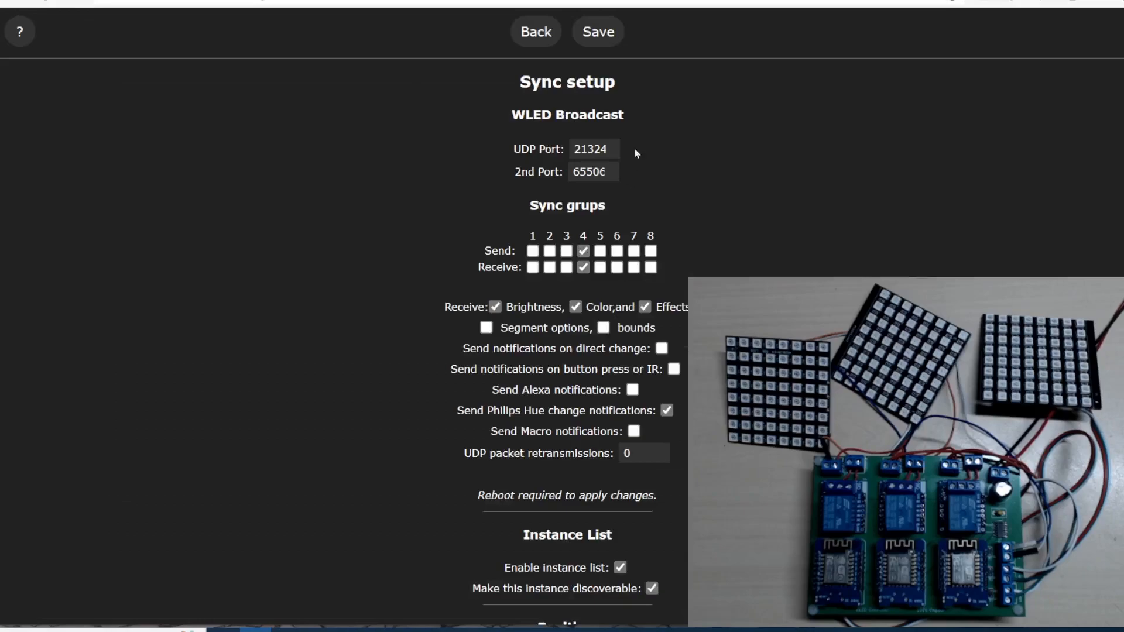
{"action": "mouse_move", "coordinate": [506, 508]}
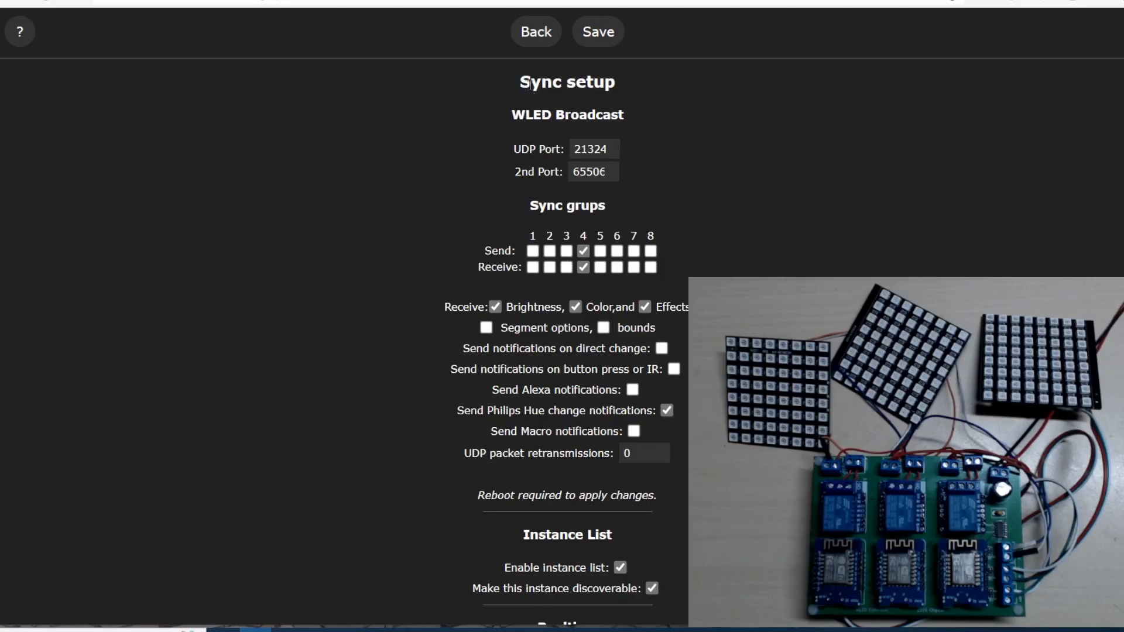
{"action": "left_click", "coordinate": [535, 30]}
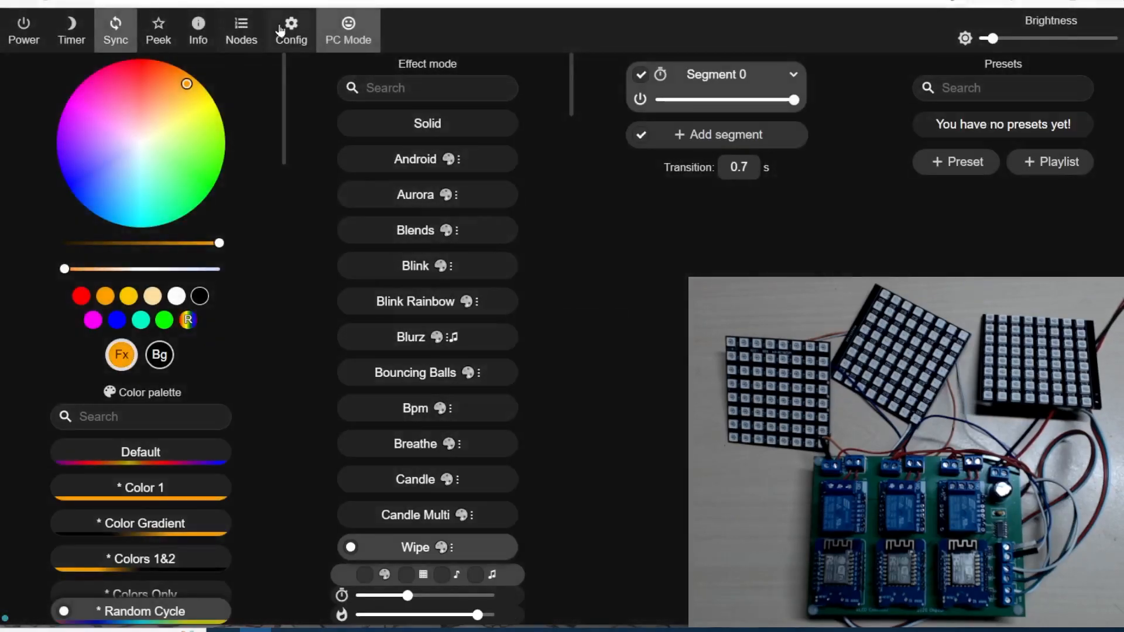
Check device info for v0.14.0-b1, close it and browse the Chase effects
{"action": "left_click", "coordinate": [197, 30]}
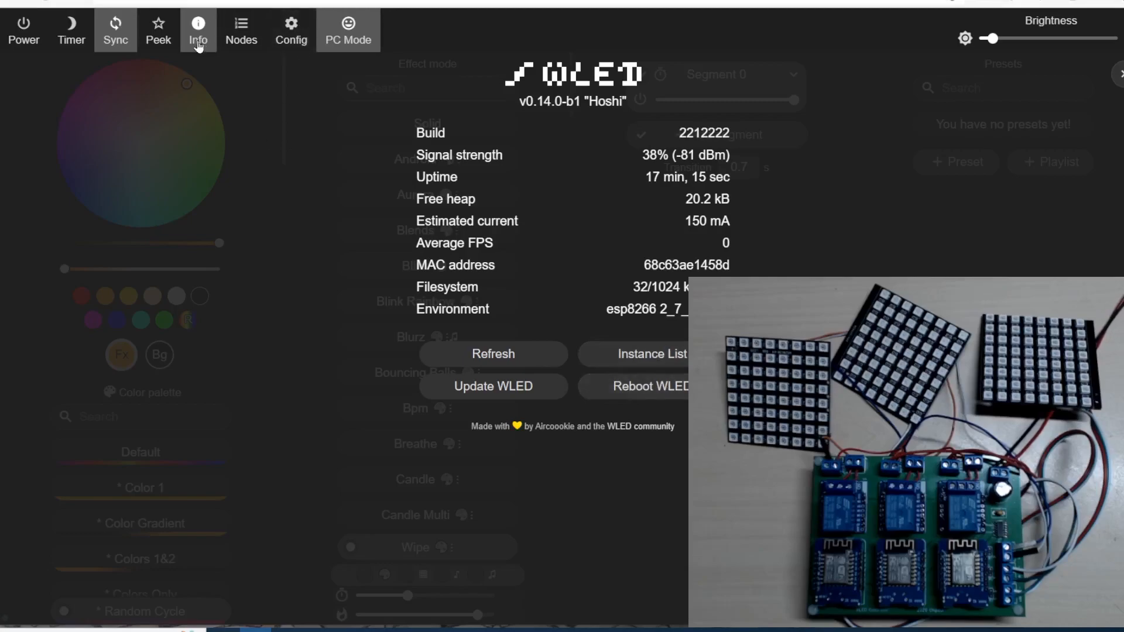
{"action": "left_click", "coordinate": [198, 28]}
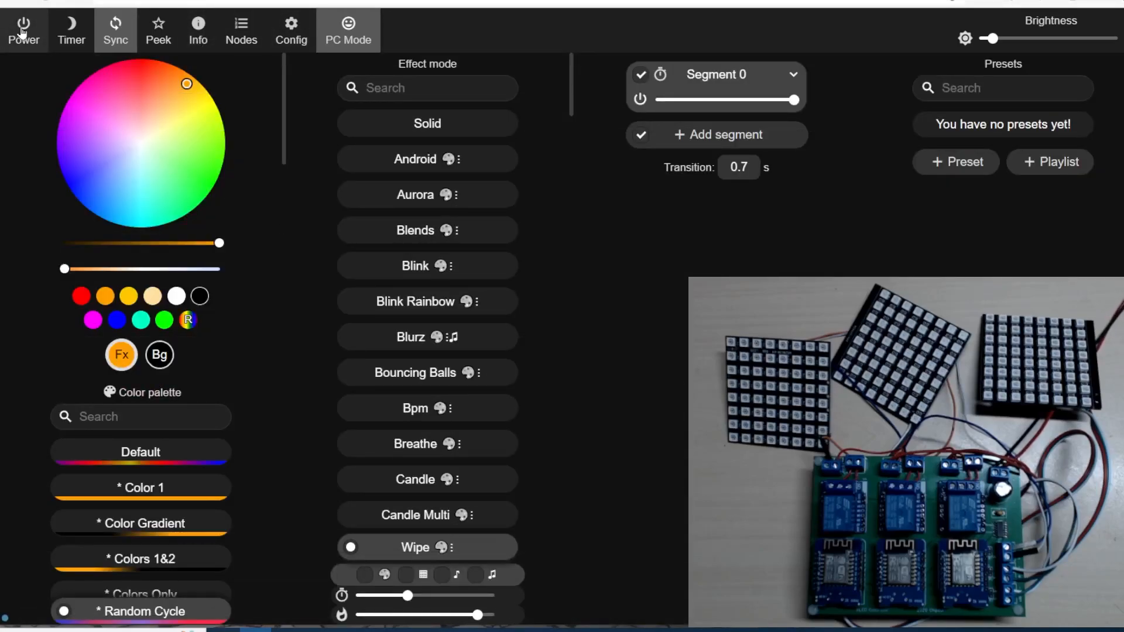
{"action": "scroll", "scroll_direction": "down", "scroll_amount": 3}
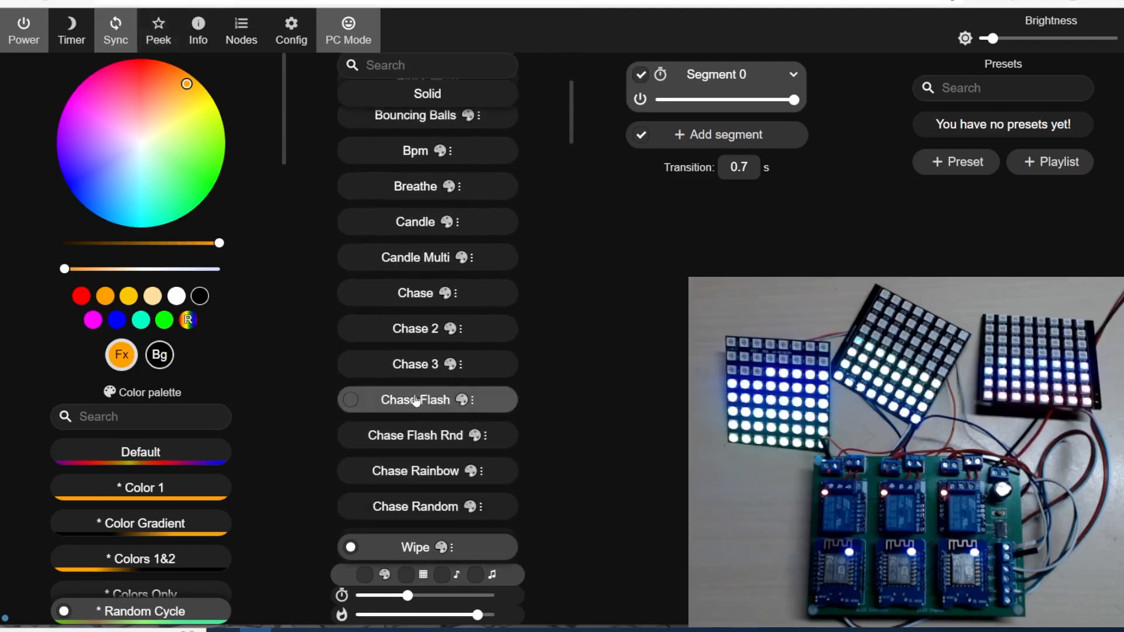
Try Chase Flash and Chase Rainbow, turn power on, then Colortwinkles and Flow Stripe
{"action": "left_click", "coordinate": [160, 355]}
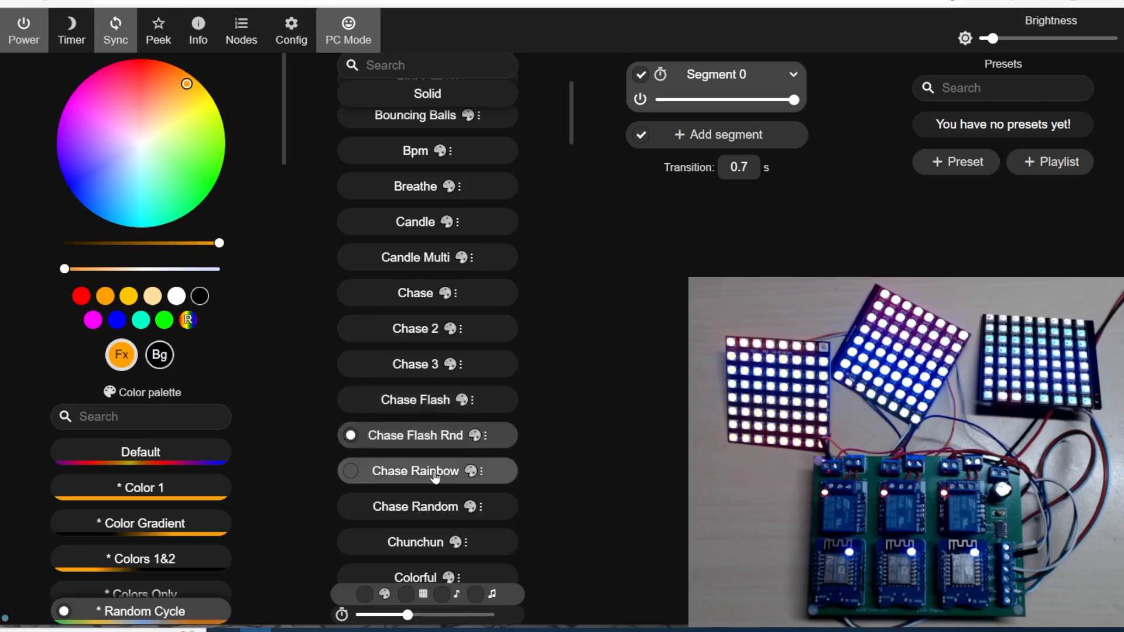
{"action": "left_click", "coordinate": [426, 471]}
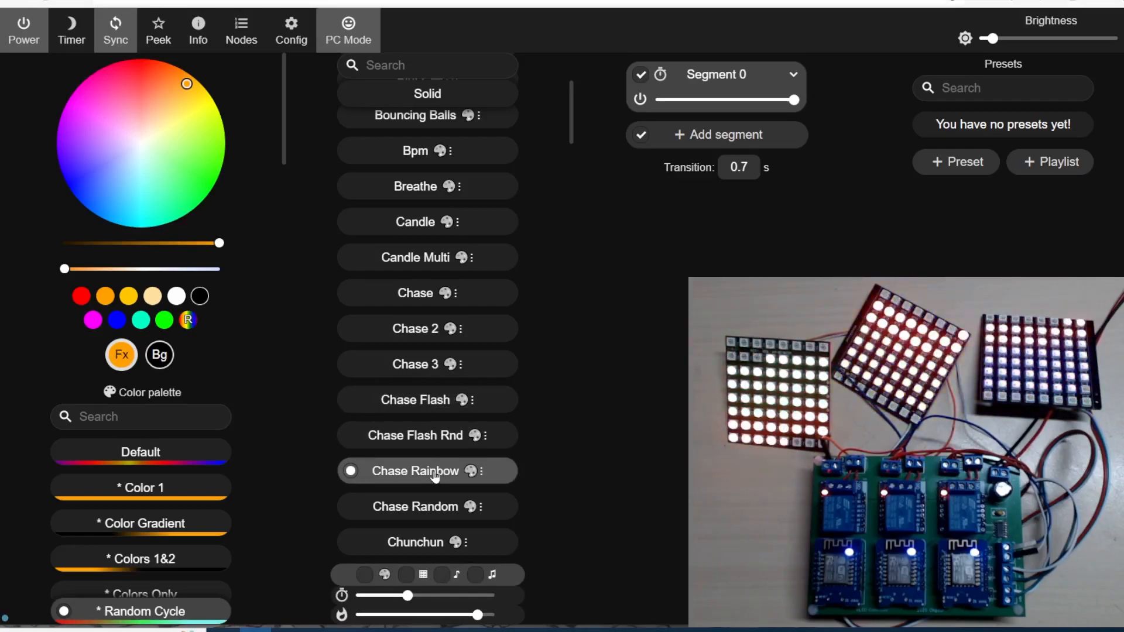
{"action": "left_click", "coordinate": [426, 506]}
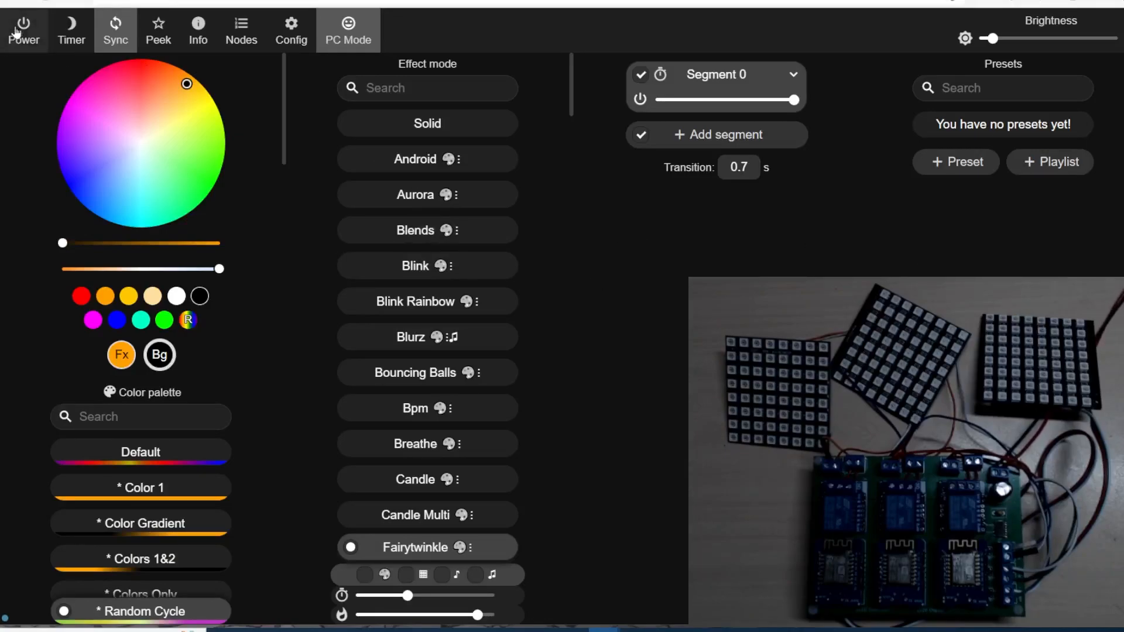
{"action": "left_click", "coordinate": [24, 24]}
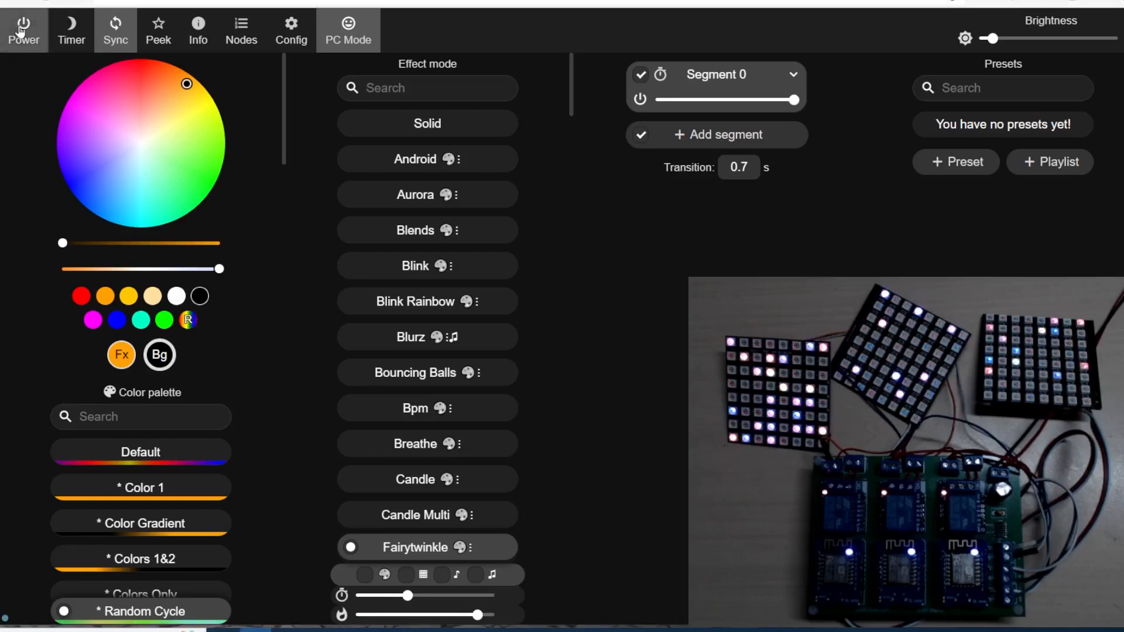
{"action": "scroll", "scroll_direction": "down", "scroll_amount": 3}
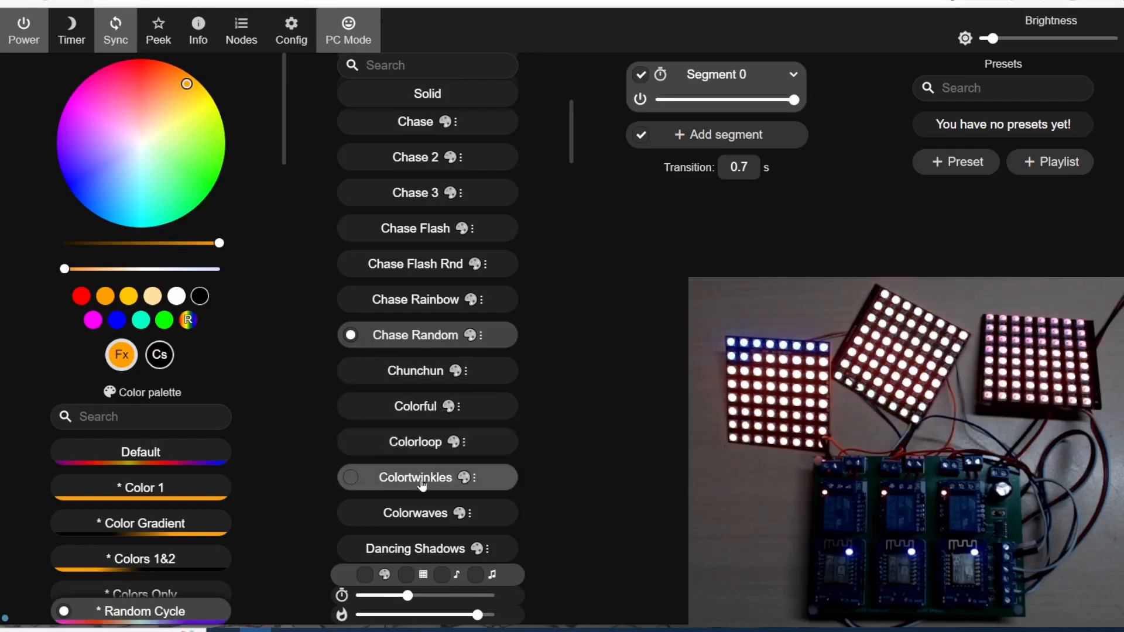
{"action": "left_click", "coordinate": [414, 477]}
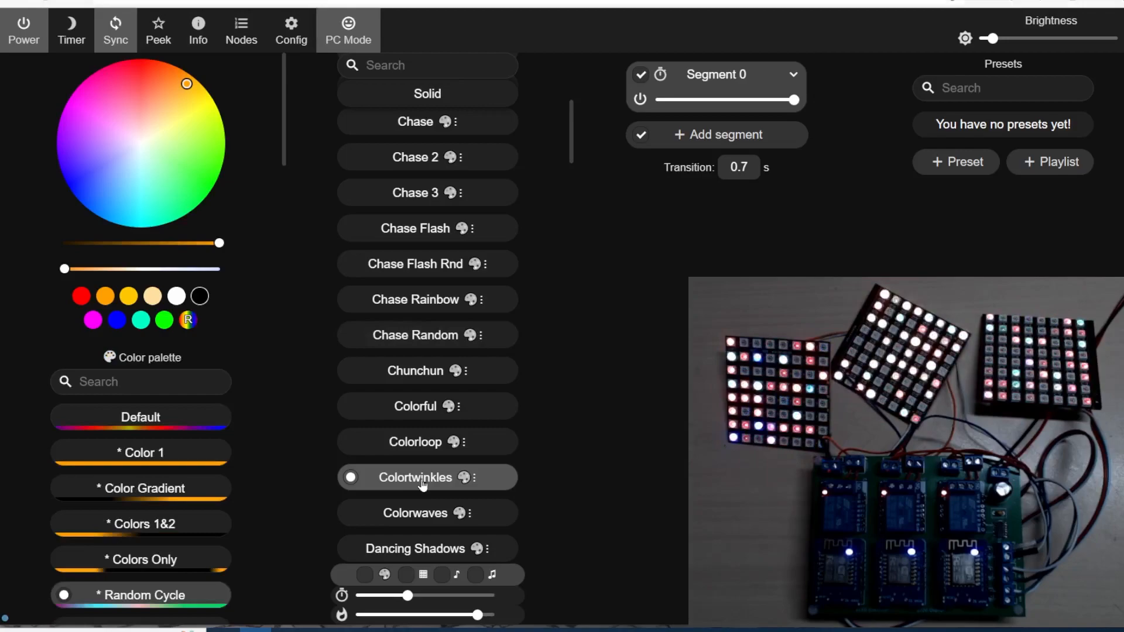
{"action": "scroll", "scroll_direction": "down", "scroll_amount": 3}
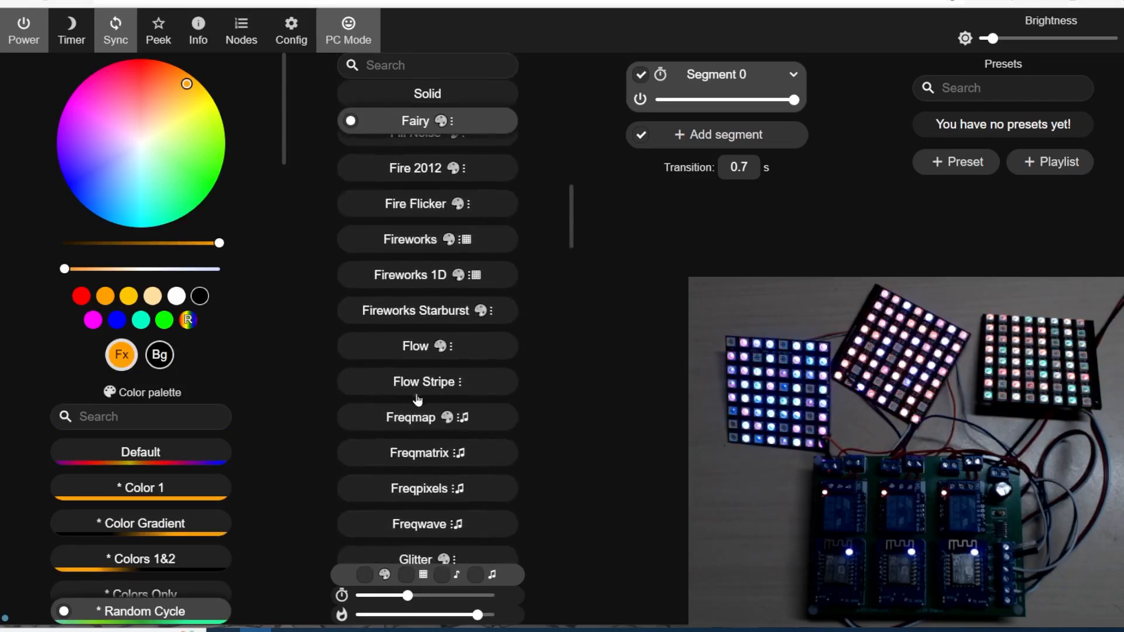
{"action": "left_click", "coordinate": [423, 381]}
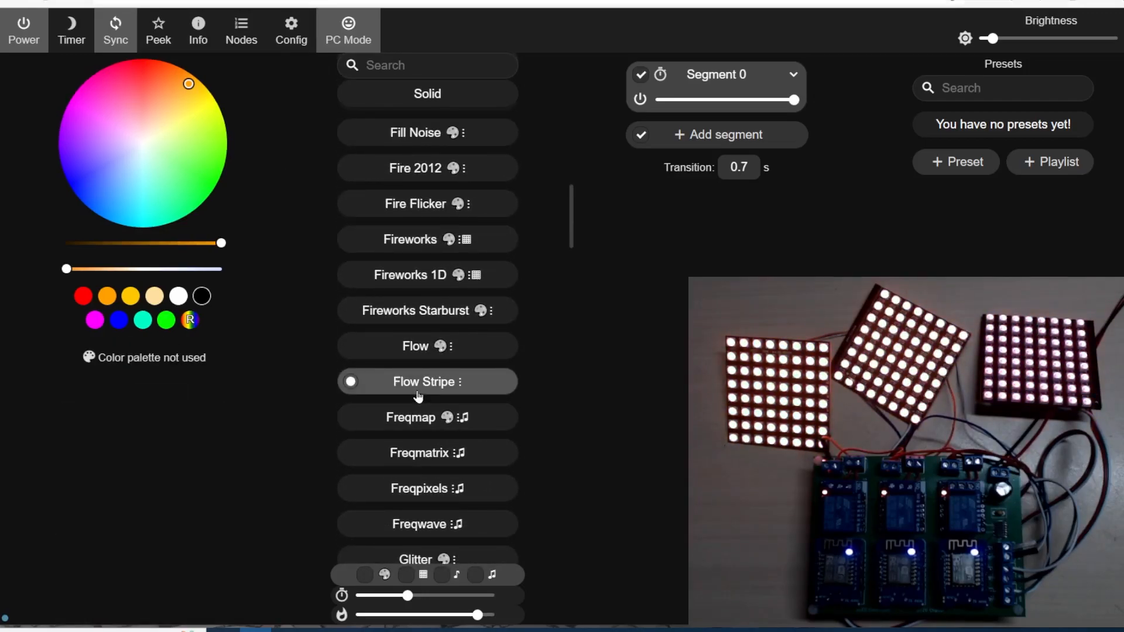
Try Noisemove and Rainbow Runner further down the list and settle on Ripple
{"action": "scroll", "scroll_direction": "down", "scroll_amount": 3}
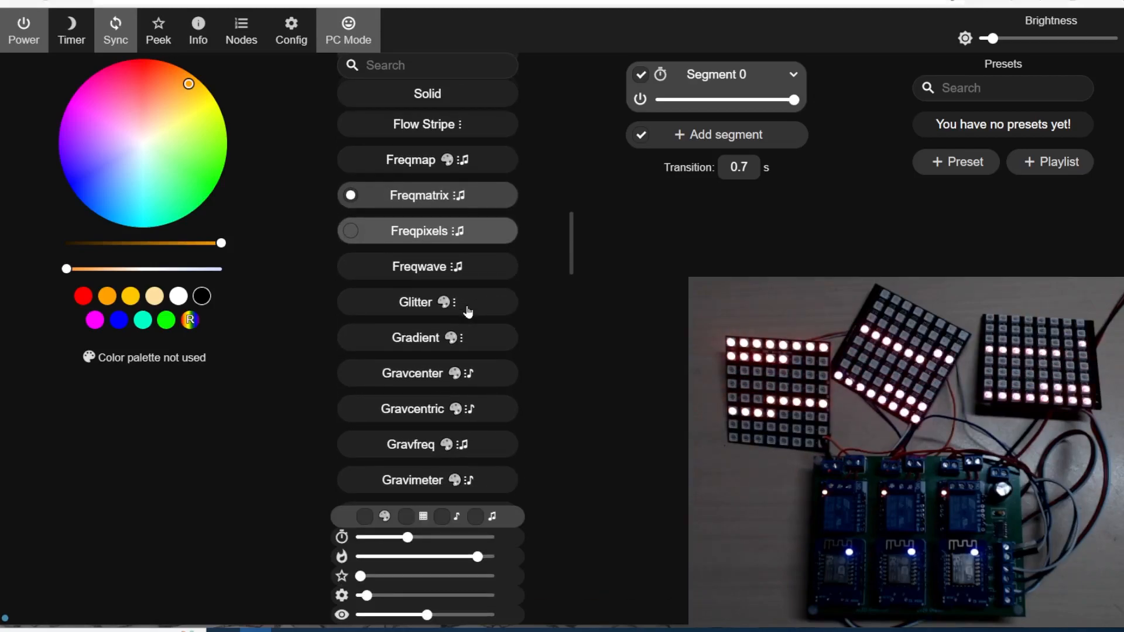
{"action": "scroll", "scroll_direction": "down", "scroll_amount": 3}
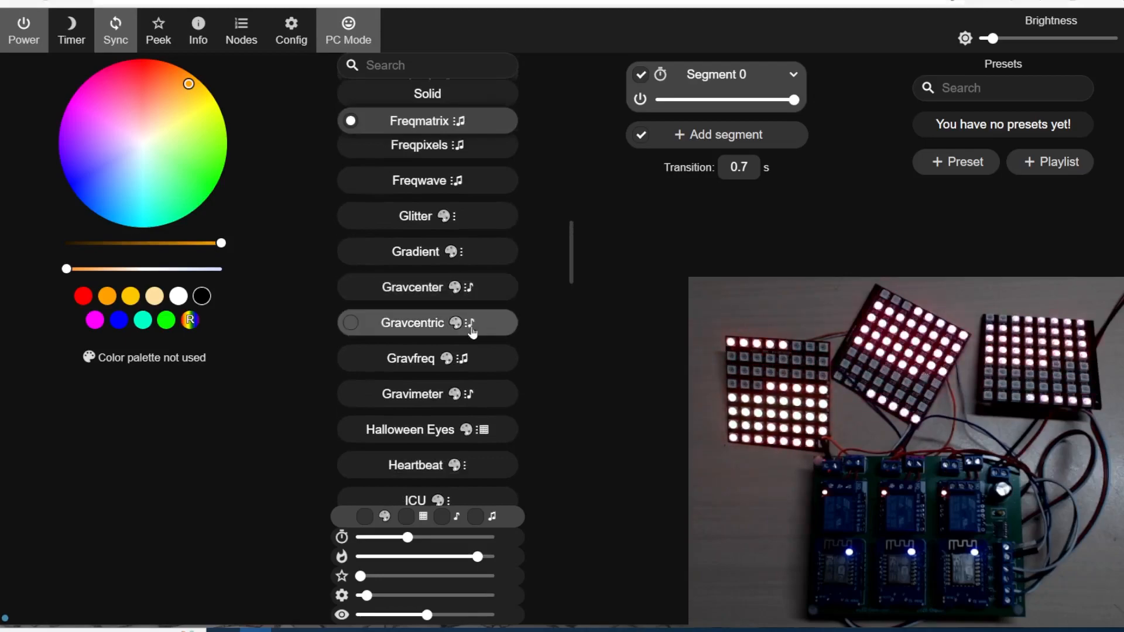
{"action": "scroll", "scroll_direction": "down", "scroll_amount": 3}
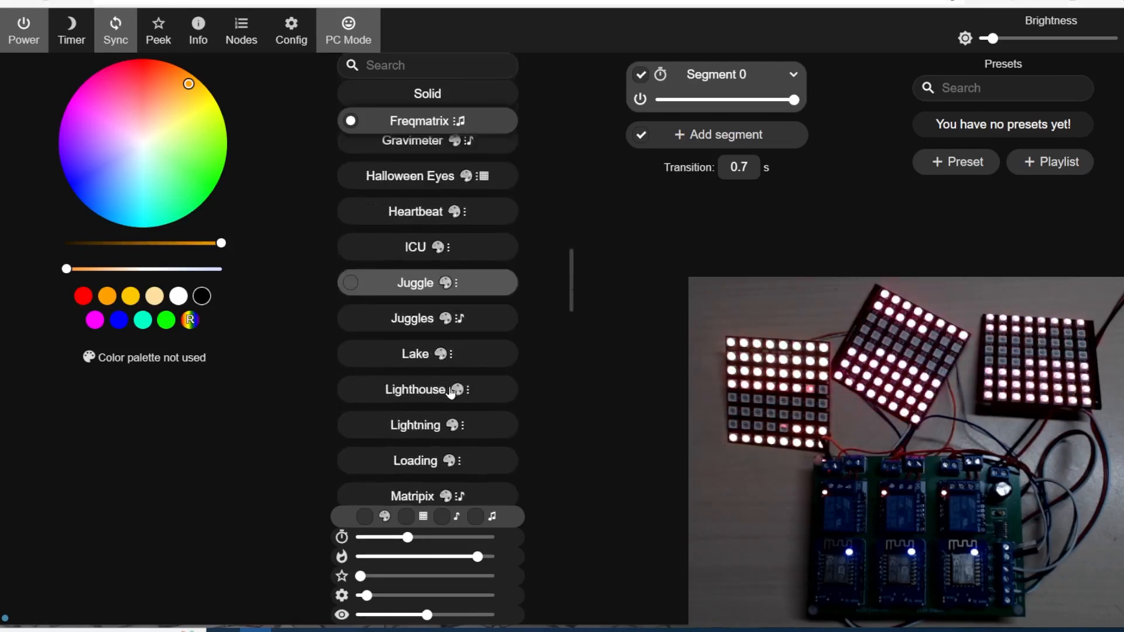
{"action": "scroll", "scroll_direction": "down", "scroll_amount": 3}
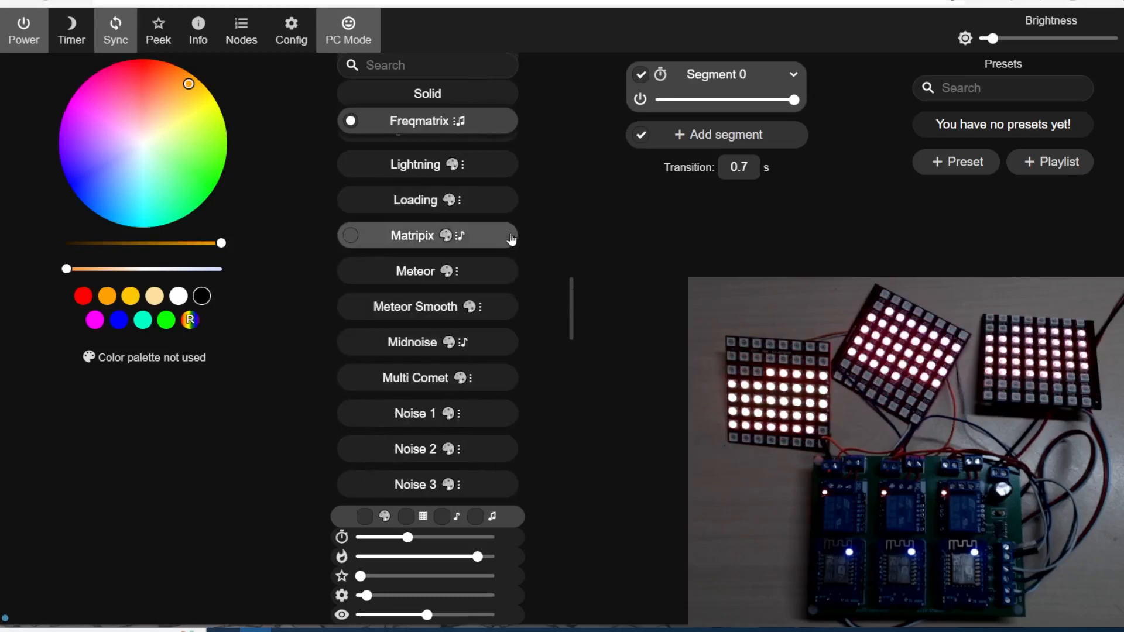
{"action": "scroll", "scroll_direction": "down", "scroll_amount": 3}
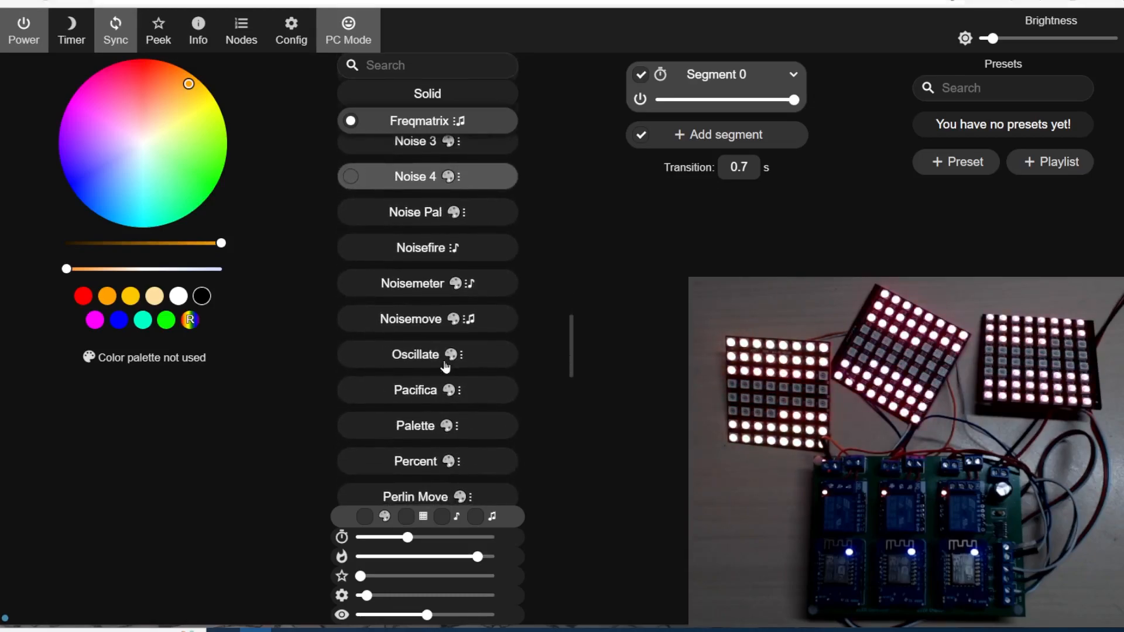
{"action": "left_click", "coordinate": [427, 318]}
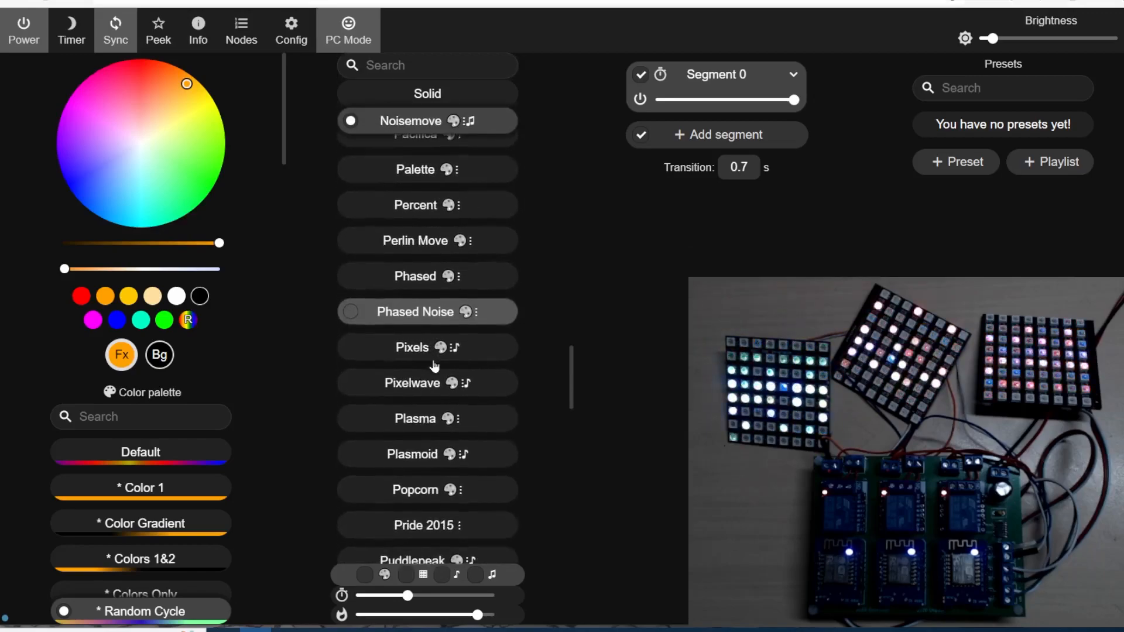
{"action": "left_click", "coordinate": [415, 238]}
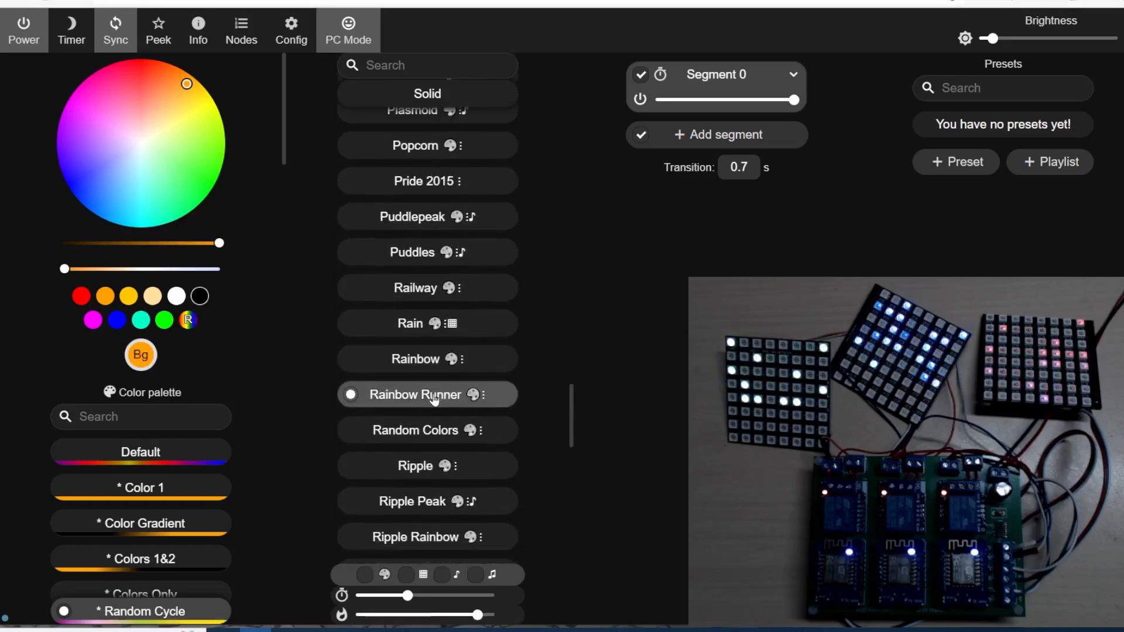
{"action": "left_click", "coordinate": [415, 466]}
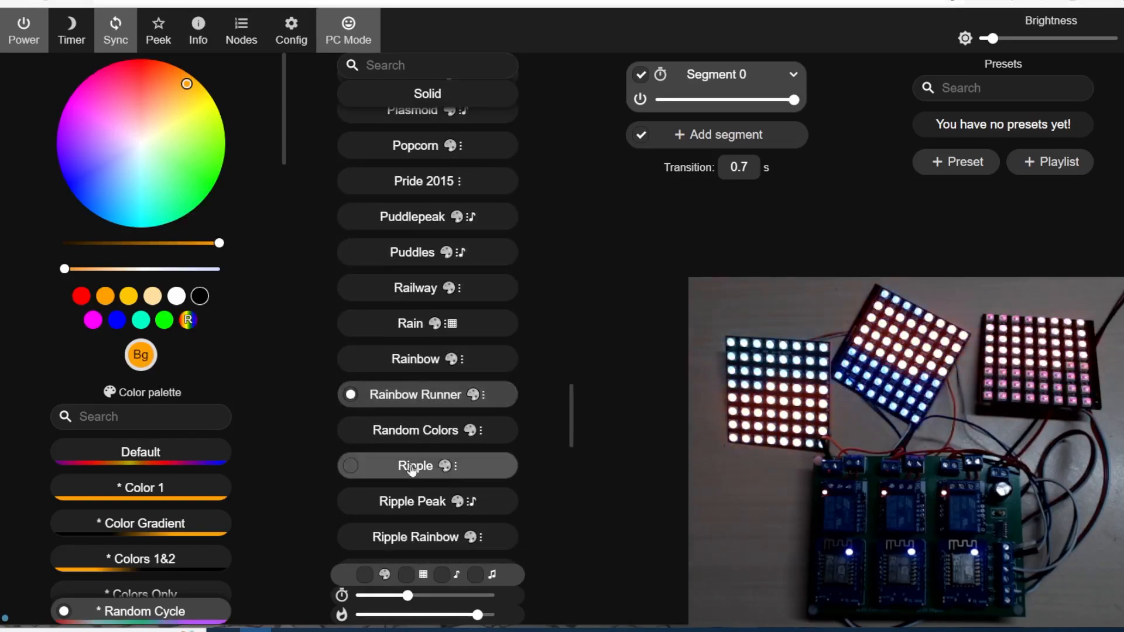
{"action": "left_click", "coordinate": [414, 465]}
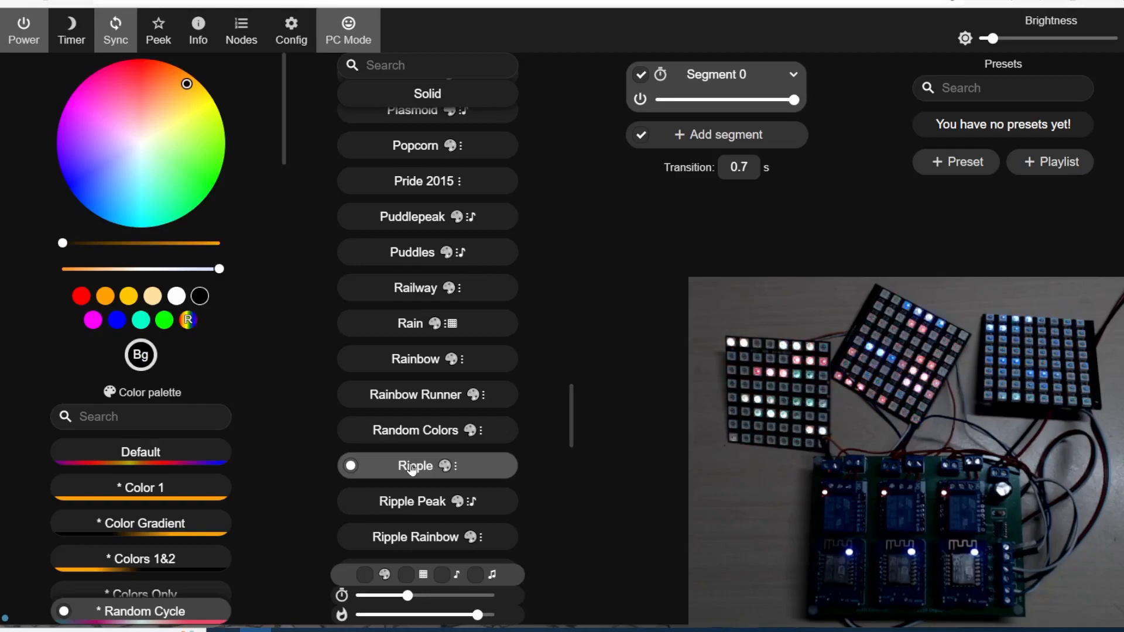
Reach Time & Macros via Config, going back and reopening it to the NTP time settings
{"action": "left_click", "coordinate": [415, 466]}
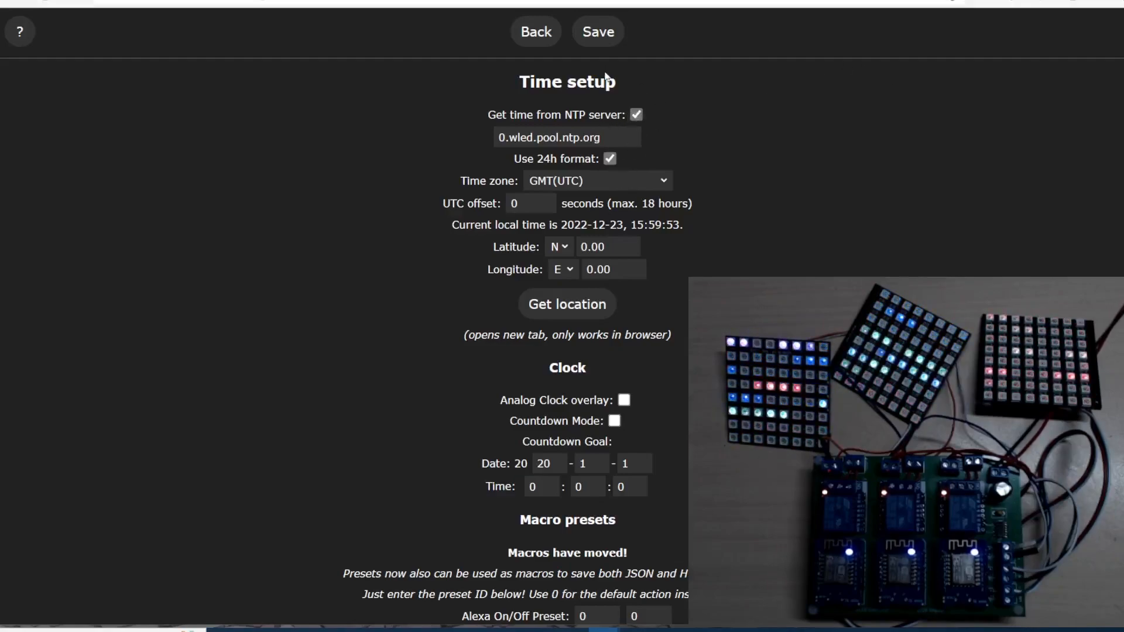
{"action": "left_click", "coordinate": [537, 32]}
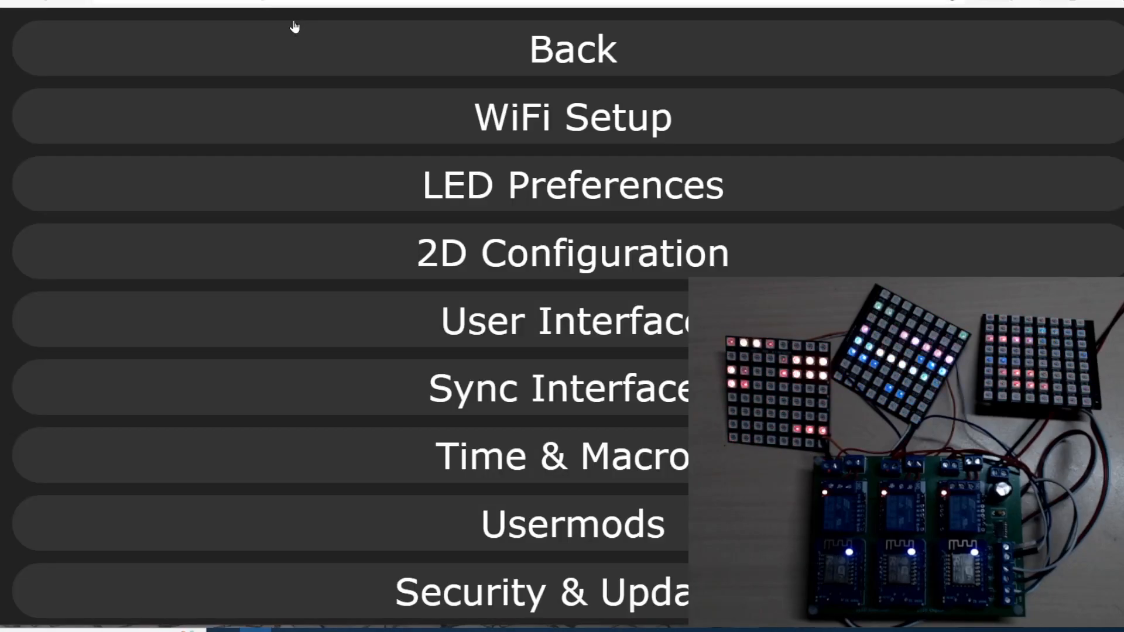
{"action": "left_click", "coordinate": [563, 455]}
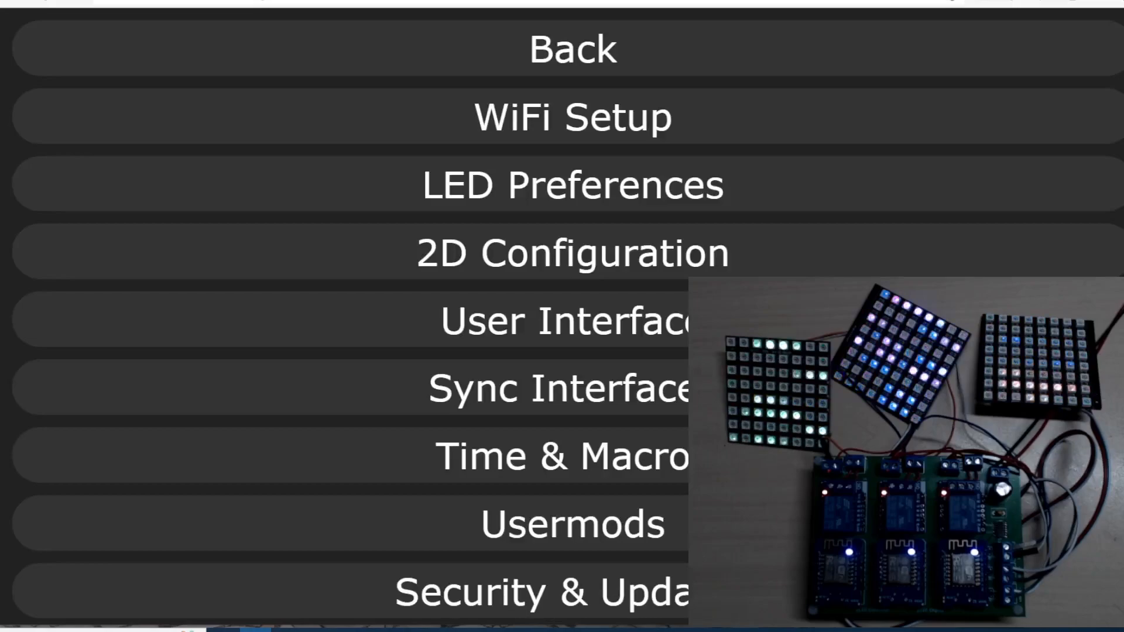
{"action": "left_click", "coordinate": [542, 455]}
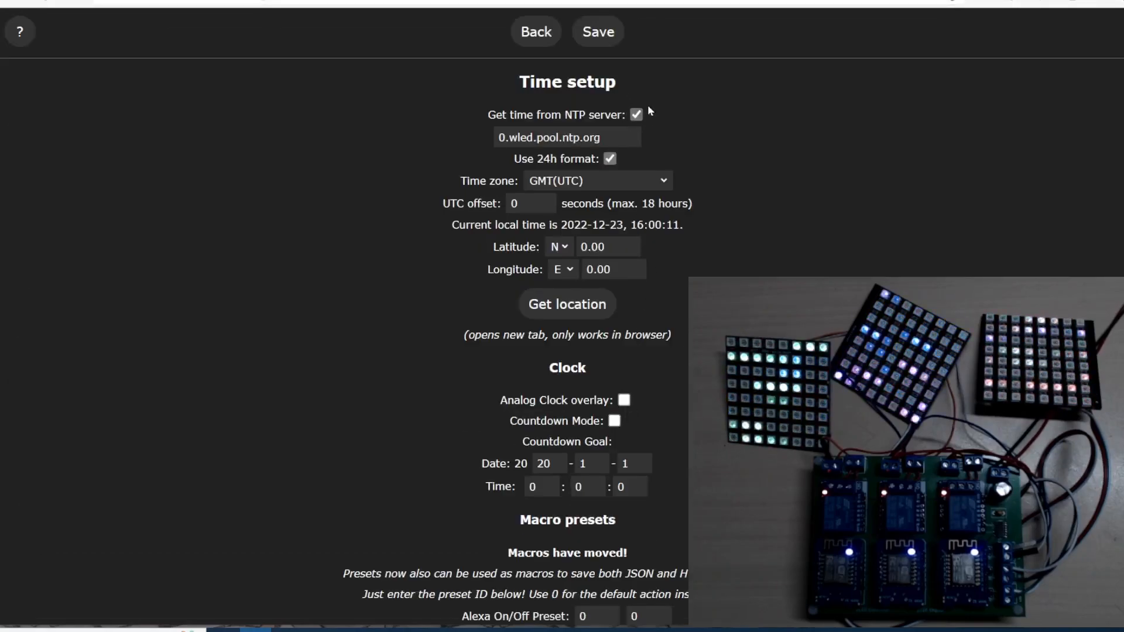
{"action": "left_click", "coordinate": [597, 31]}
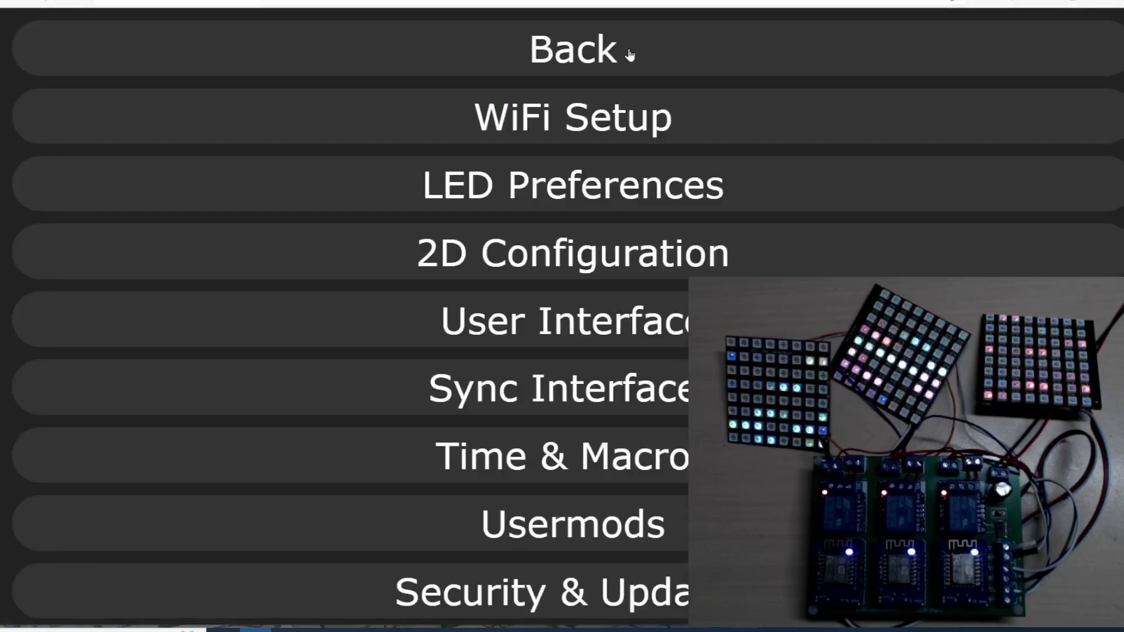
{"action": "left_click", "coordinate": [524, 457]}
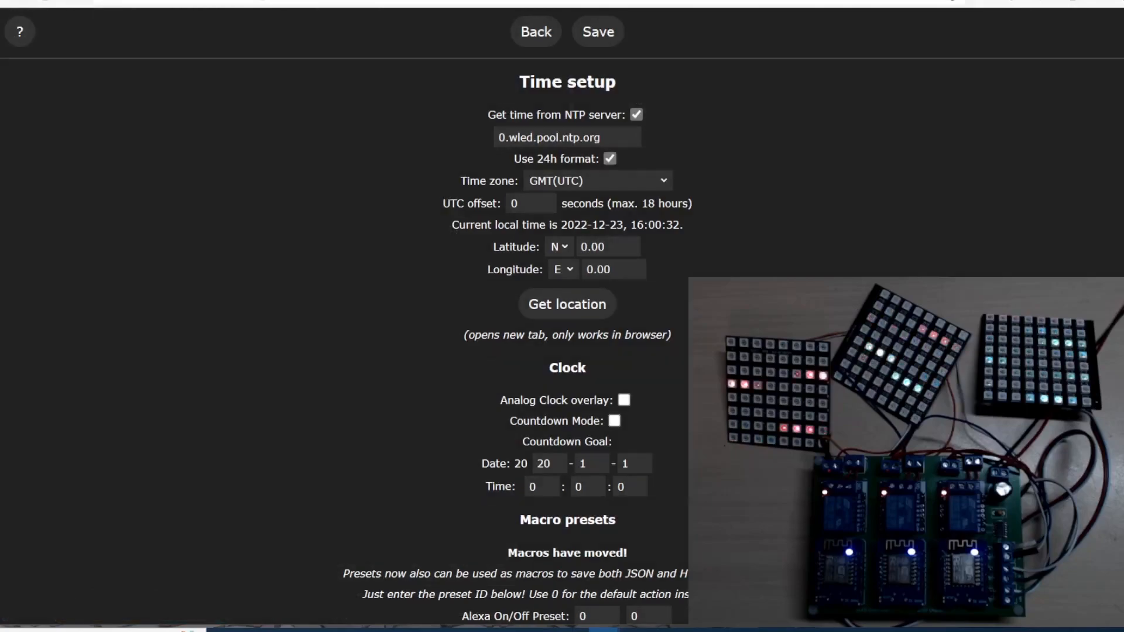
{"action": "mouse_move", "coordinate": [674, 247]}
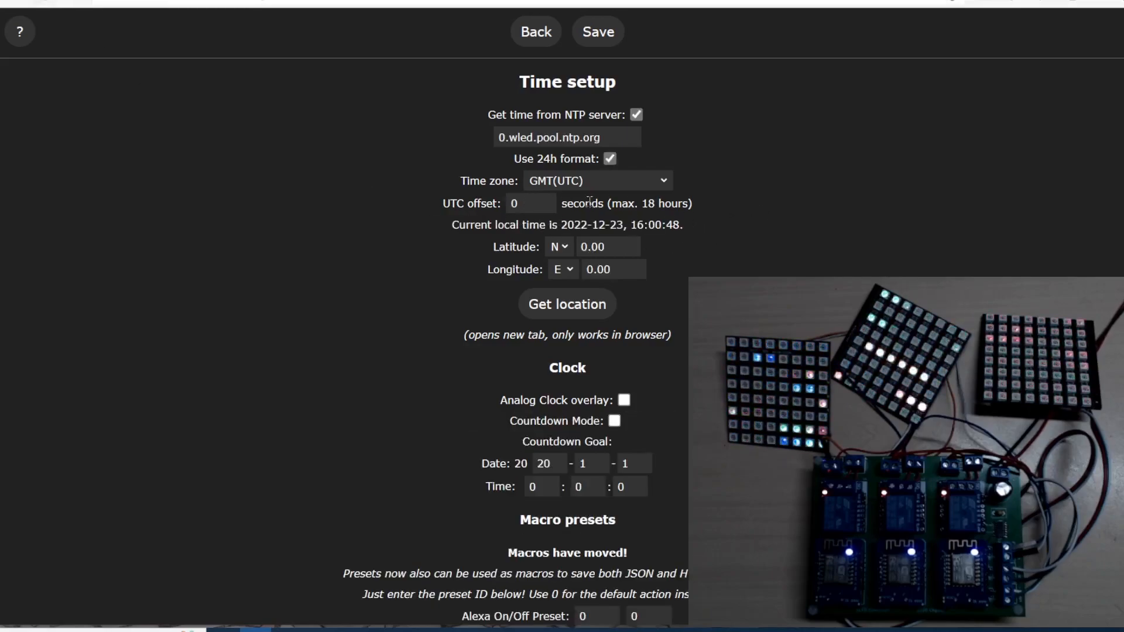
{"action": "mouse_move", "coordinate": [841, 229]}
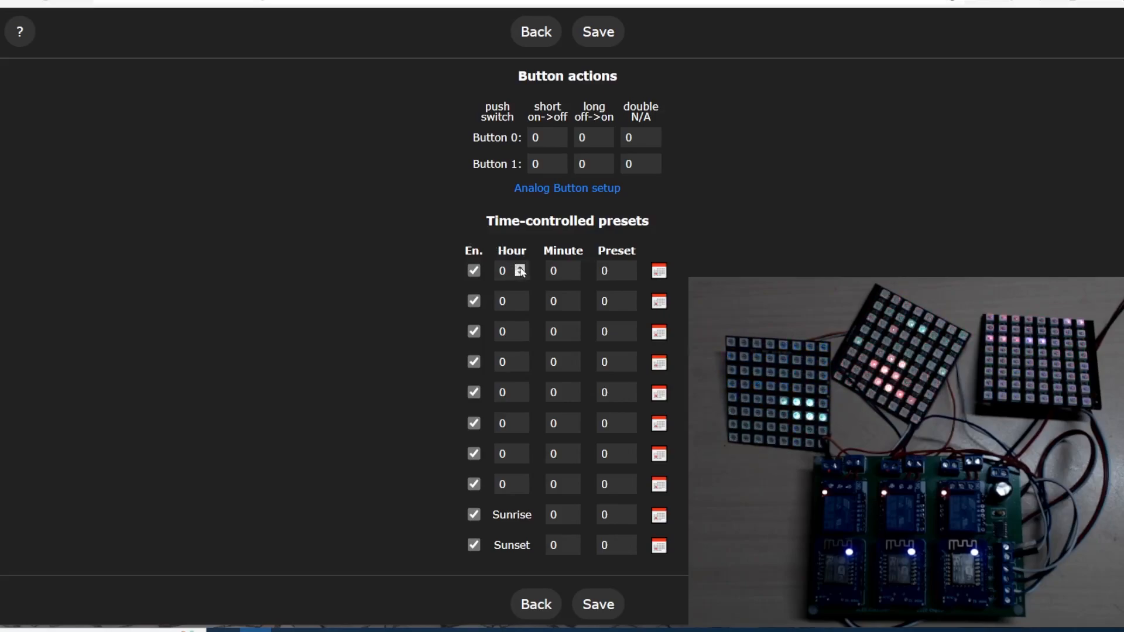
Enter hour 16 and minute 10 for the first time-controlled preset row
{"action": "type", "text": "1"}
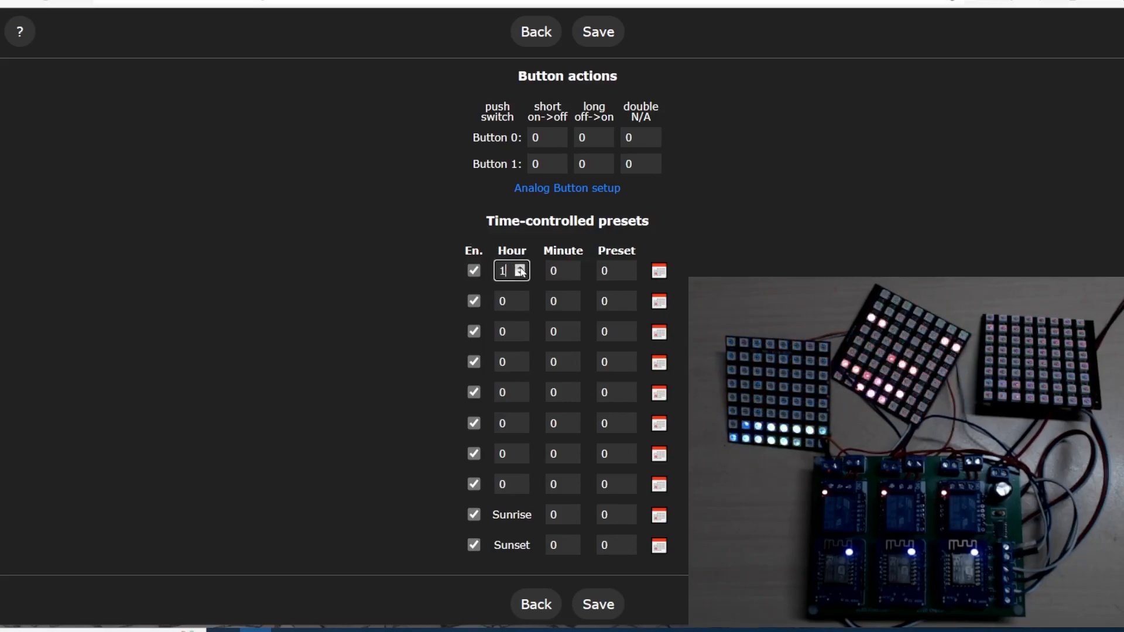
{"action": "type", "text": "1"}
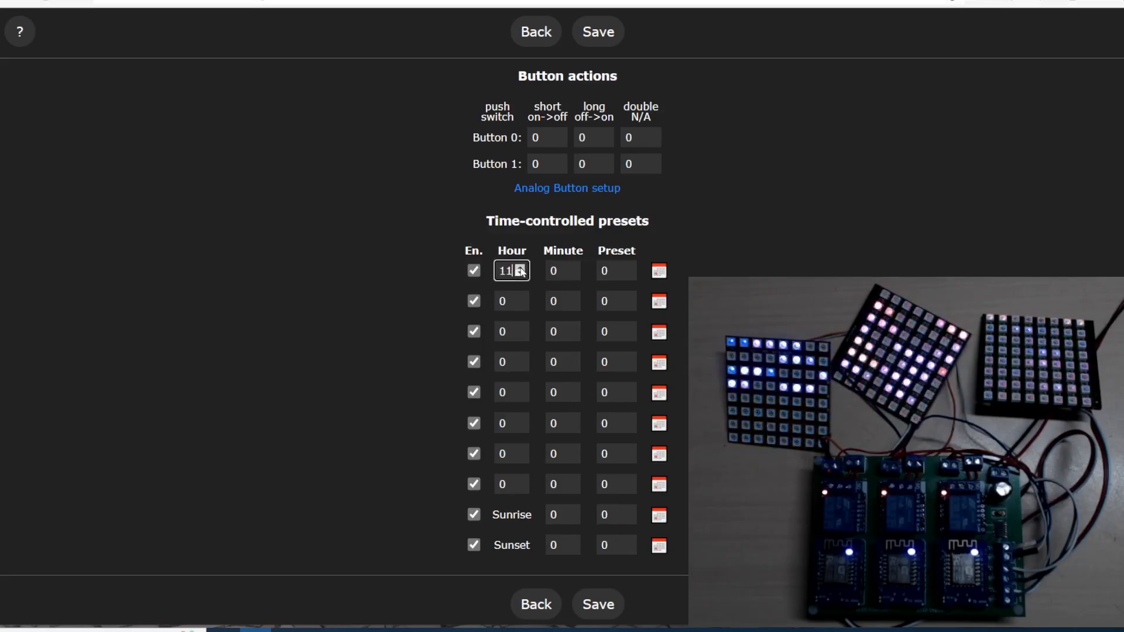
{"action": "left_click", "coordinate": [562, 270]}
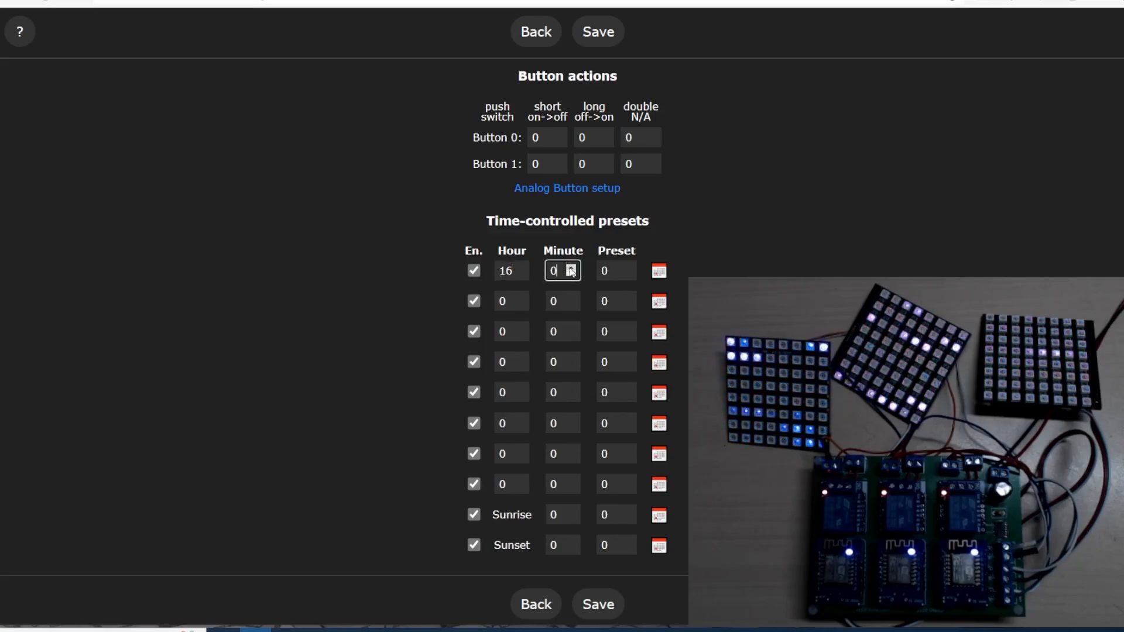
{"action": "type", "text": "10"}
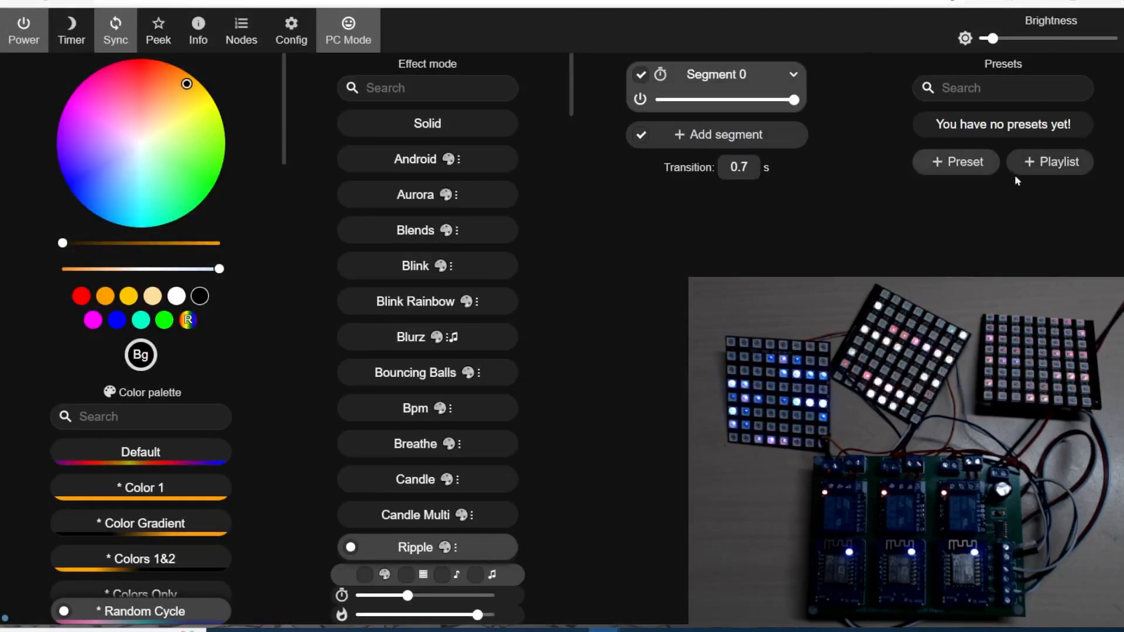
Save the Ripple look as a preset, then switch to Chase Random and save it as preset 2
{"action": "left_click", "coordinate": [955, 161]}
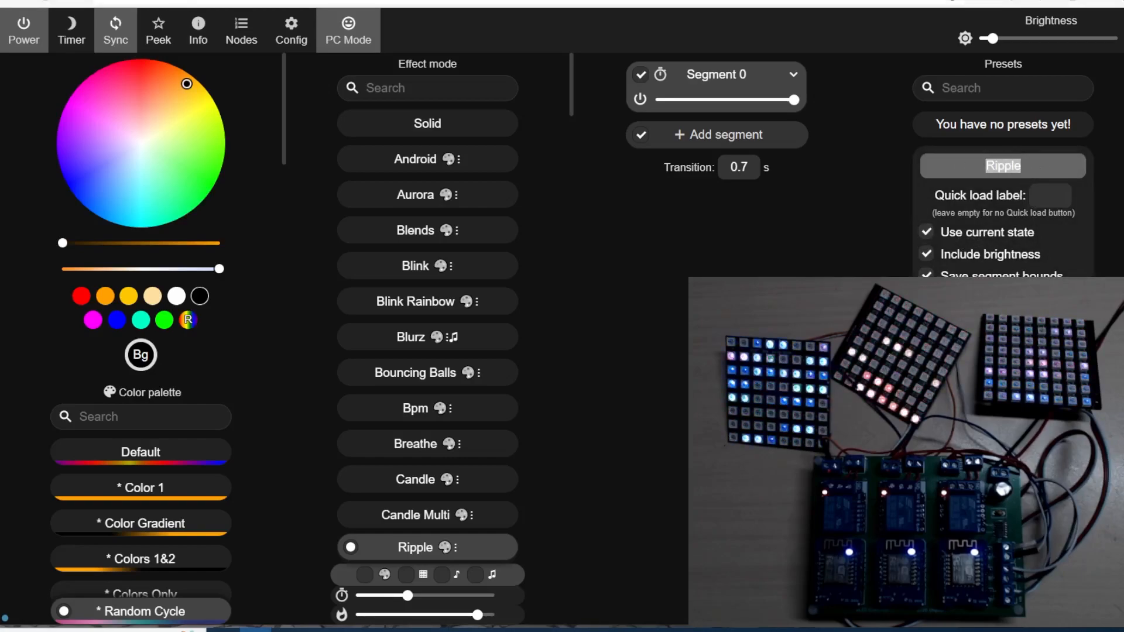
{"action": "left_click", "coordinate": [1002, 165]}
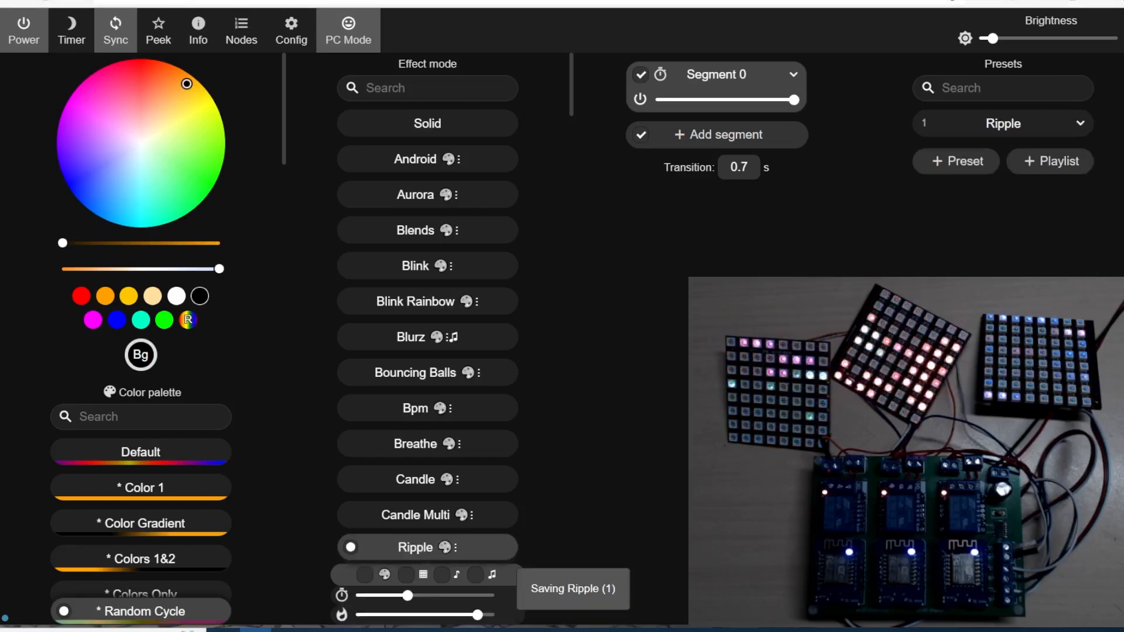
{"action": "scroll", "scroll_direction": "down", "scroll_amount": 3}
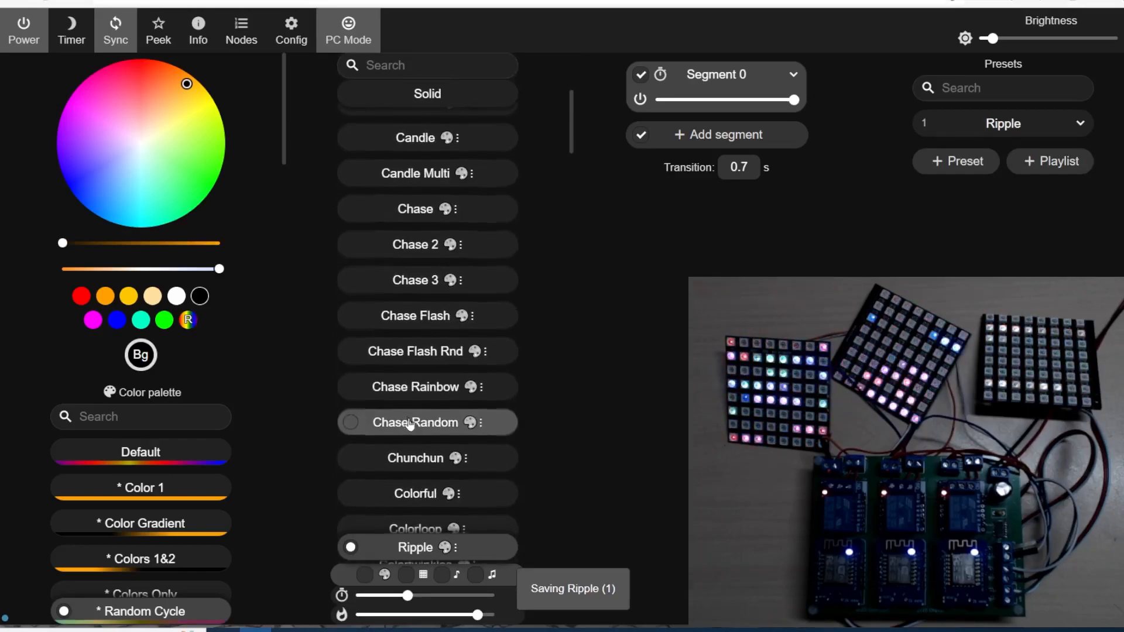
{"action": "left_click", "coordinate": [428, 422]}
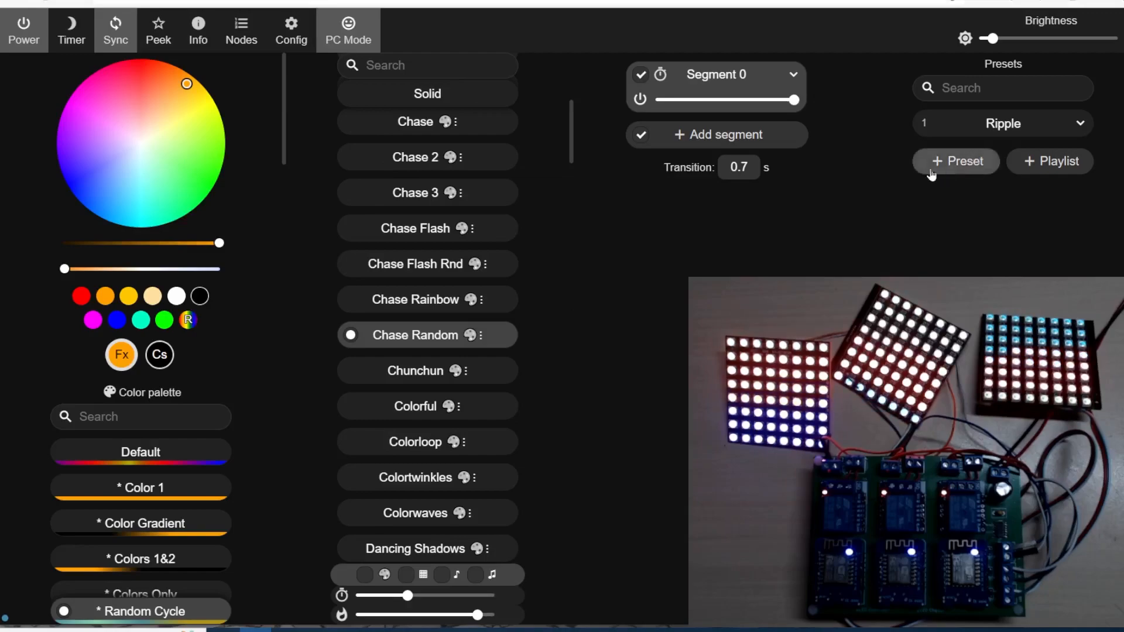
{"action": "left_click", "coordinate": [955, 160]}
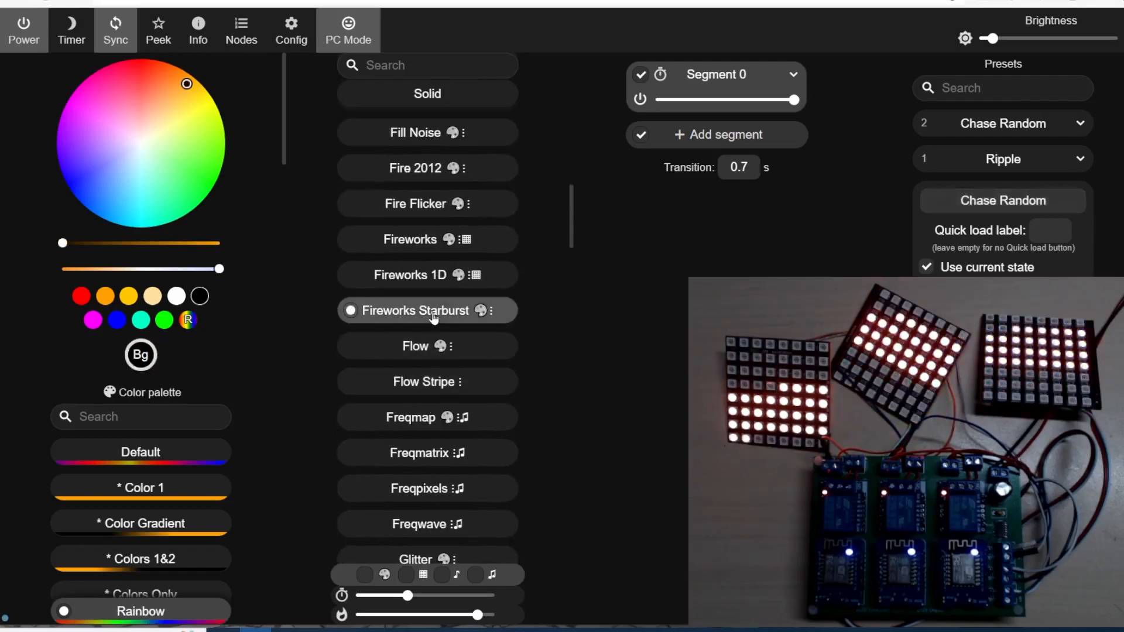
{"action": "left_click", "coordinate": [426, 311]}
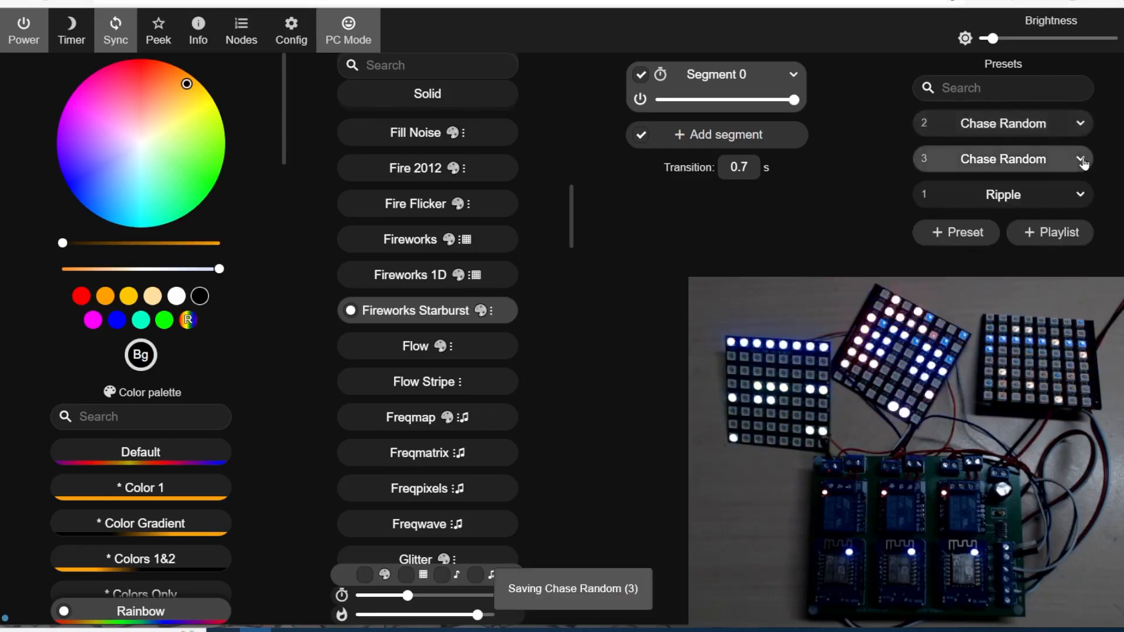
Replace the duplicate preset 3 with Fireworks Starburst and save it
{"action": "left_click", "coordinate": [1079, 159]}
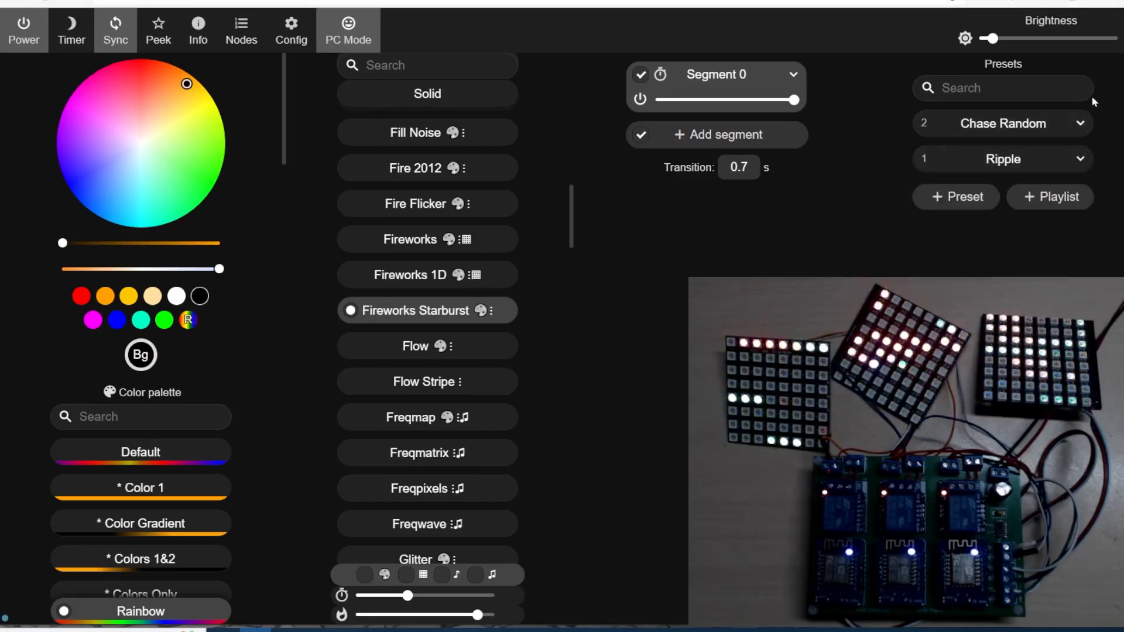
{"action": "left_click", "coordinate": [955, 197]}
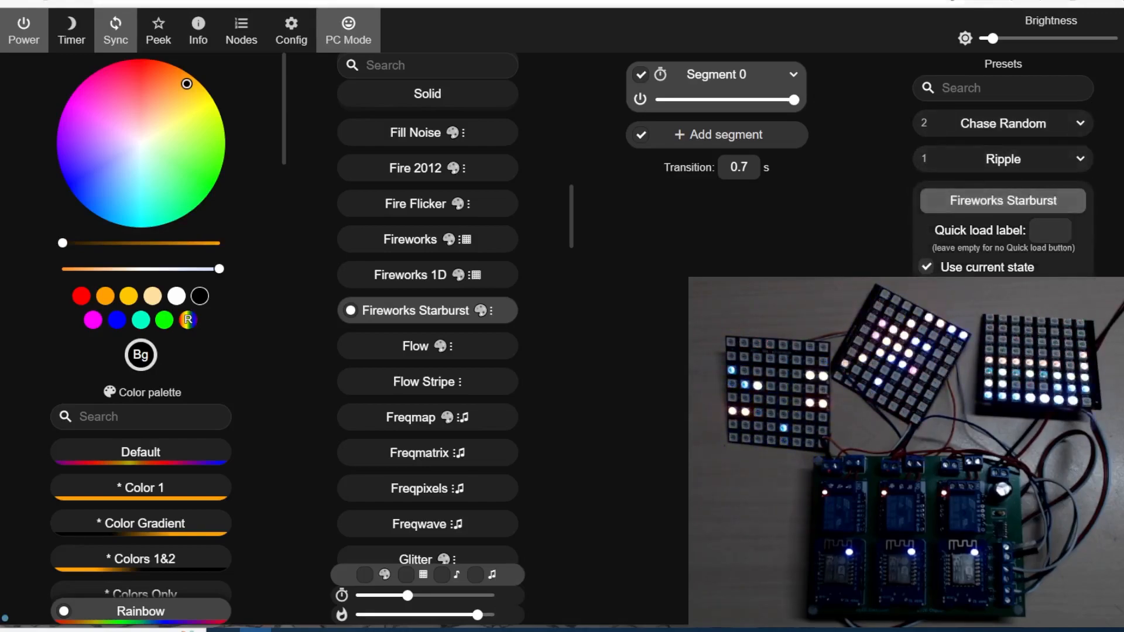
{"action": "left_click", "coordinate": [1002, 201]}
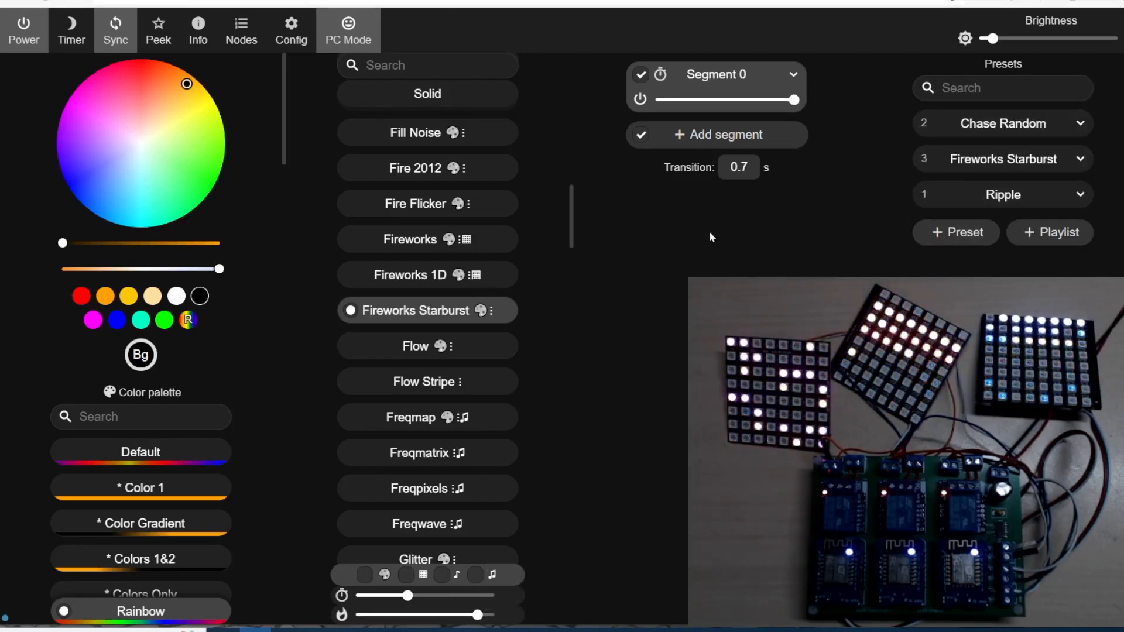
{"action": "left_click", "coordinate": [291, 29]}
{"action": "type", "text": "16"}
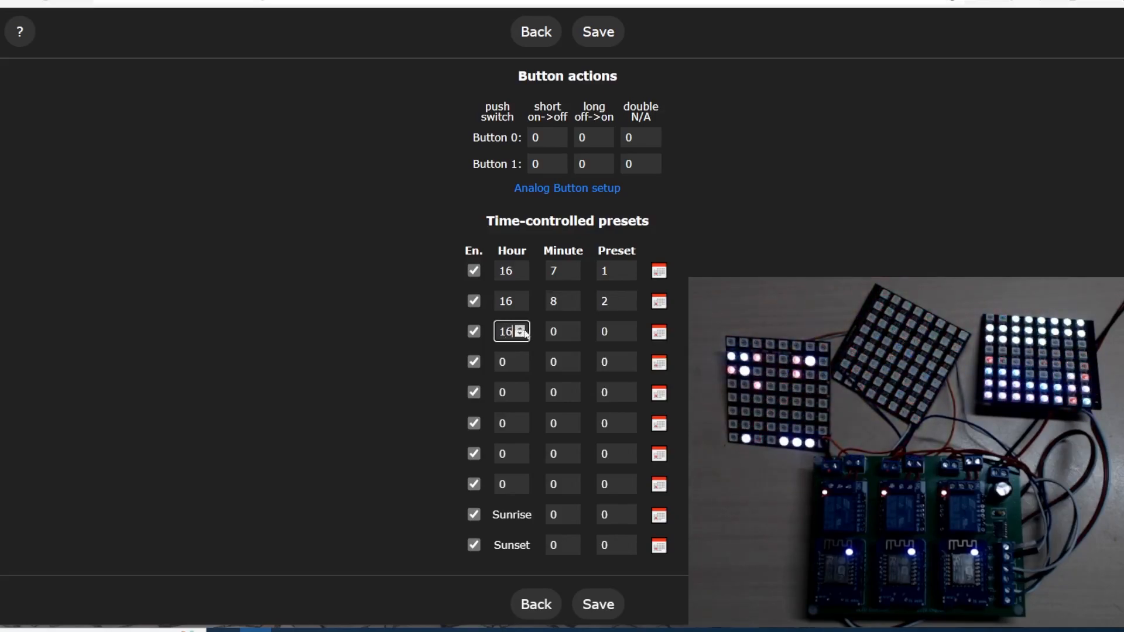
Set the third schedule entry to 16:09 with its preset number and save
{"action": "type", "text": "5"}
{"action": "left_click", "coordinate": [615, 331]}
{"action": "type", "text": "2"}
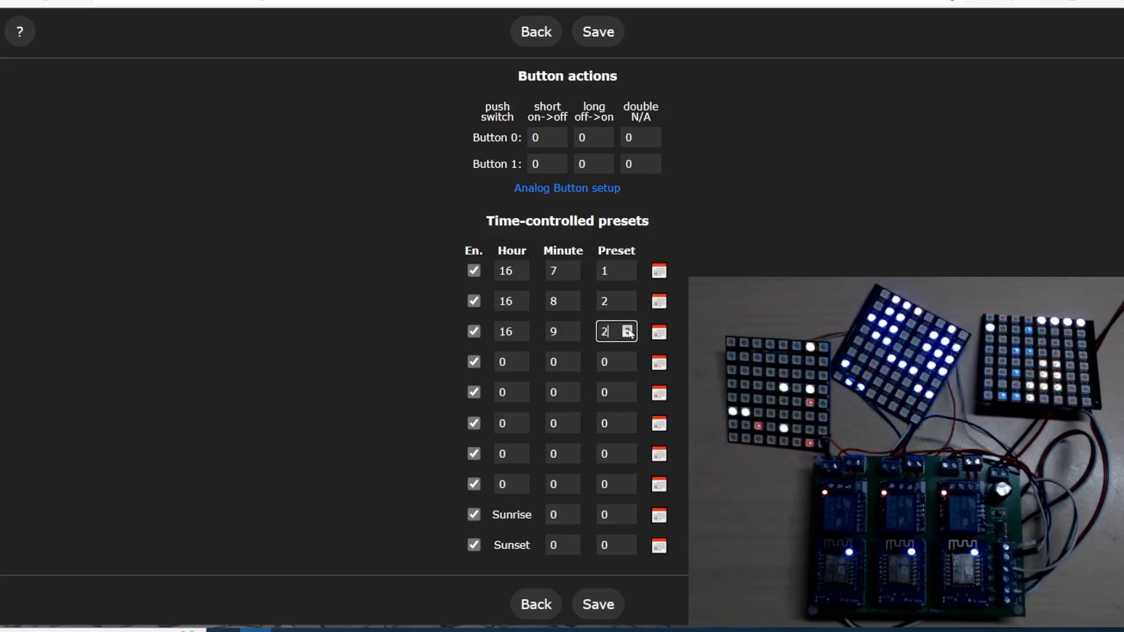
{"action": "left_click", "coordinate": [628, 328]}
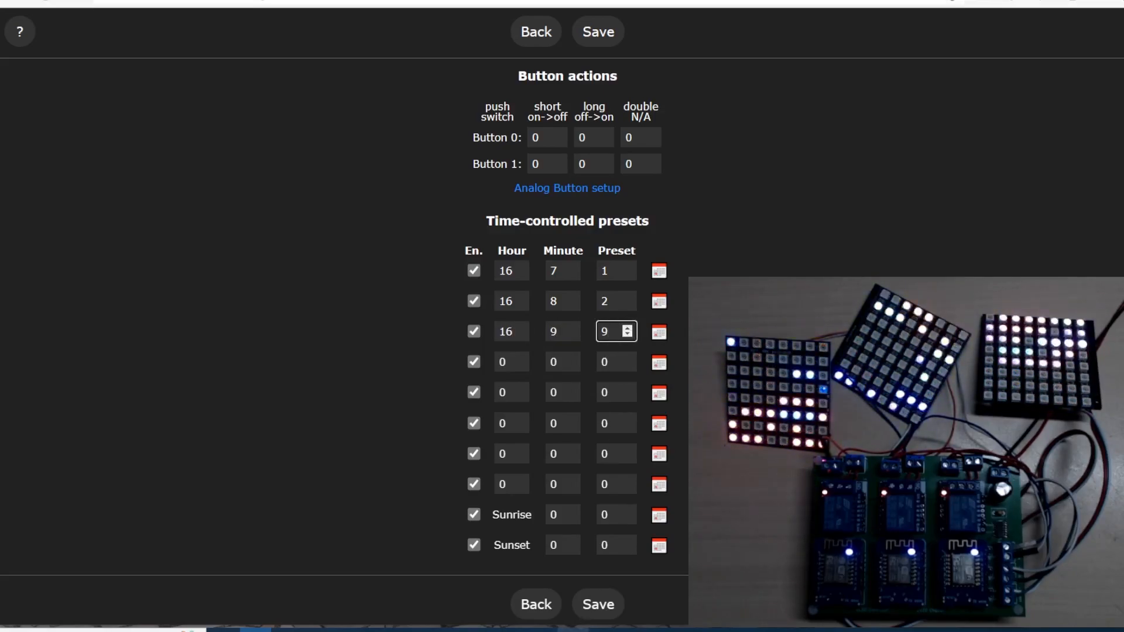
{"action": "left_click", "coordinate": [598, 604]}
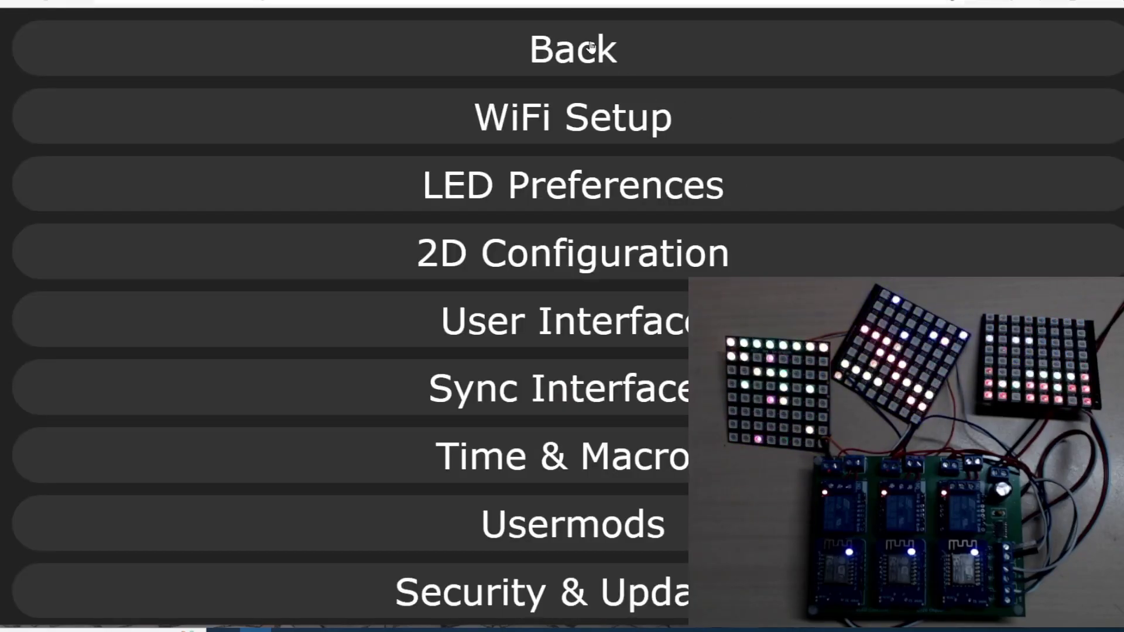
Return to the main controls and let the schedules load Ripple, then Fireworks Starburst
{"action": "left_click", "coordinate": [576, 49]}
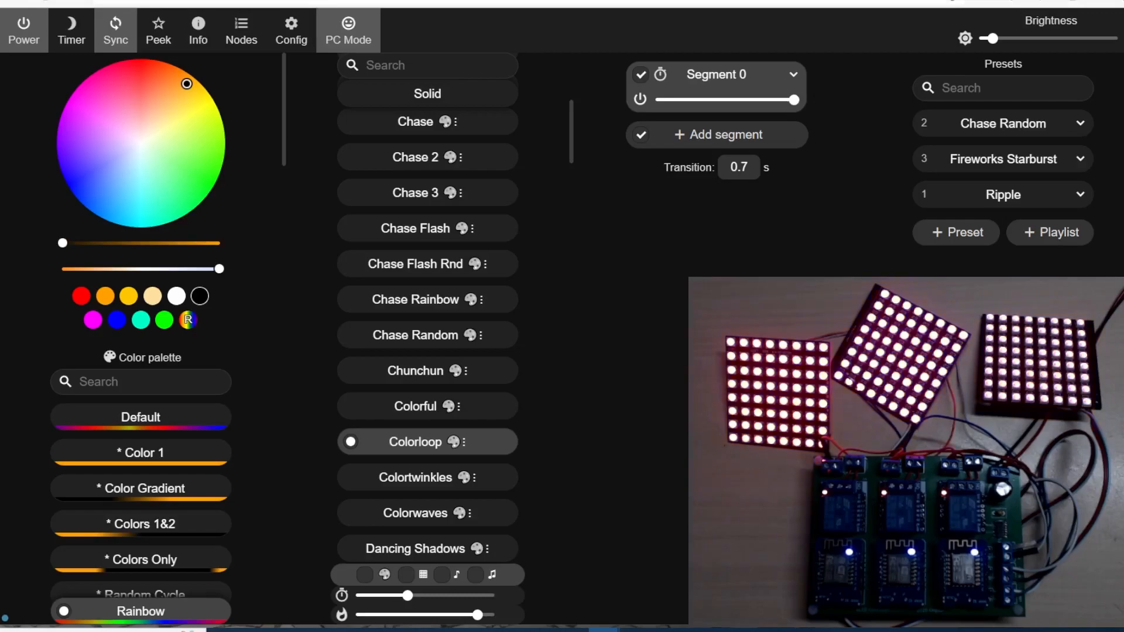
{"action": "left_click", "coordinate": [1002, 195]}
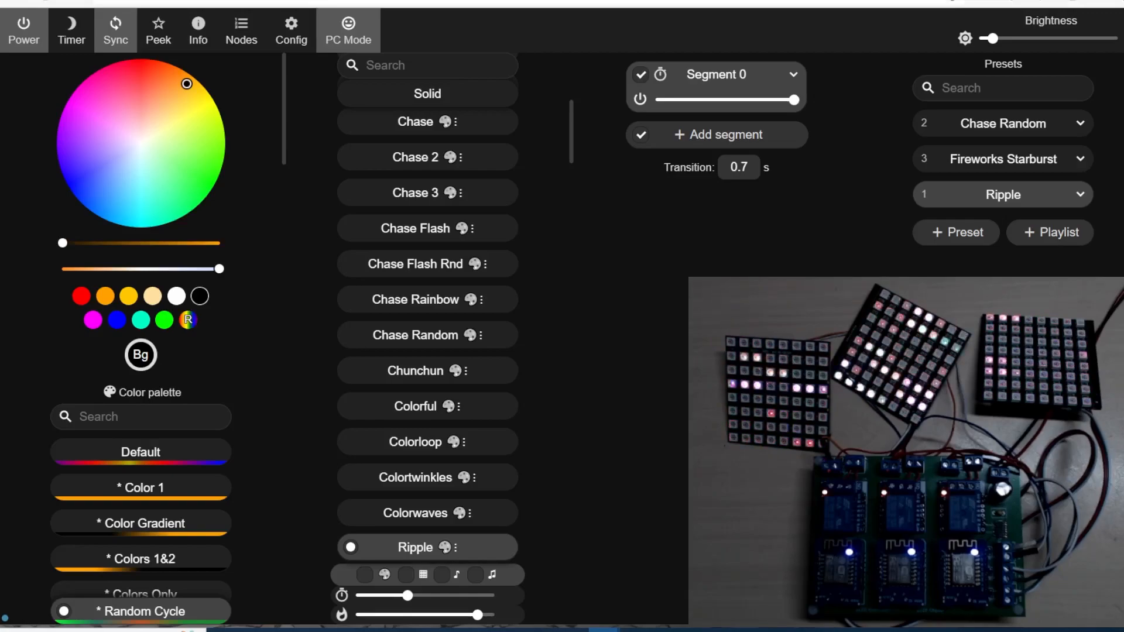
{"action": "left_click", "coordinate": [415, 335]}
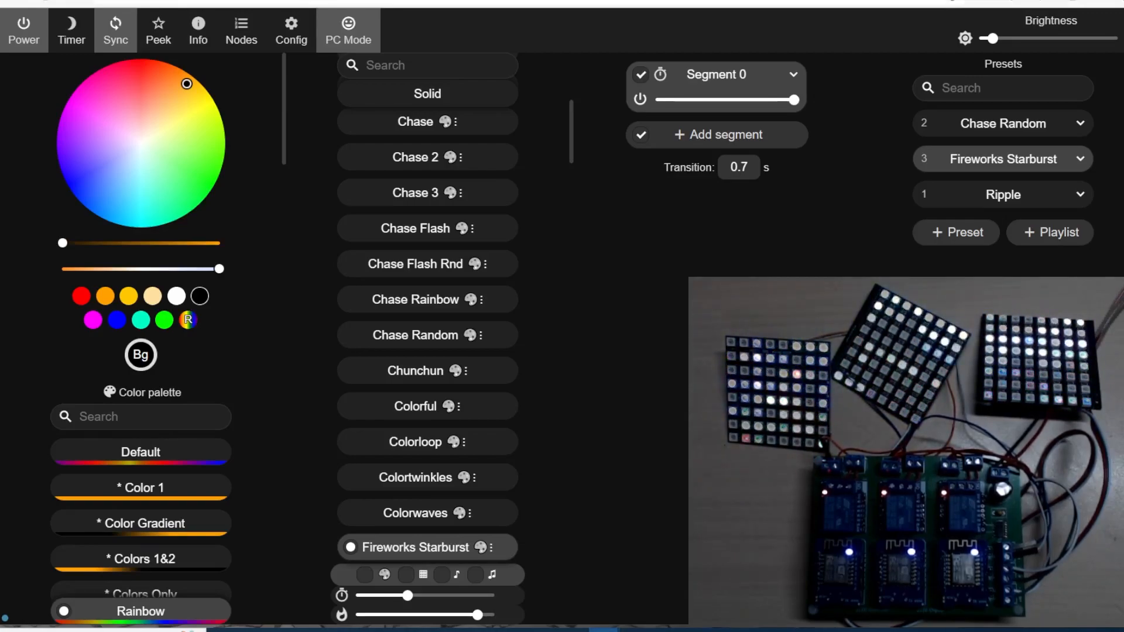
Name the playlist pl1 with entries Ripple, Chase Random, Fireworks Starburst and save as preset 4
{"action": "left_click", "coordinate": [1050, 232]}
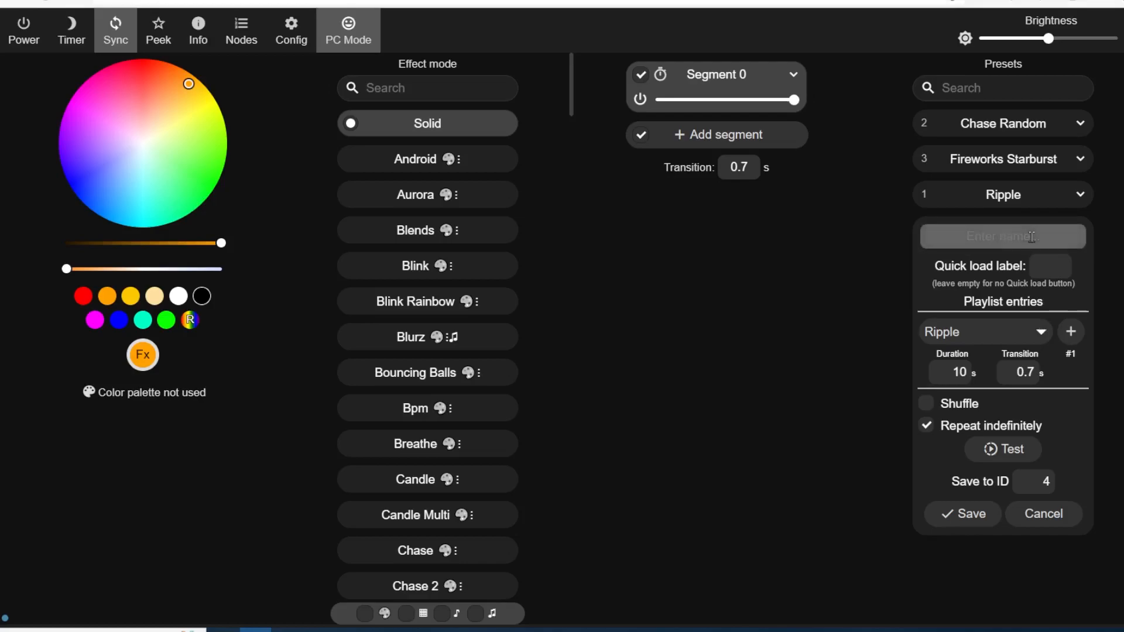
{"action": "type", "text": "pl1"}
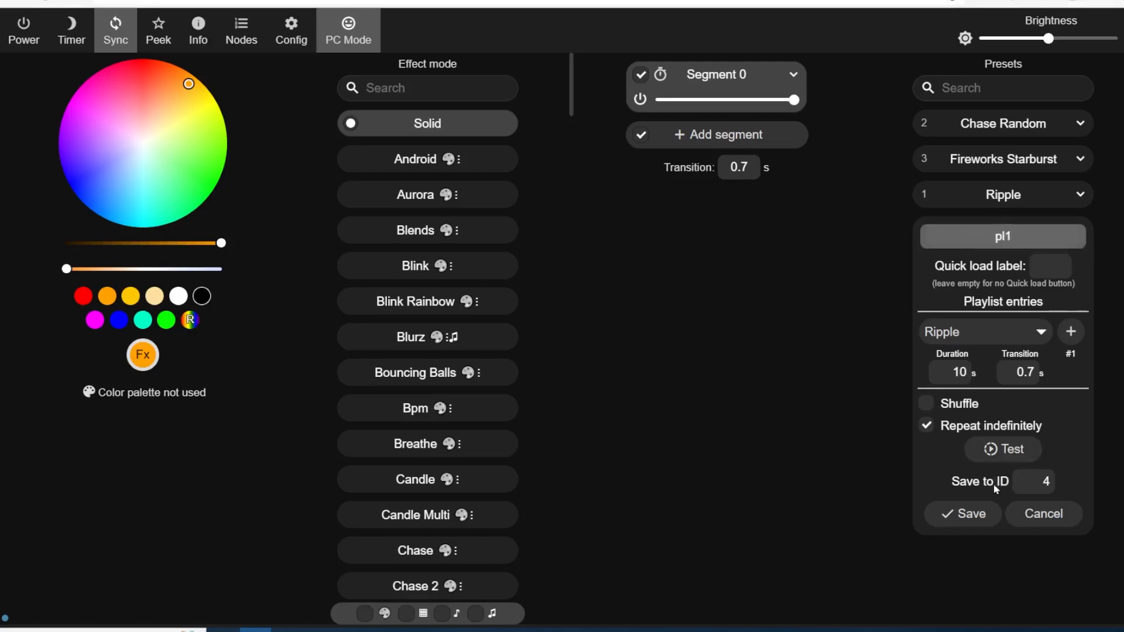
{"action": "mouse_move", "coordinate": [1046, 309]}
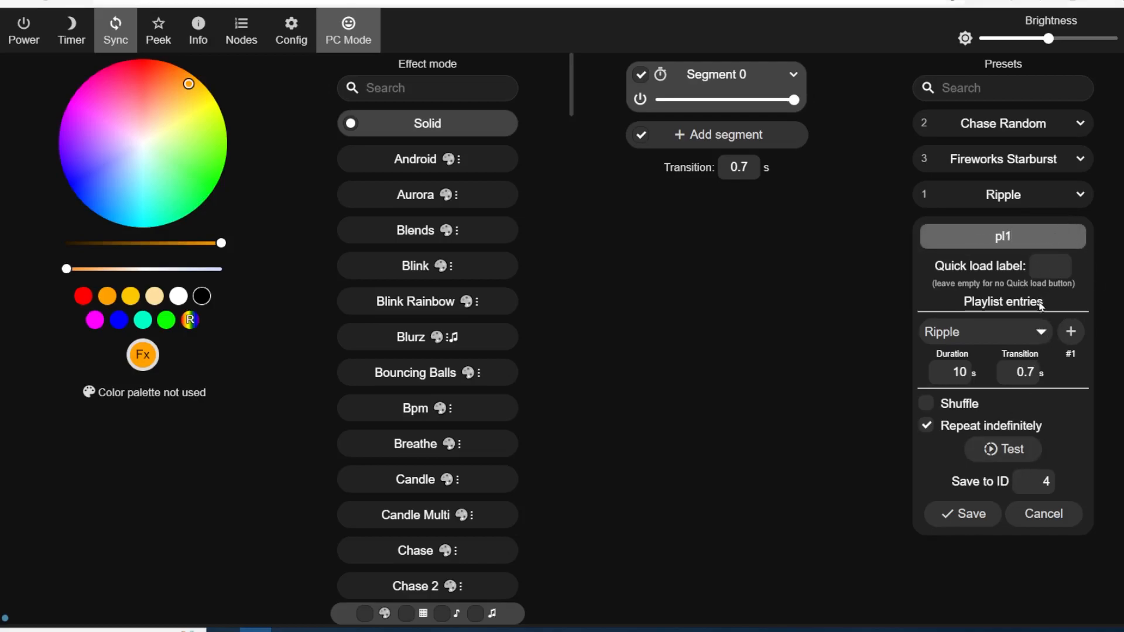
{"action": "left_click", "coordinate": [1071, 332]}
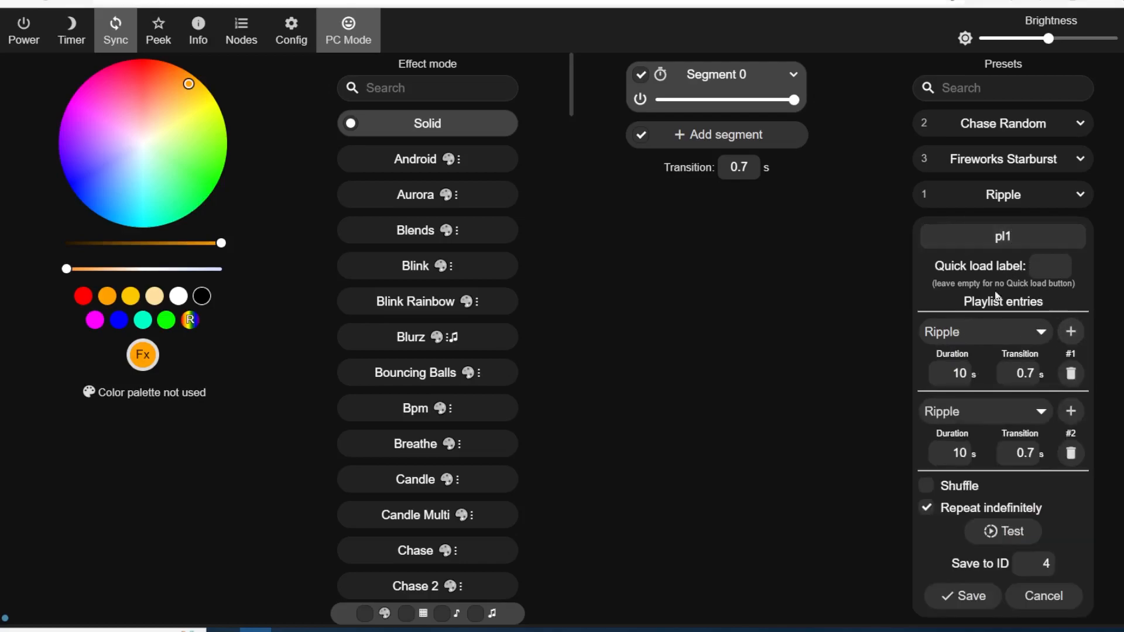
{"action": "left_click", "coordinate": [986, 412]}
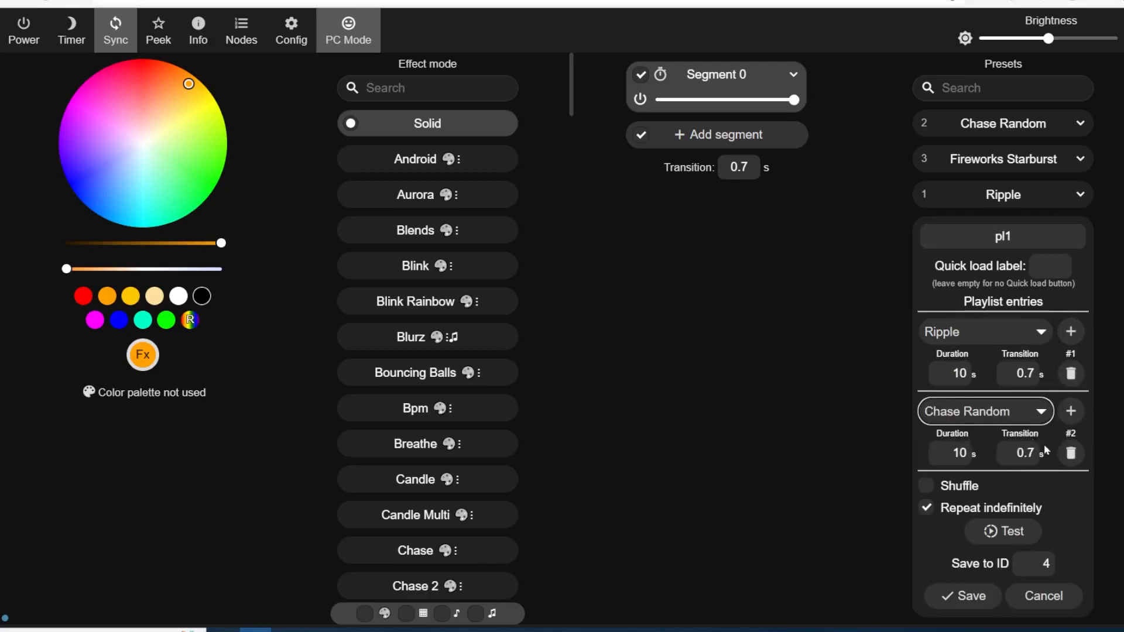
{"action": "left_click", "coordinate": [1070, 412]}
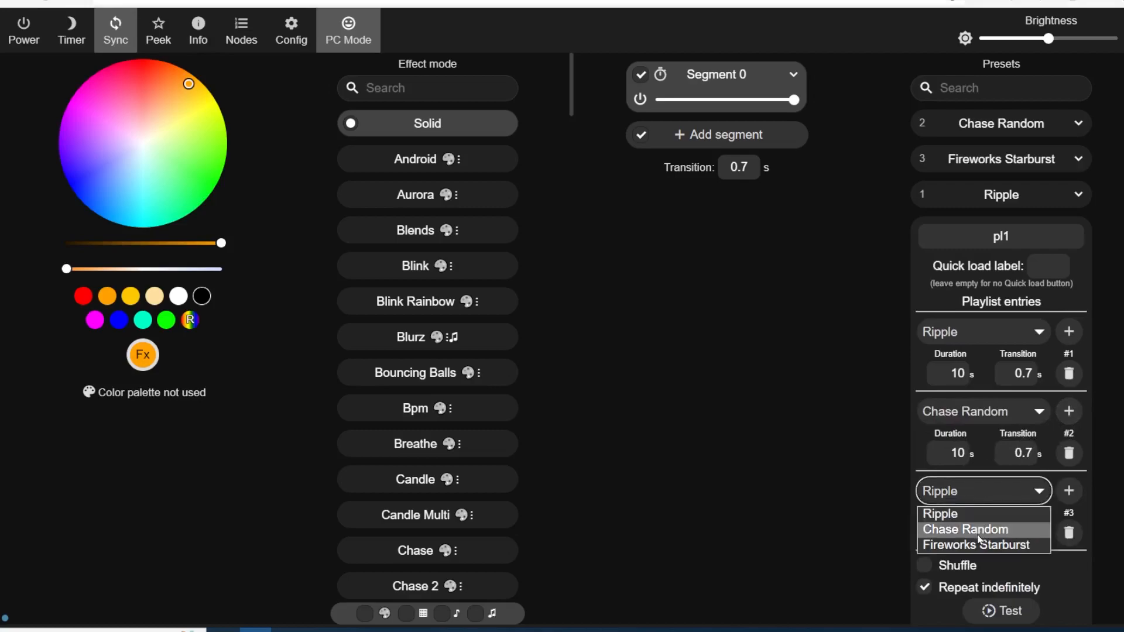
{"action": "left_click", "coordinate": [976, 544]}
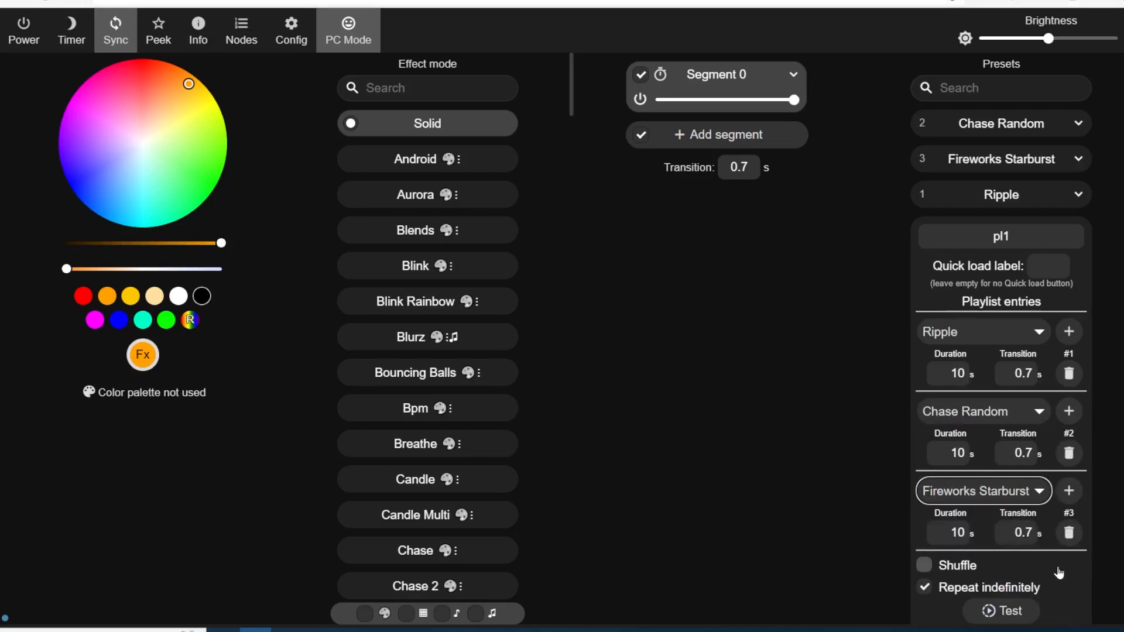
{"action": "scroll", "scroll_direction": "down", "scroll_amount": 3}
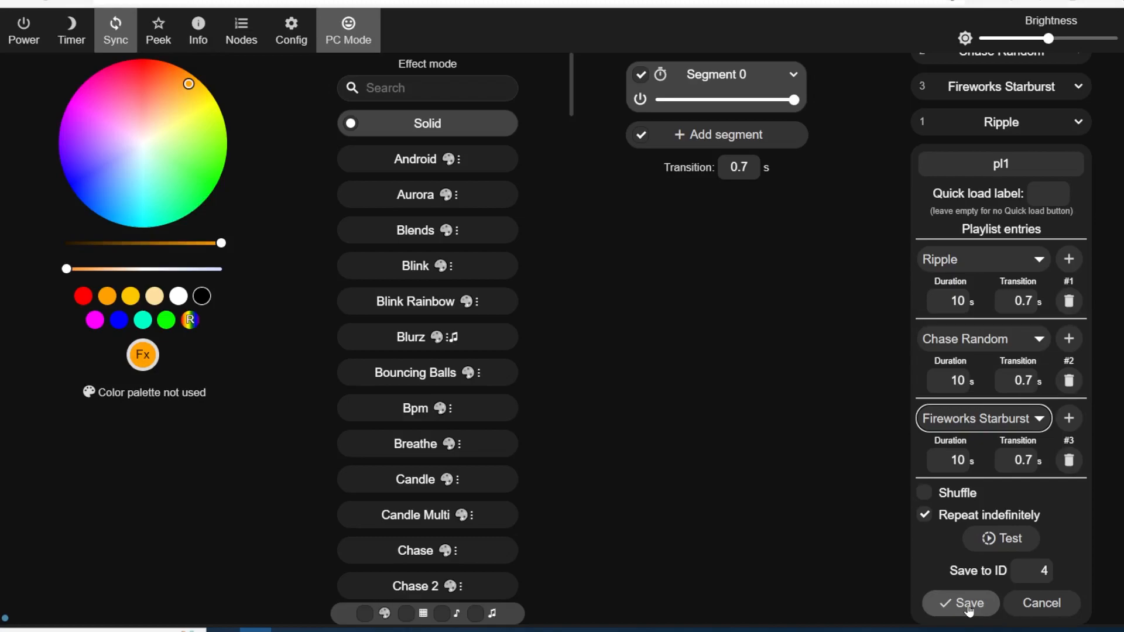
{"action": "left_click", "coordinate": [959, 604]}
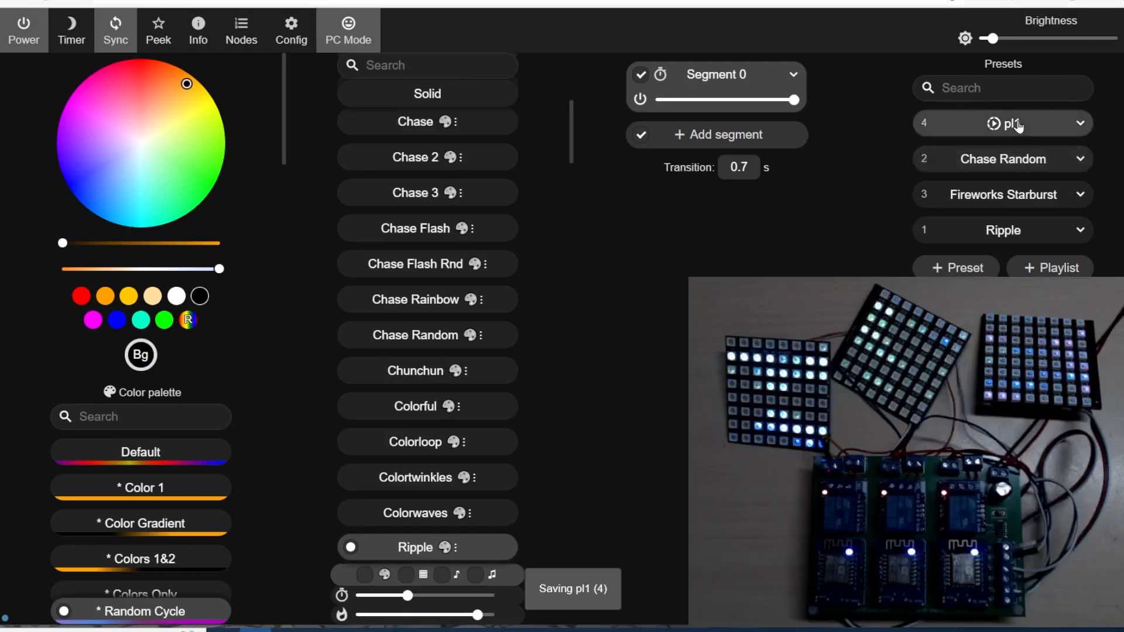
Start the pl1 playlist so the matrices cycle through the three presets
{"action": "left_click", "coordinate": [1011, 123]}
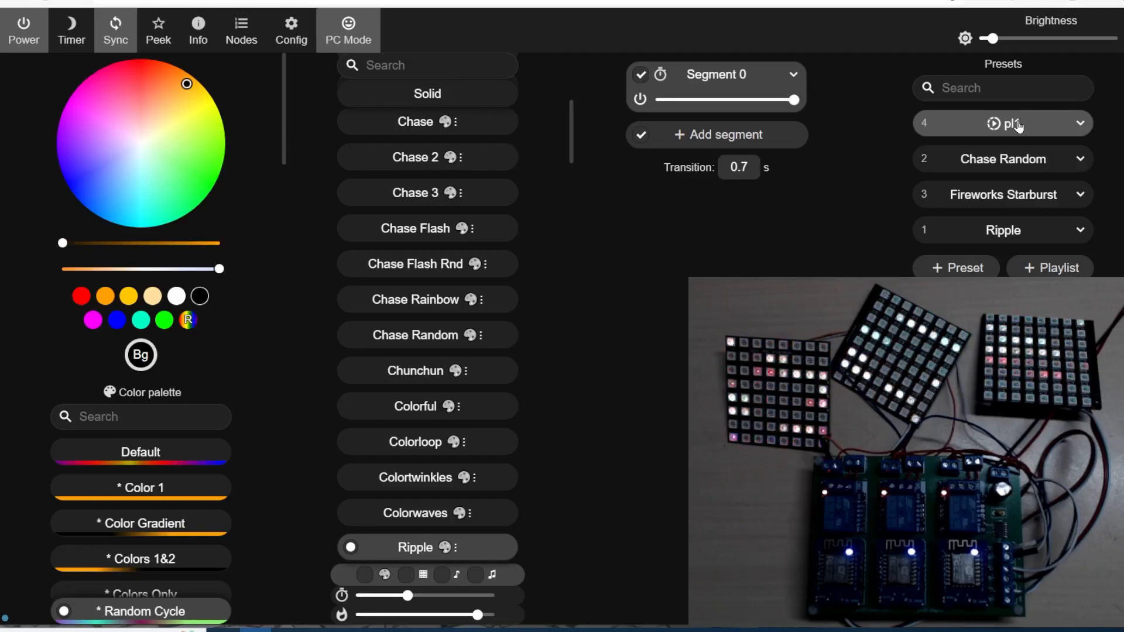
{"action": "left_click", "coordinate": [415, 335]}
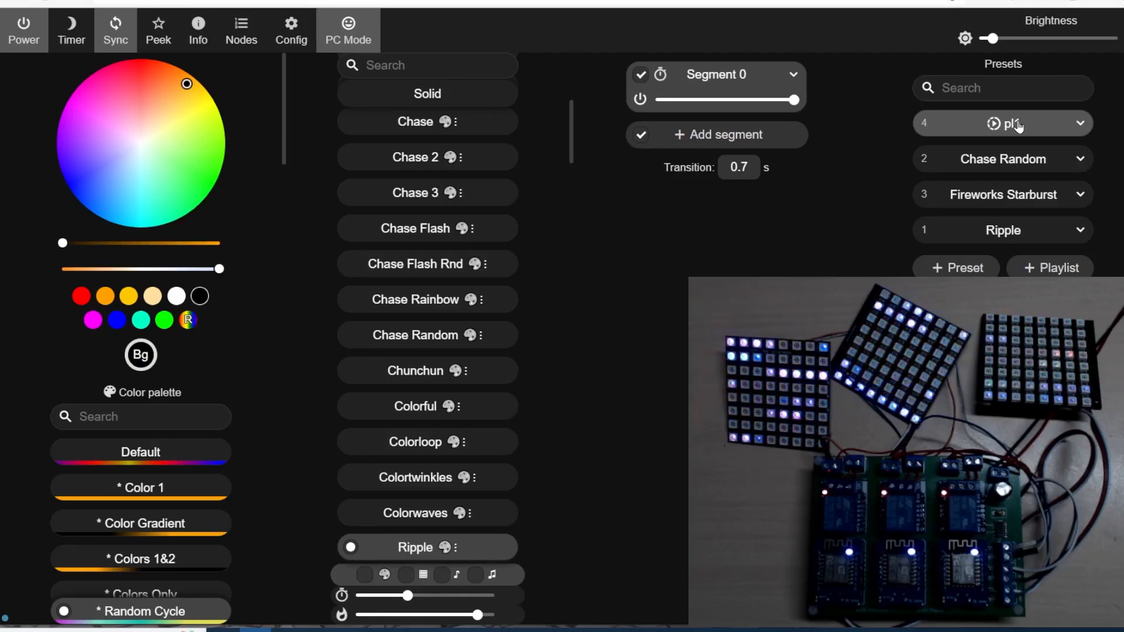
{"action": "left_click", "coordinate": [426, 335]}
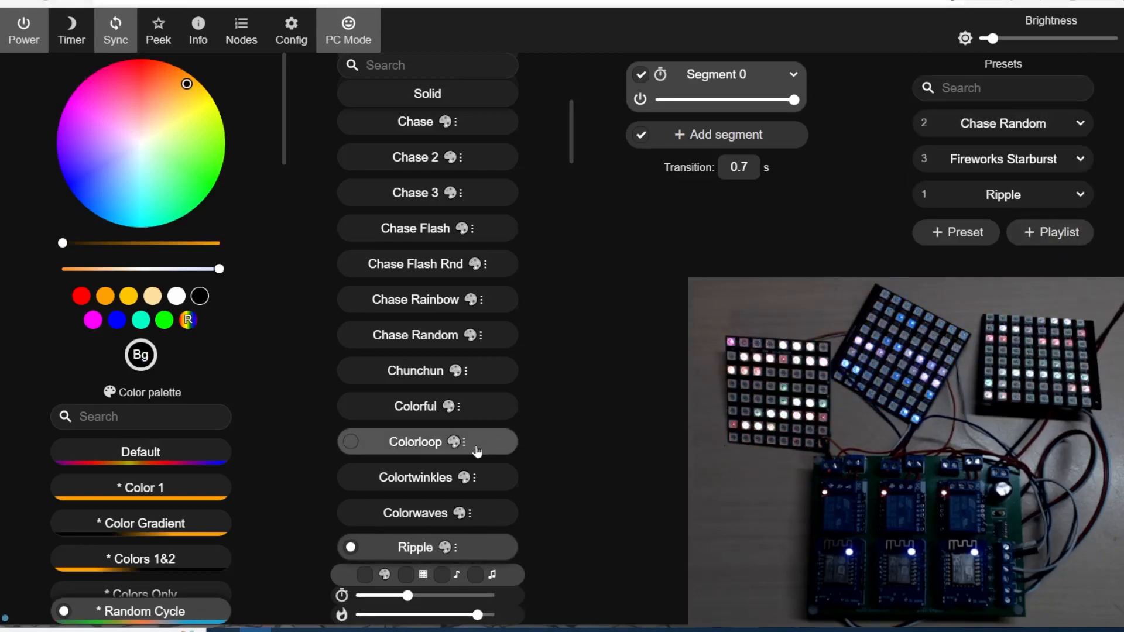
Choose the Flow effect directly from the Effect mode list
{"action": "scroll", "scroll_direction": "down", "scroll_amount": 3}
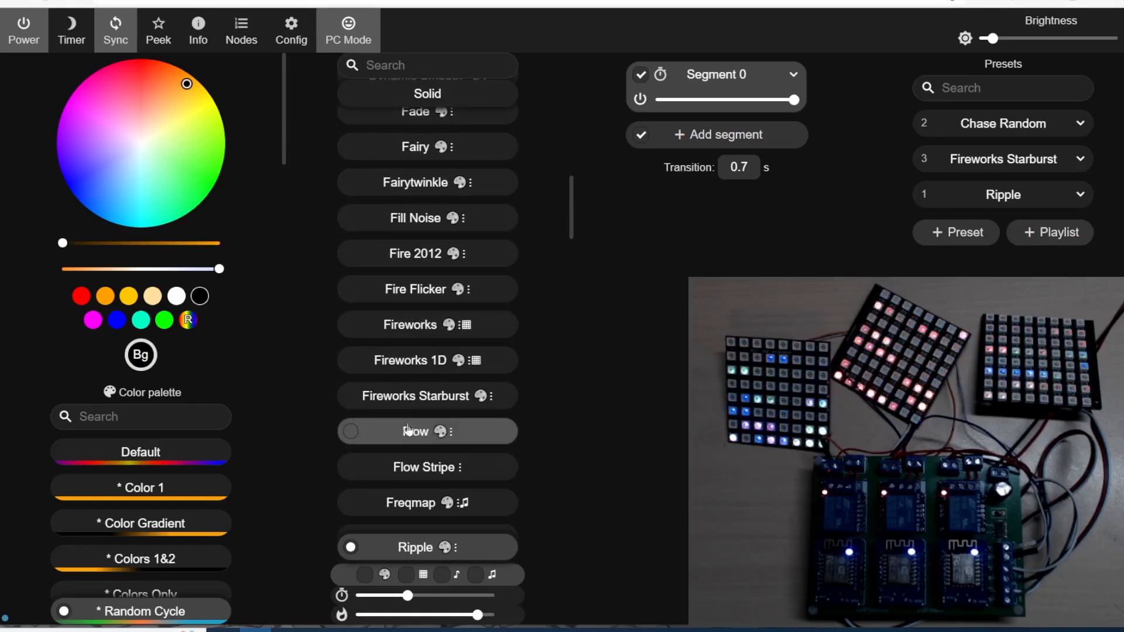
{"action": "left_click", "coordinate": [414, 431]}
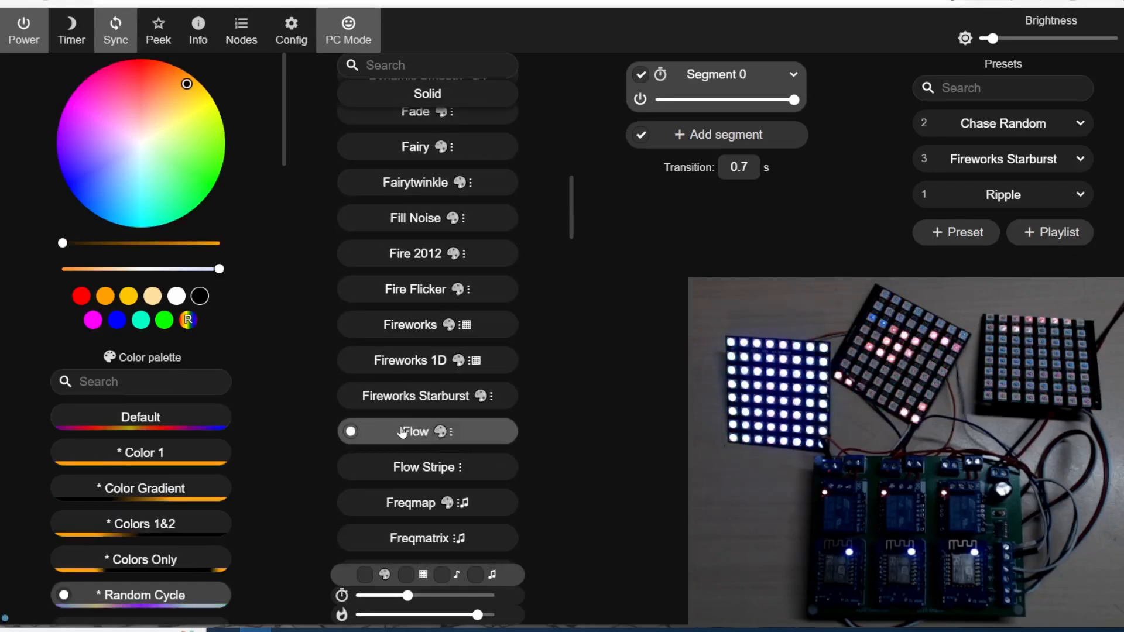